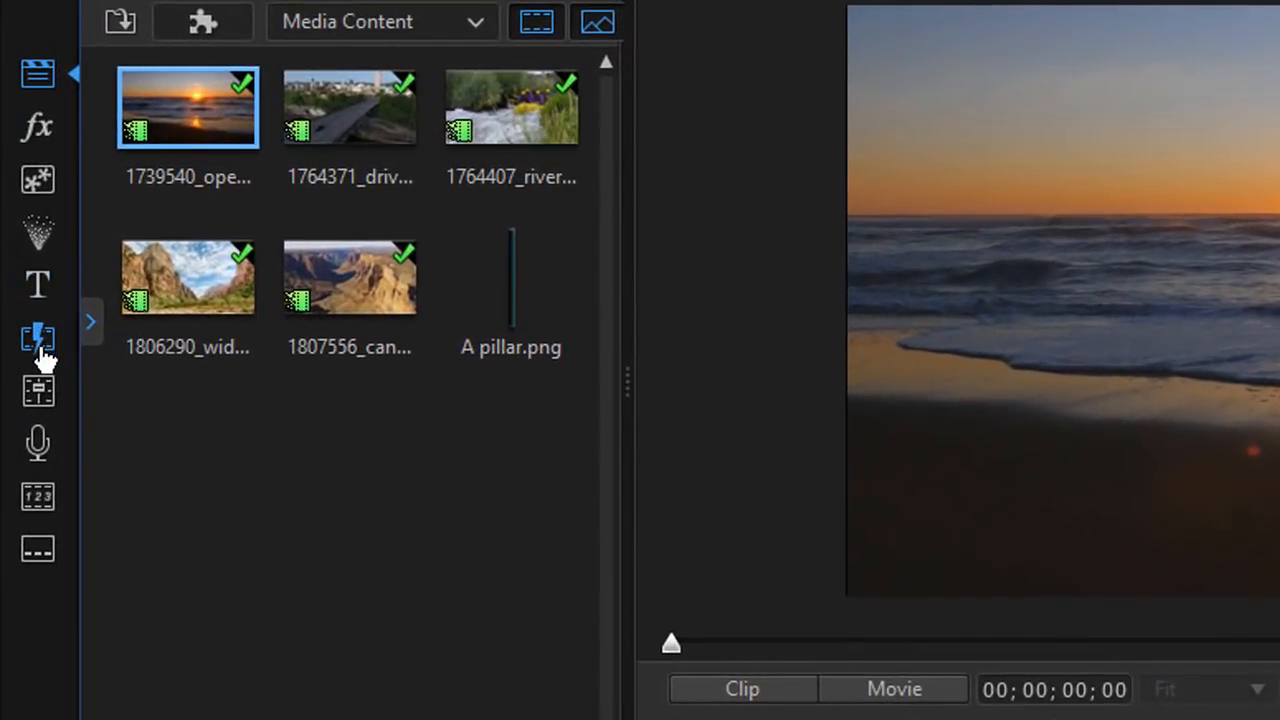
mouse_move(36, 340)
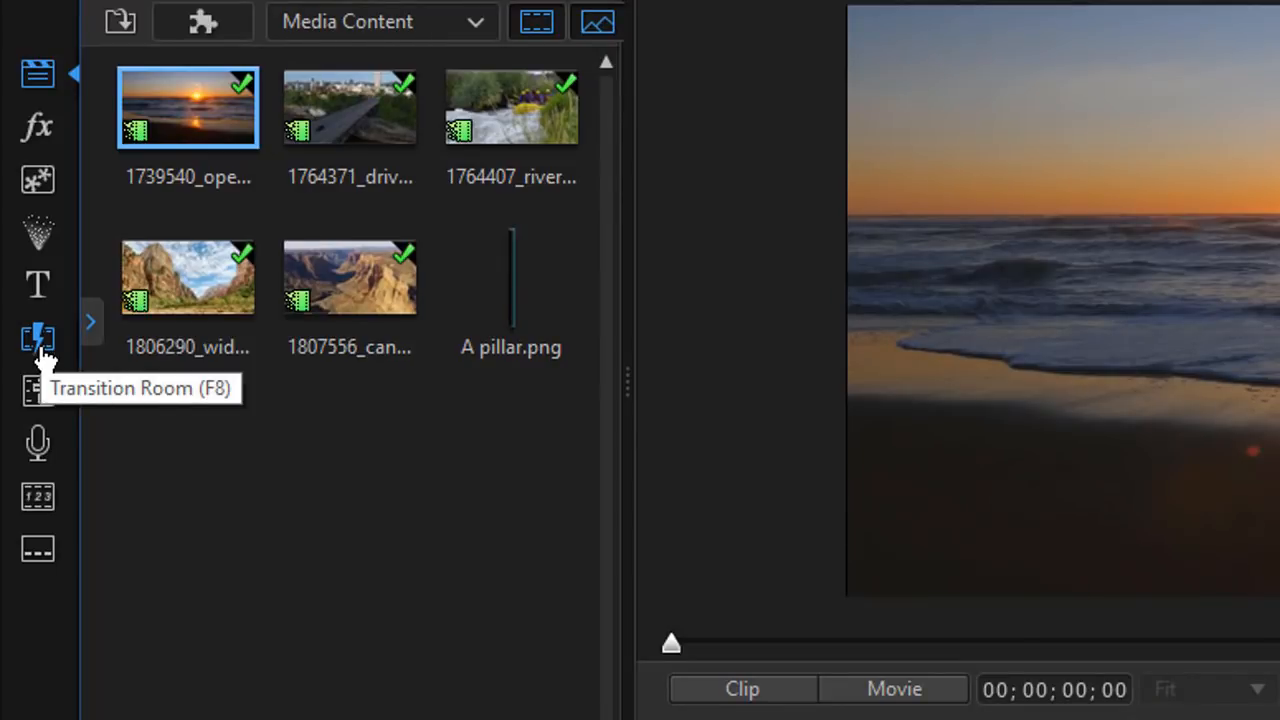
mouse_move(44, 358)
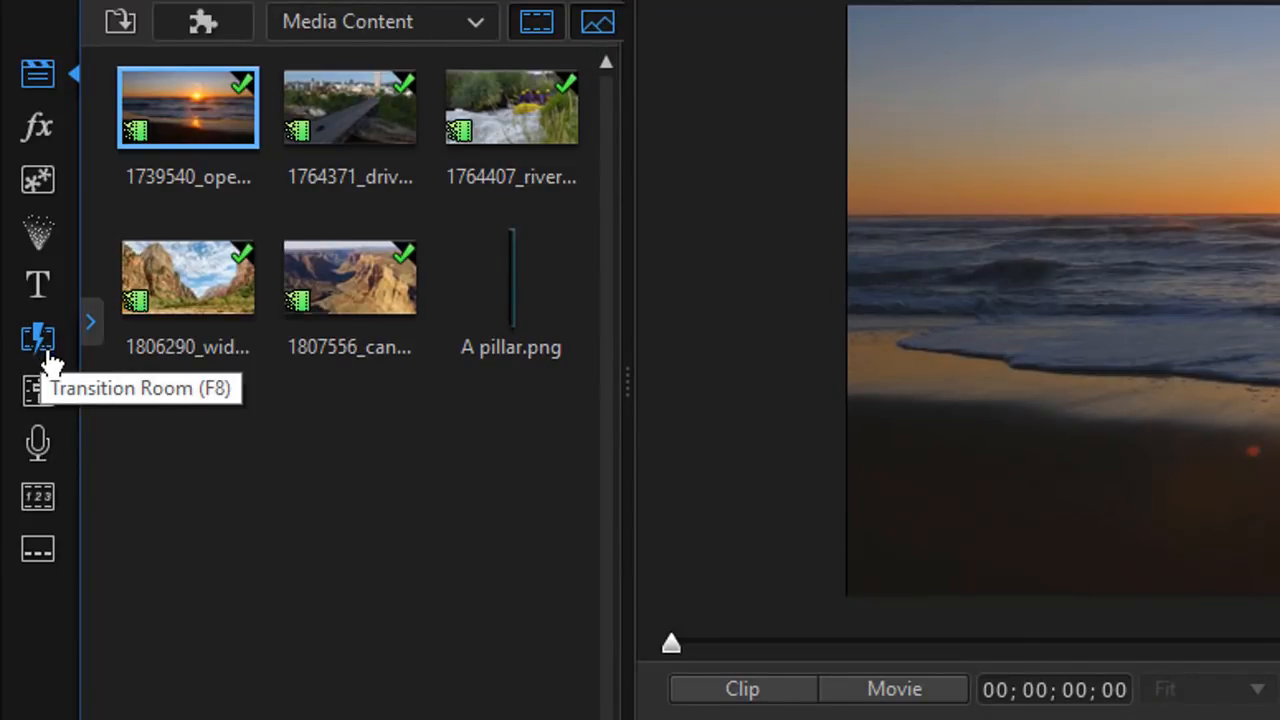
- Switch to the Transition Room and preview the No Effect and Shove transitions
click(36, 340)
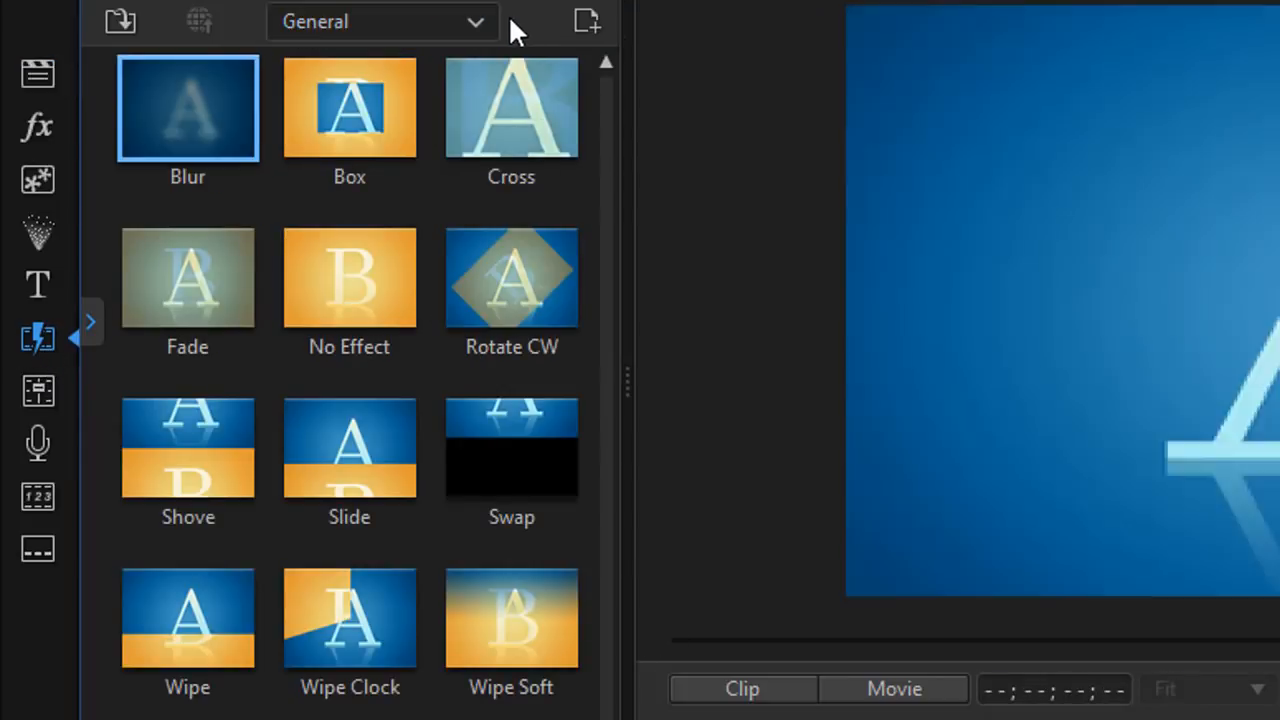
click(348, 276)
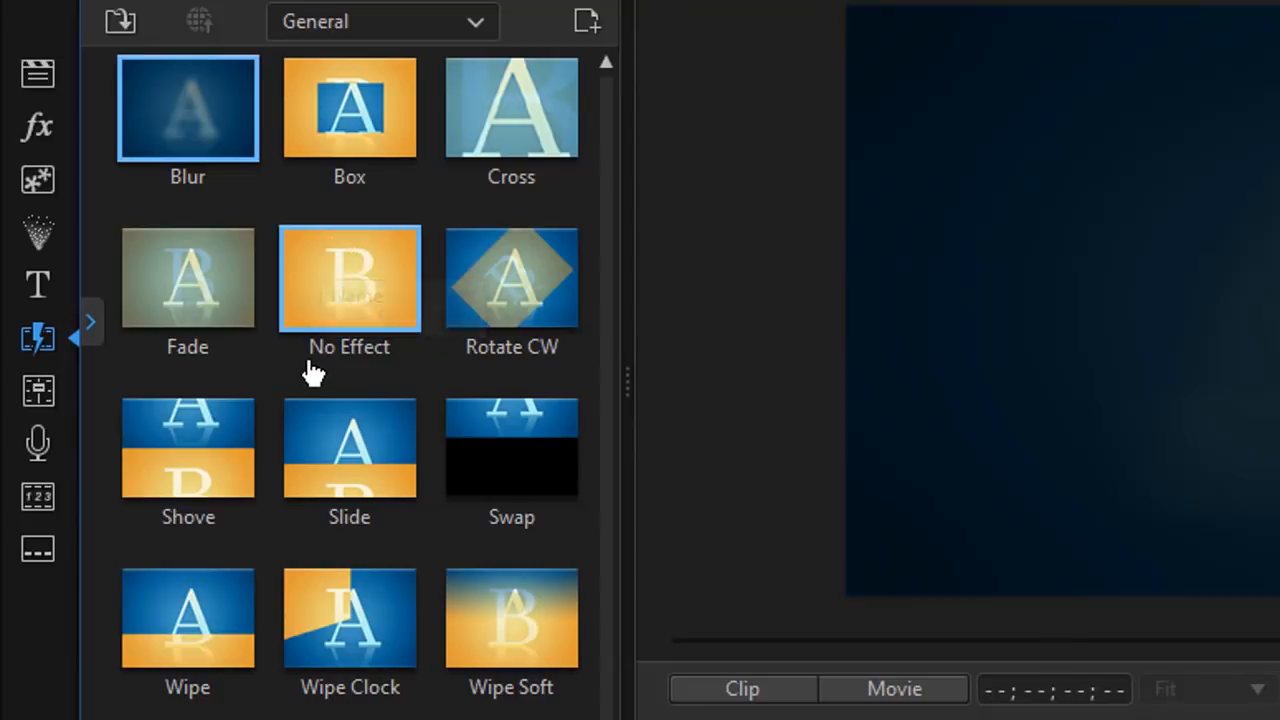
click(188, 618)
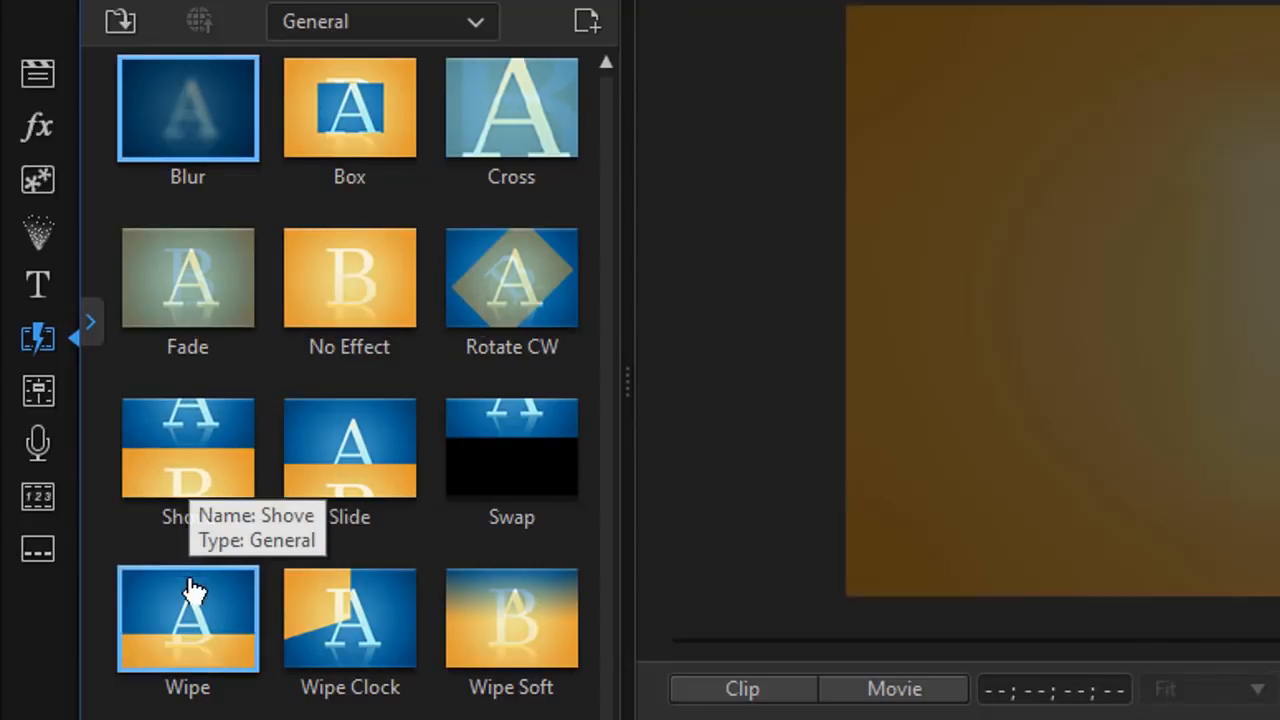
click(146, 384)
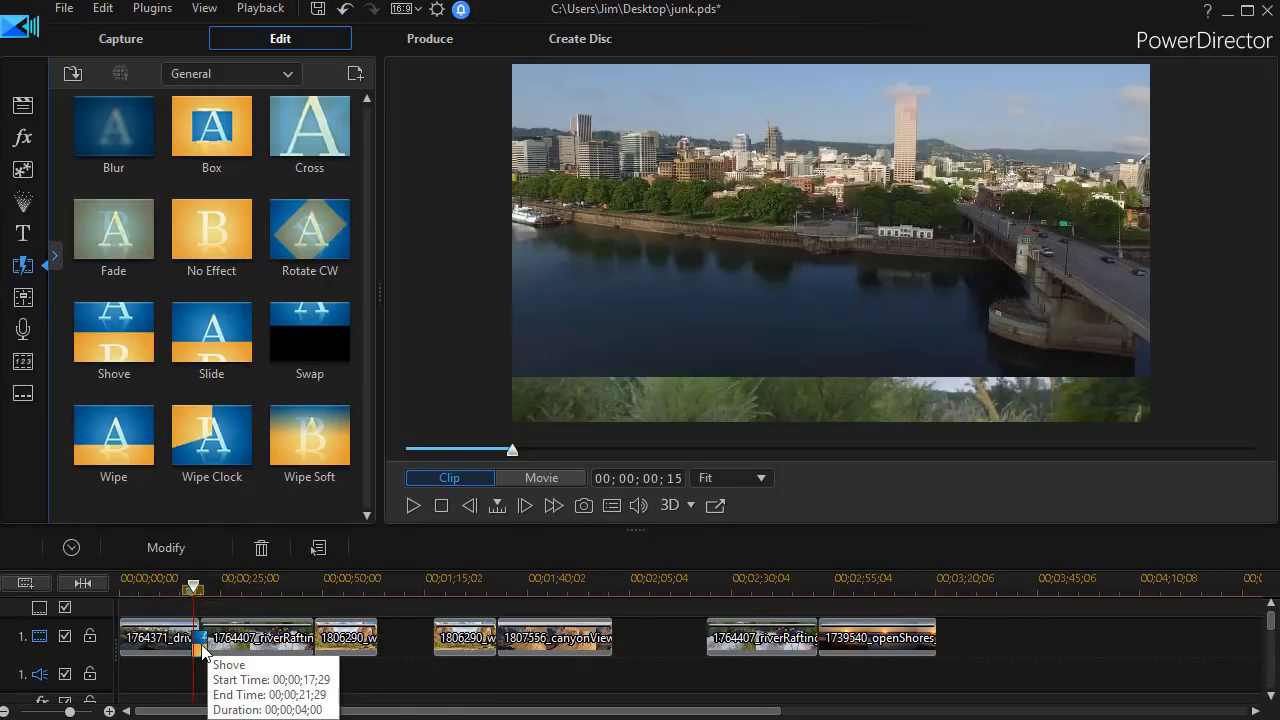
mouse_move(200, 638)
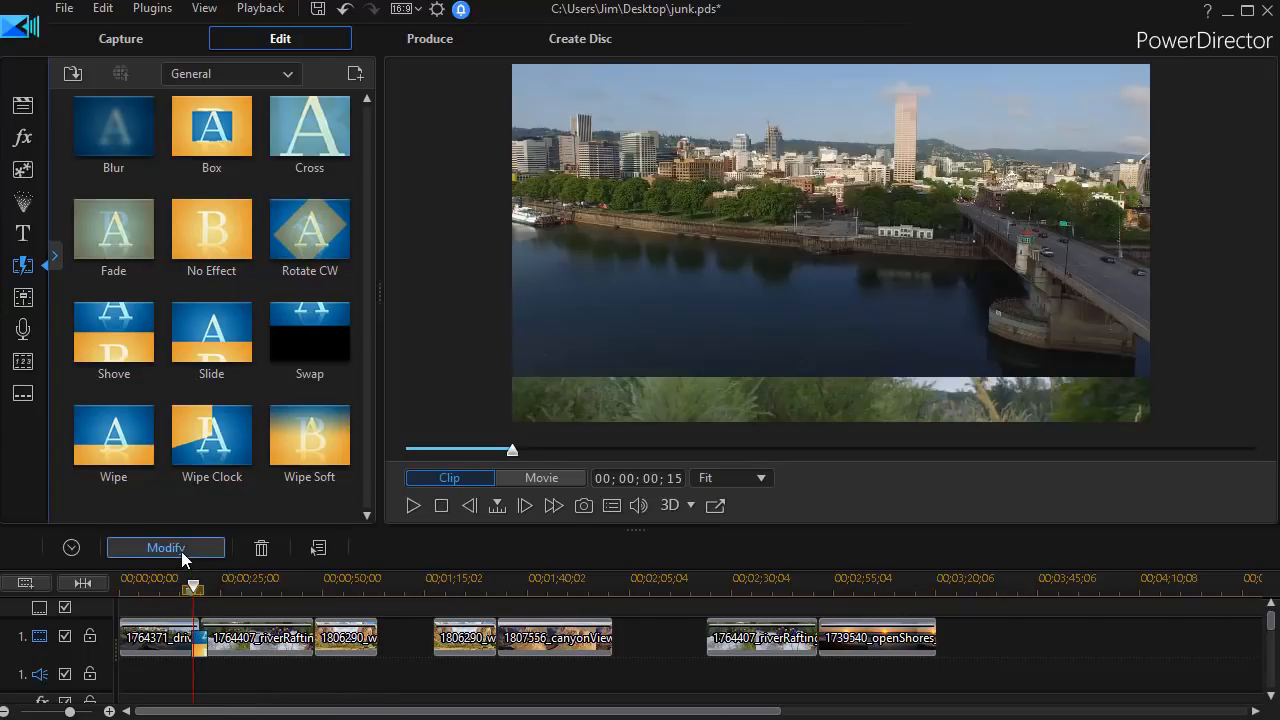
- Change the Shove transition's direction from Up to horizontal and play it from the city clip
click(164, 548)
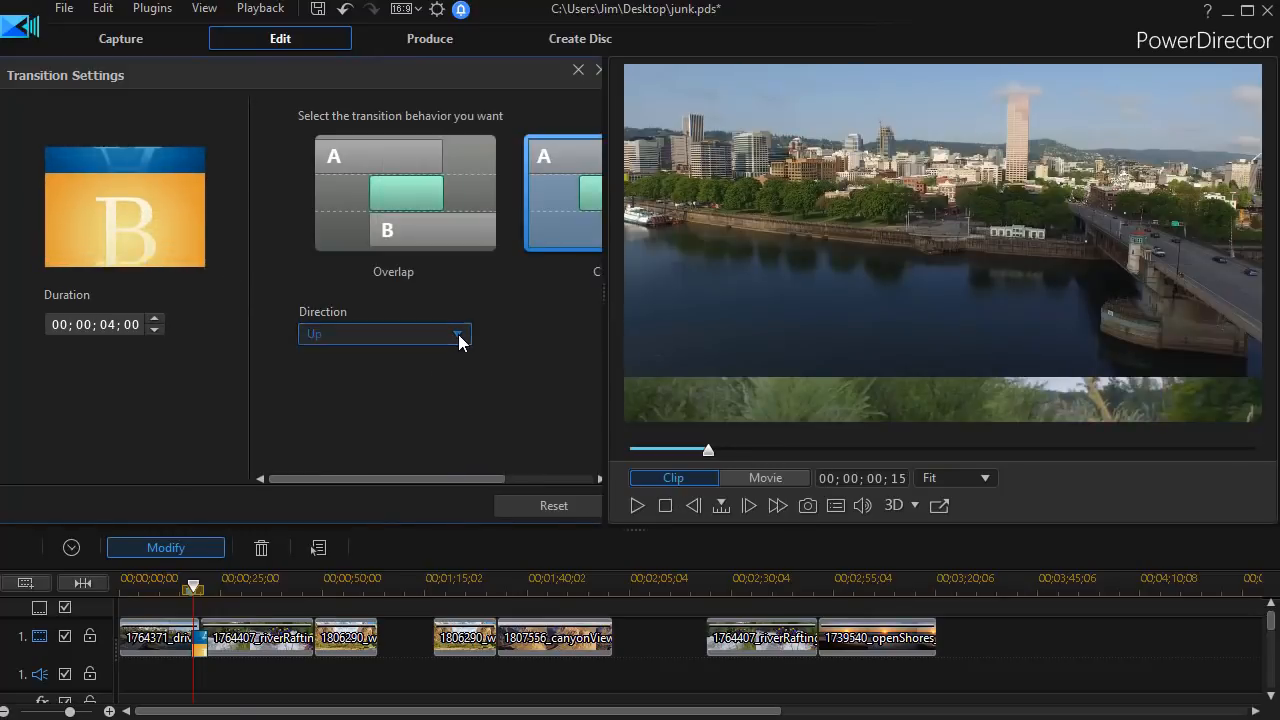
click(384, 332)
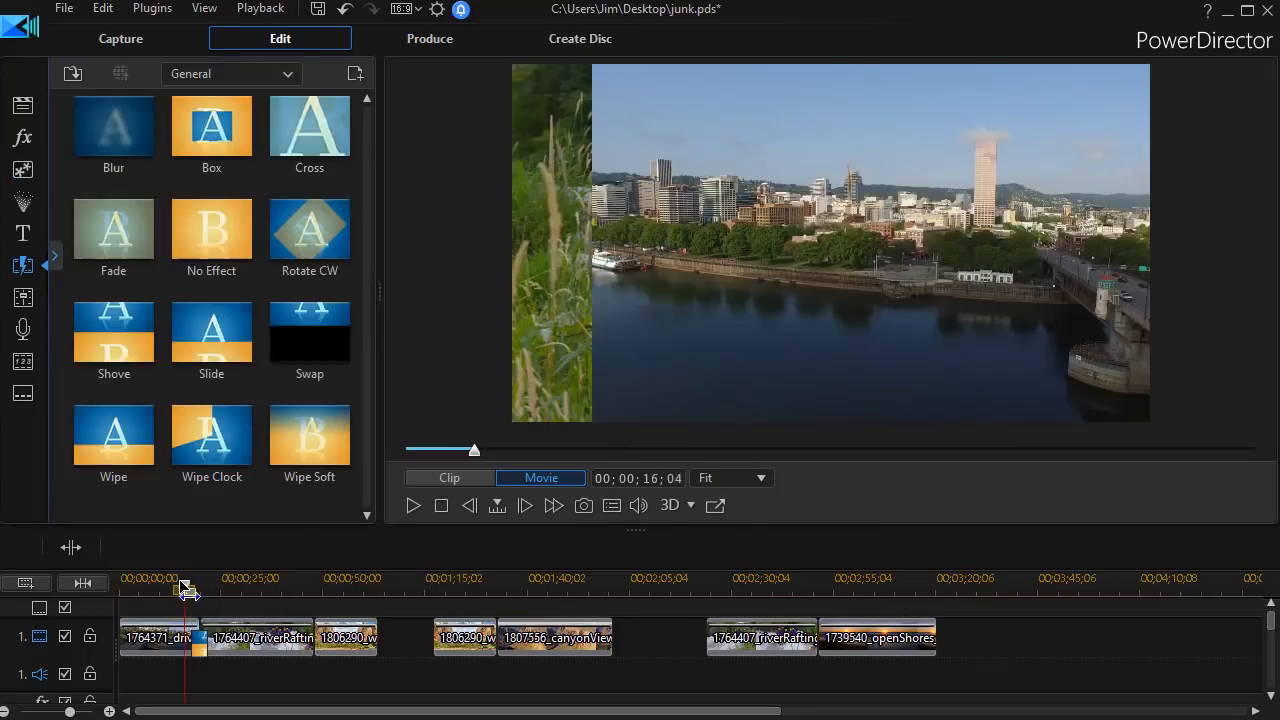
click(160, 636)
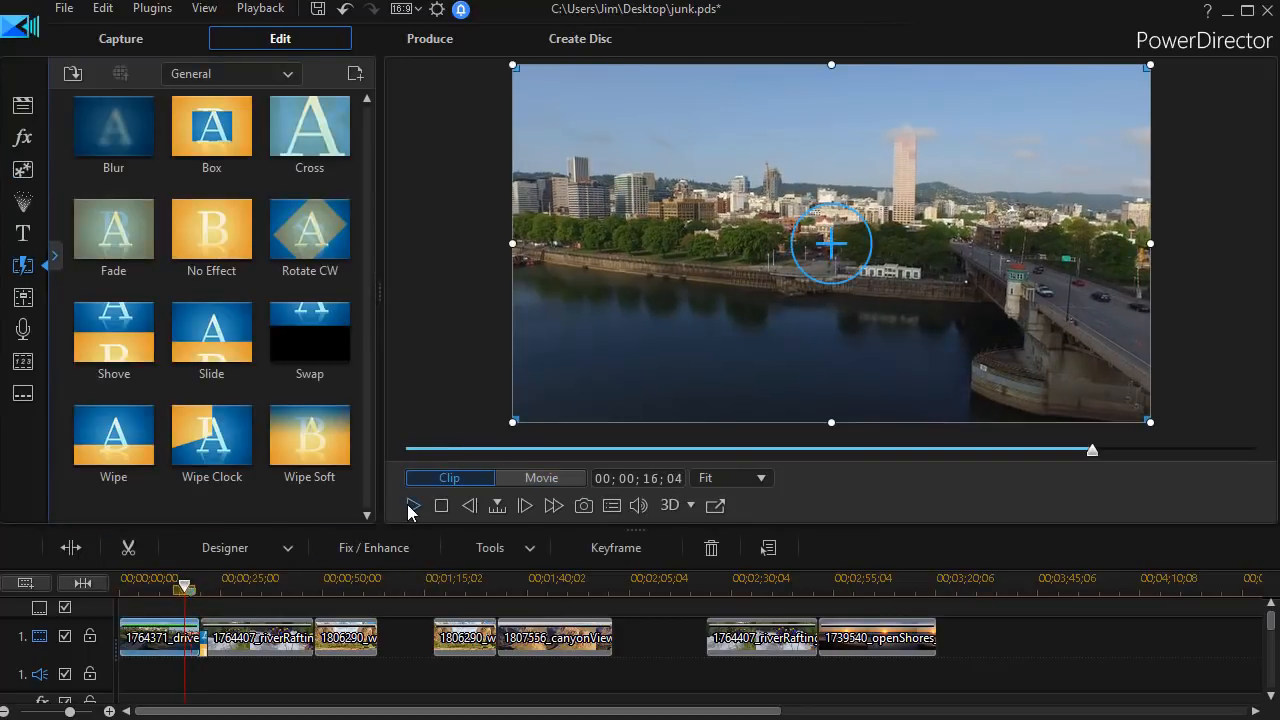
click(540, 476)
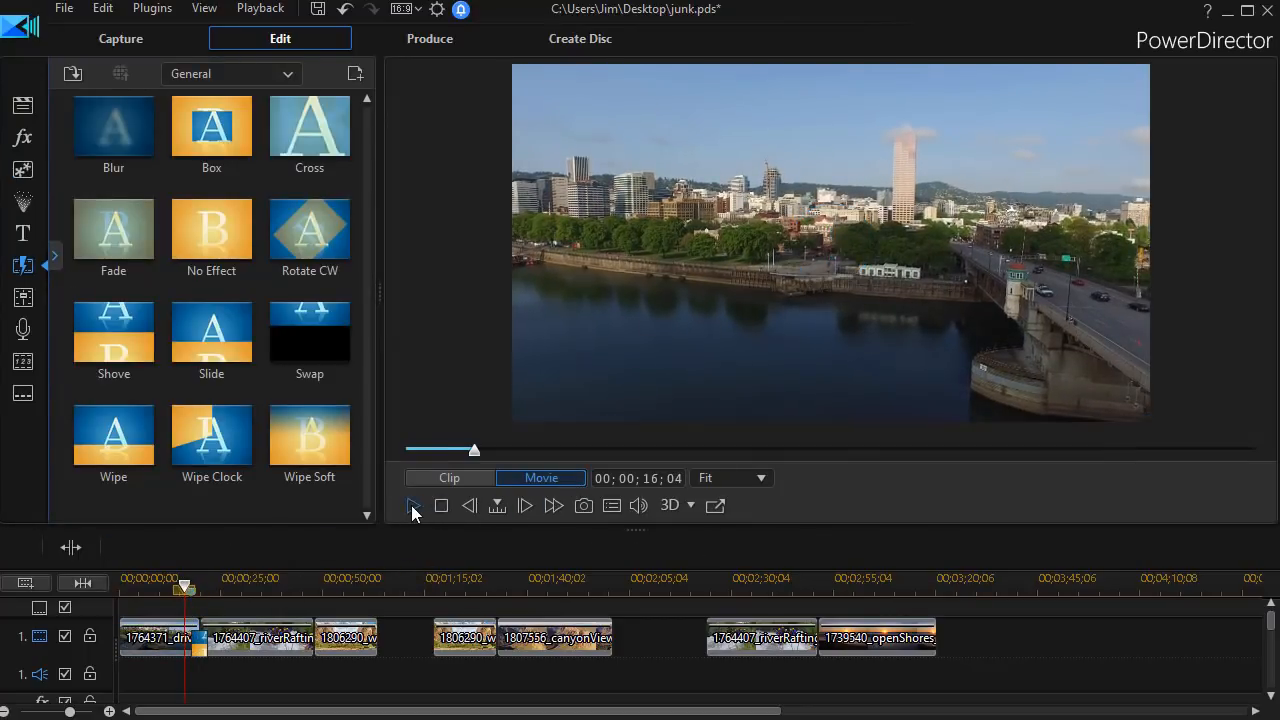
click(412, 504)
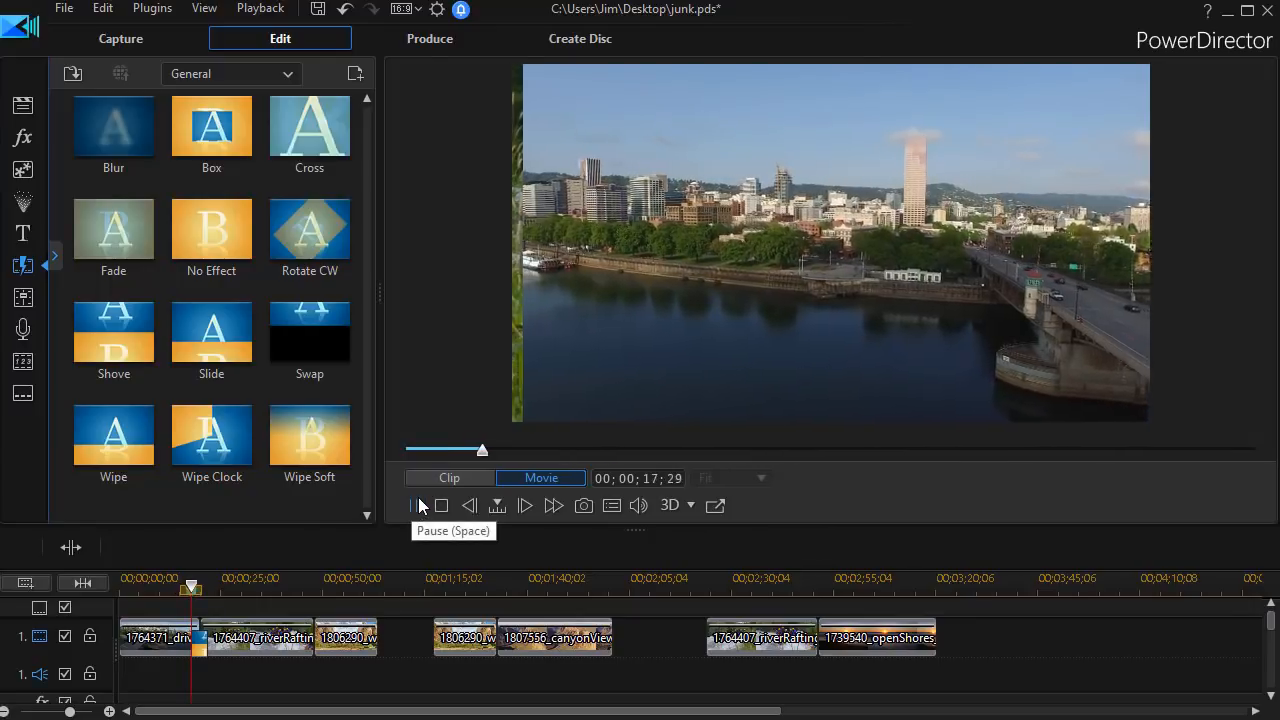
click(412, 504)
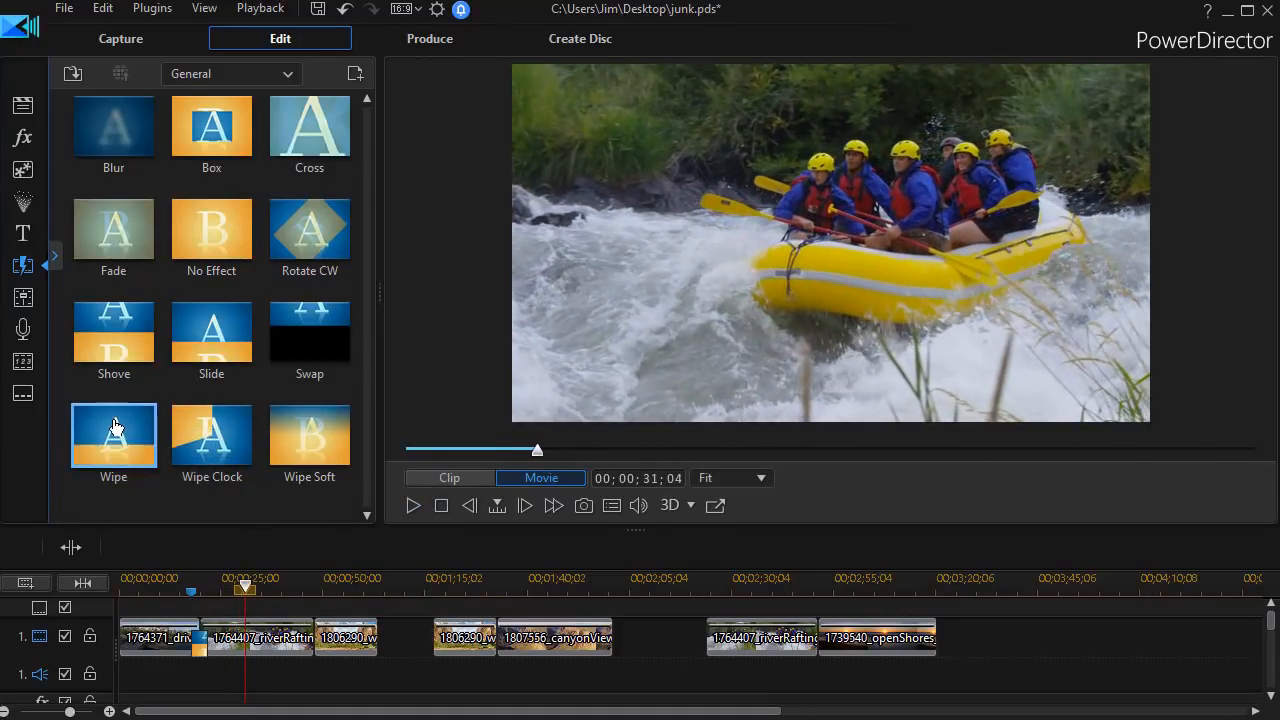
mouse_move(310, 636)
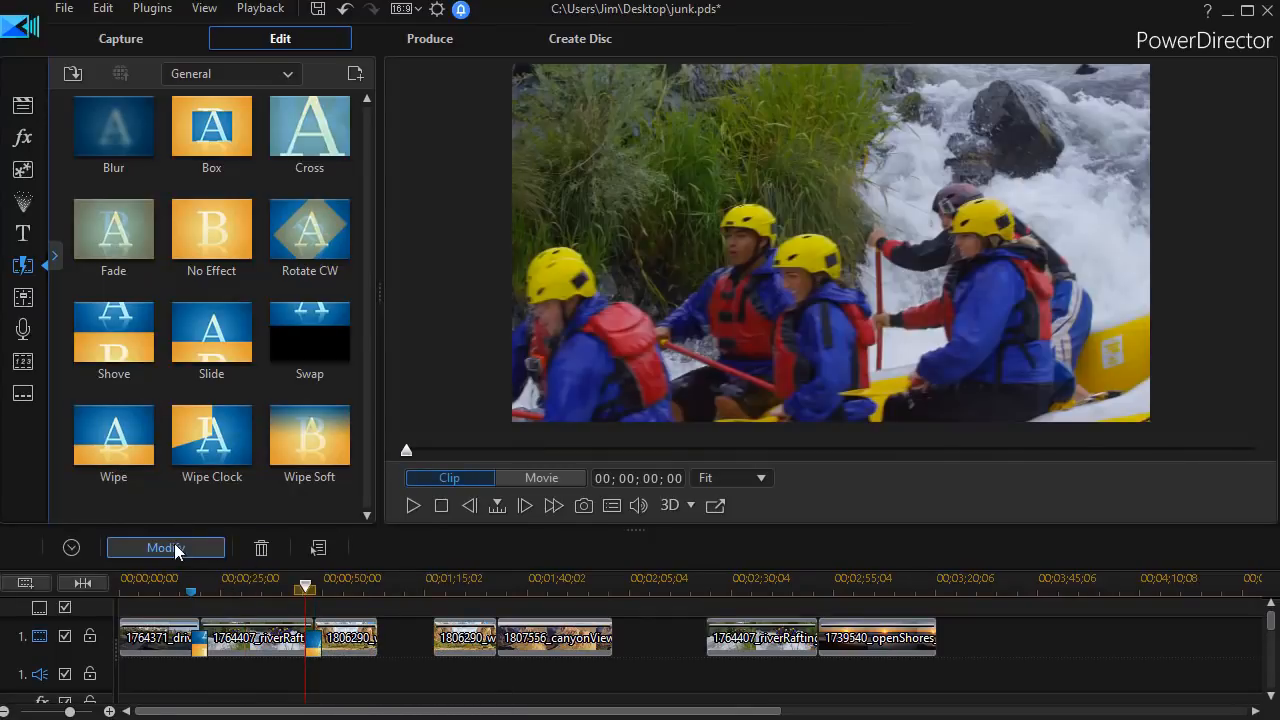
- Set the rafting-to-canyon Wipe transition's direction to Right and play it back
click(164, 548)
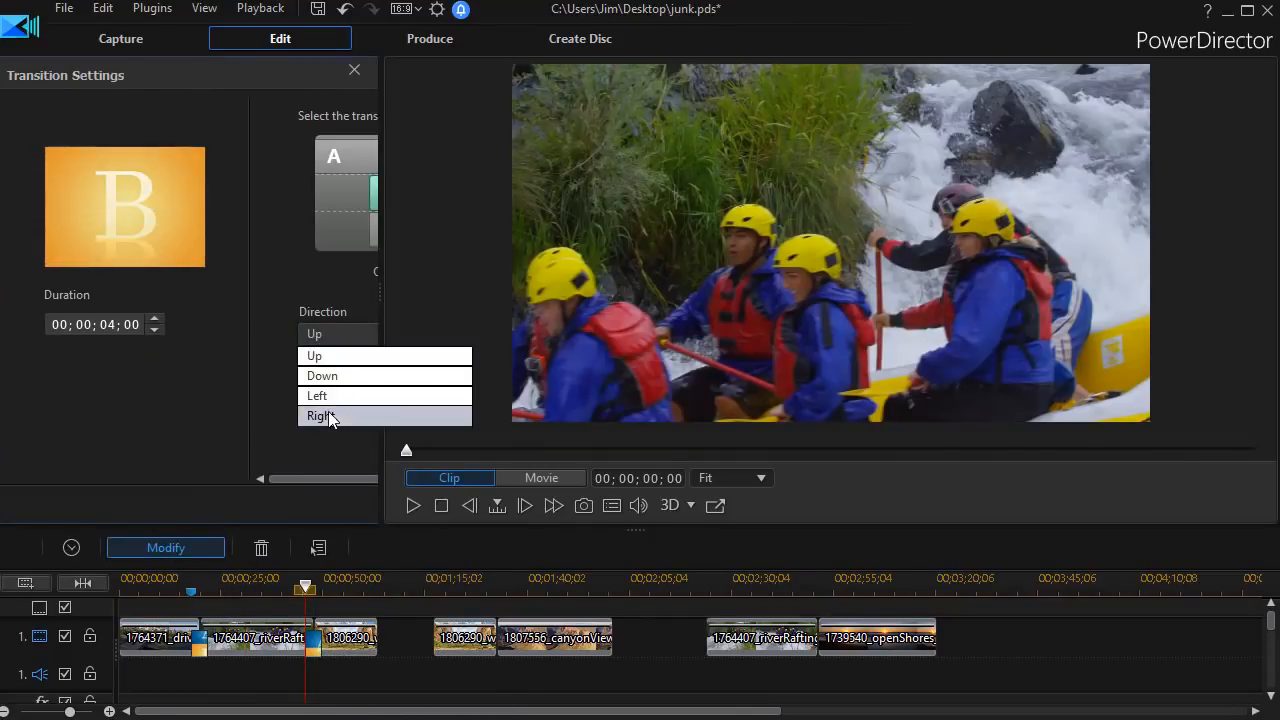
click(320, 416)
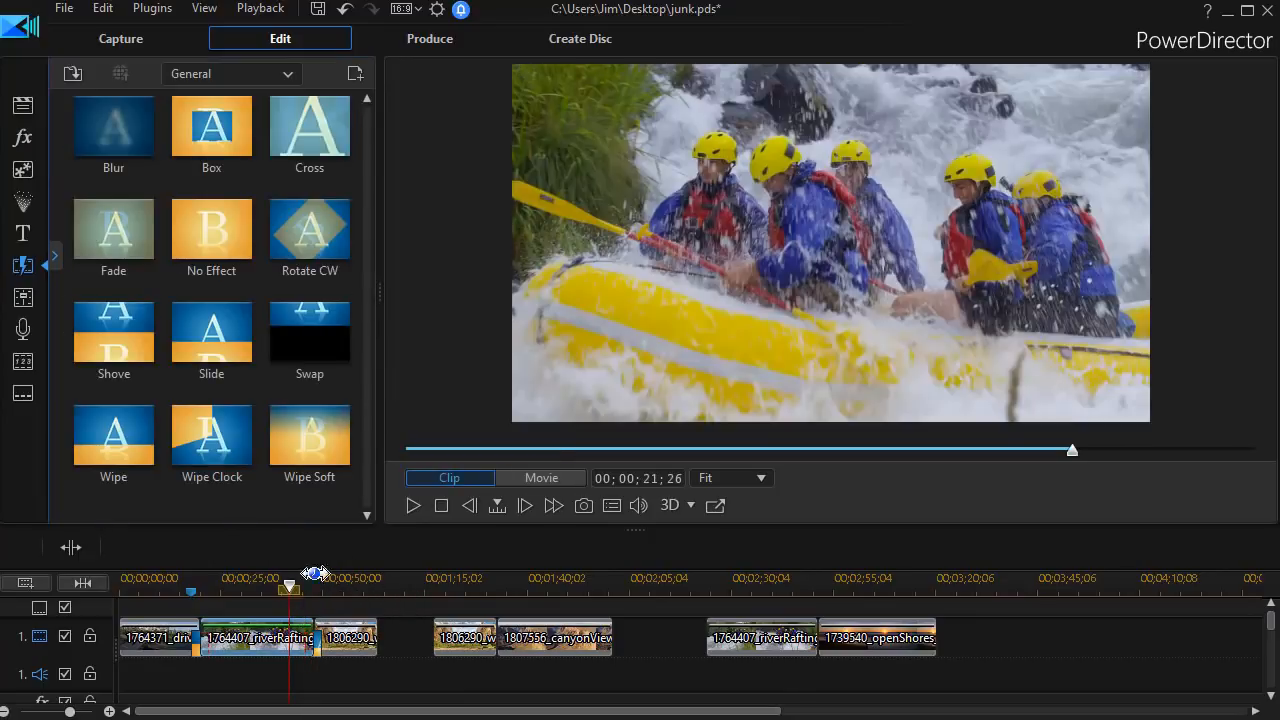
click(540, 478)
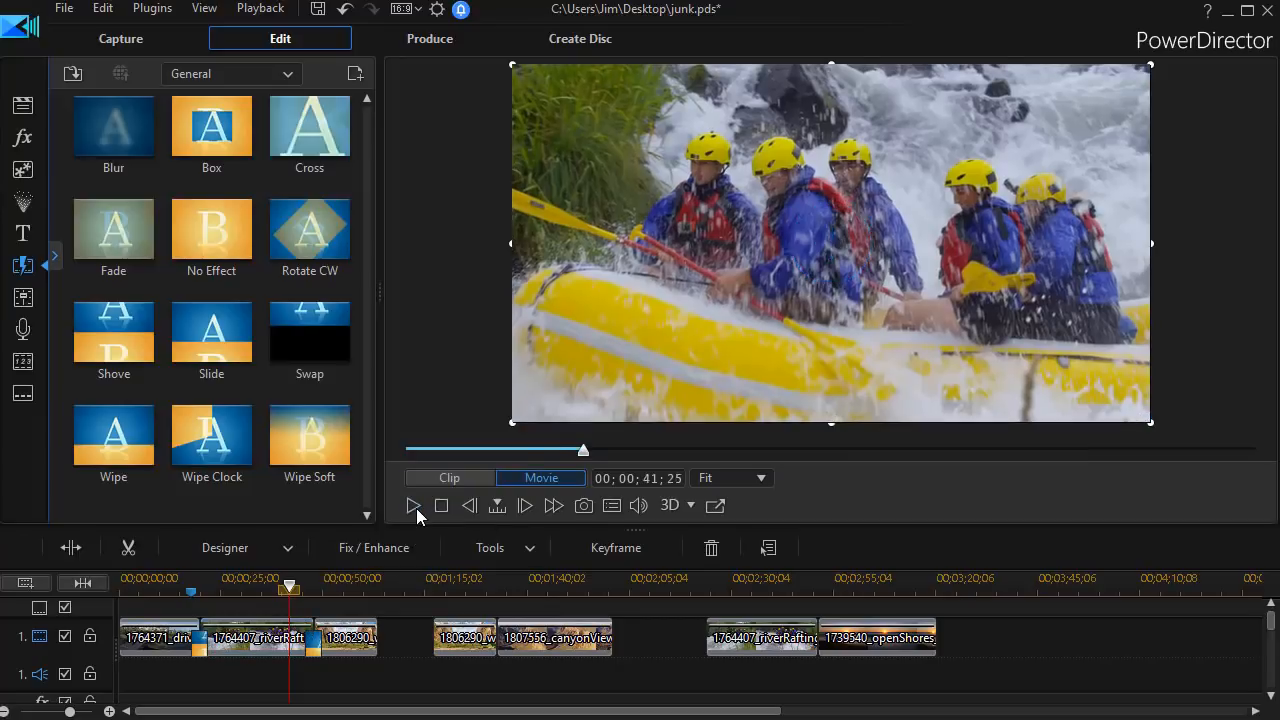
click(412, 506)
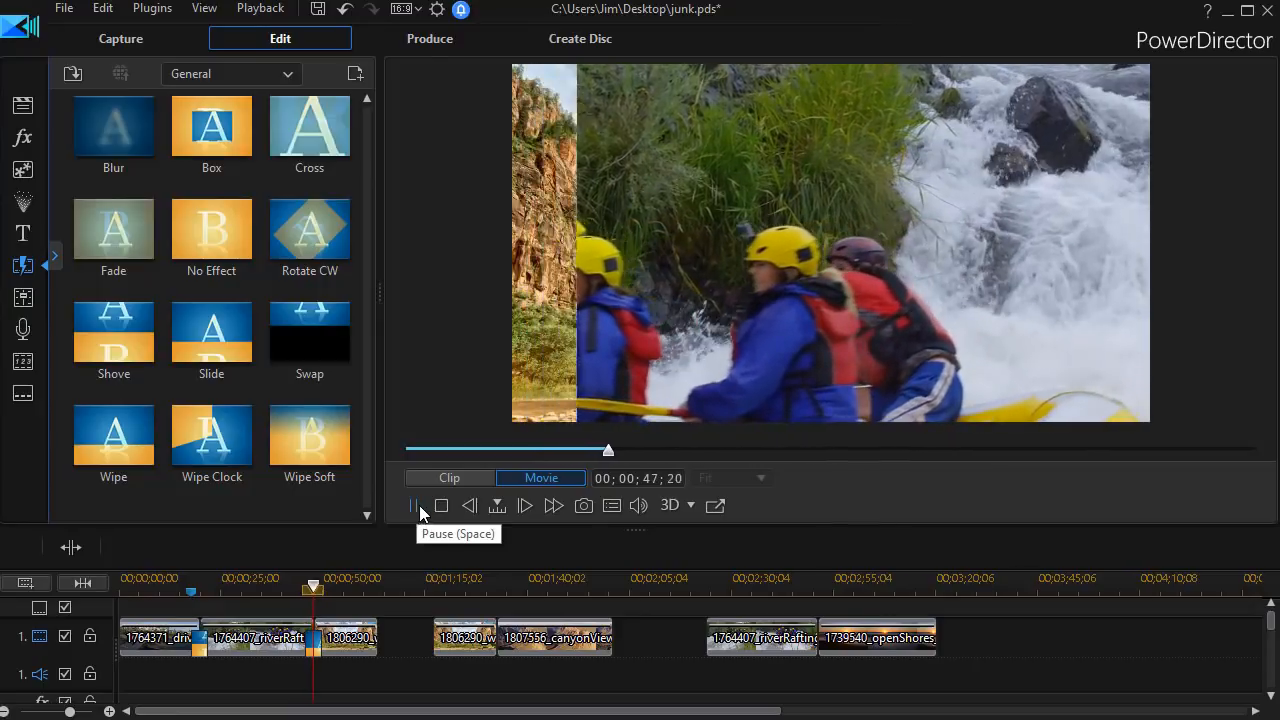
click(412, 504)
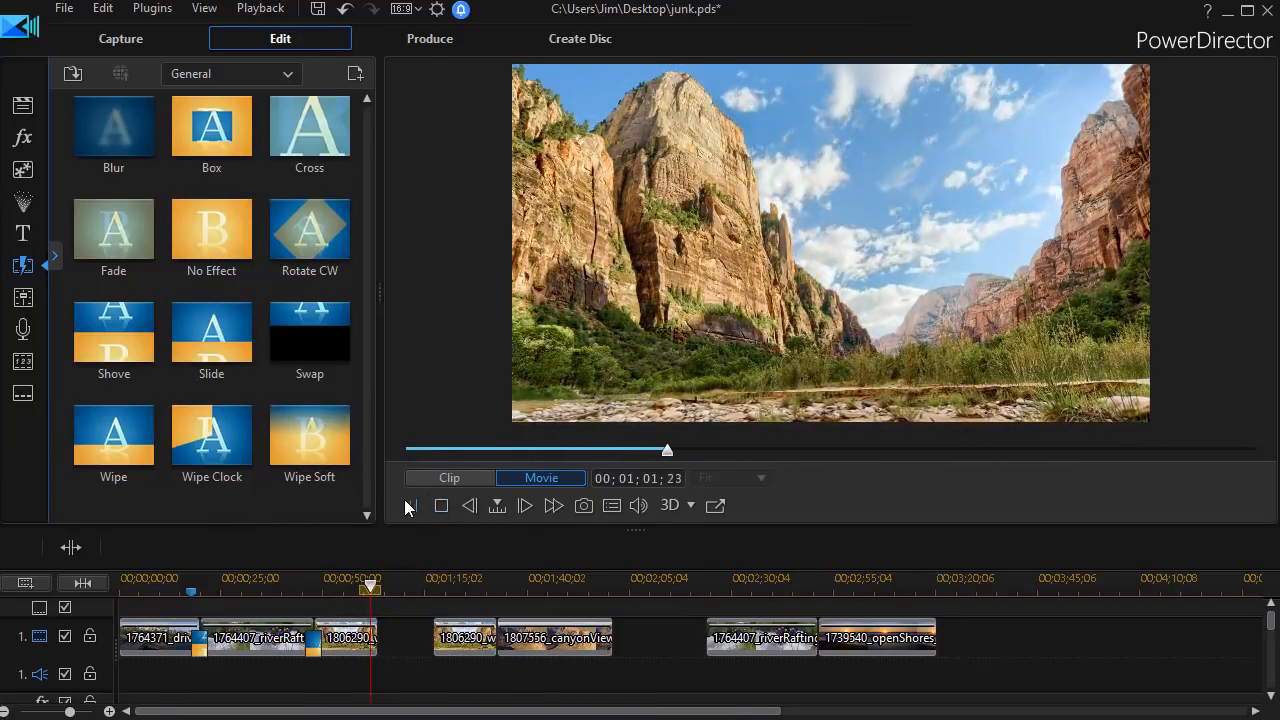
mouse_move(212, 330)
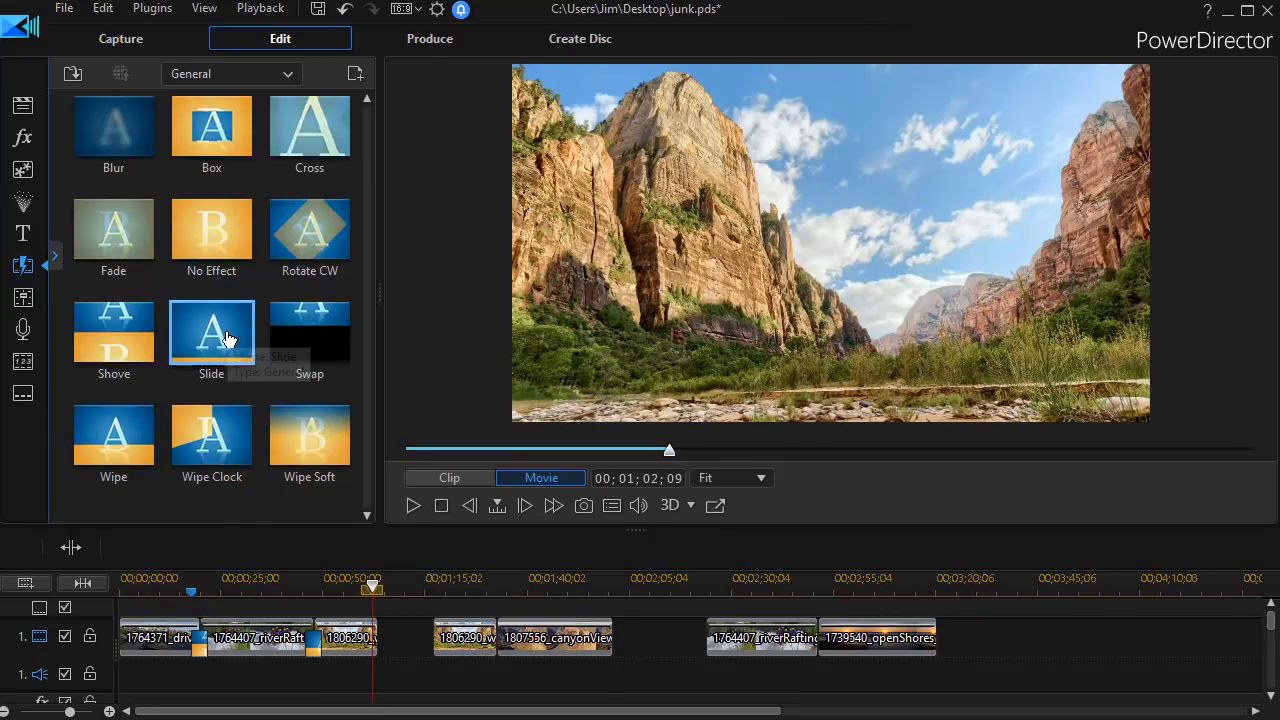
- Drop a four-second Slide transition on the rafting/canyon junction, set its direction and play it
drag(212, 336, 280, 556)
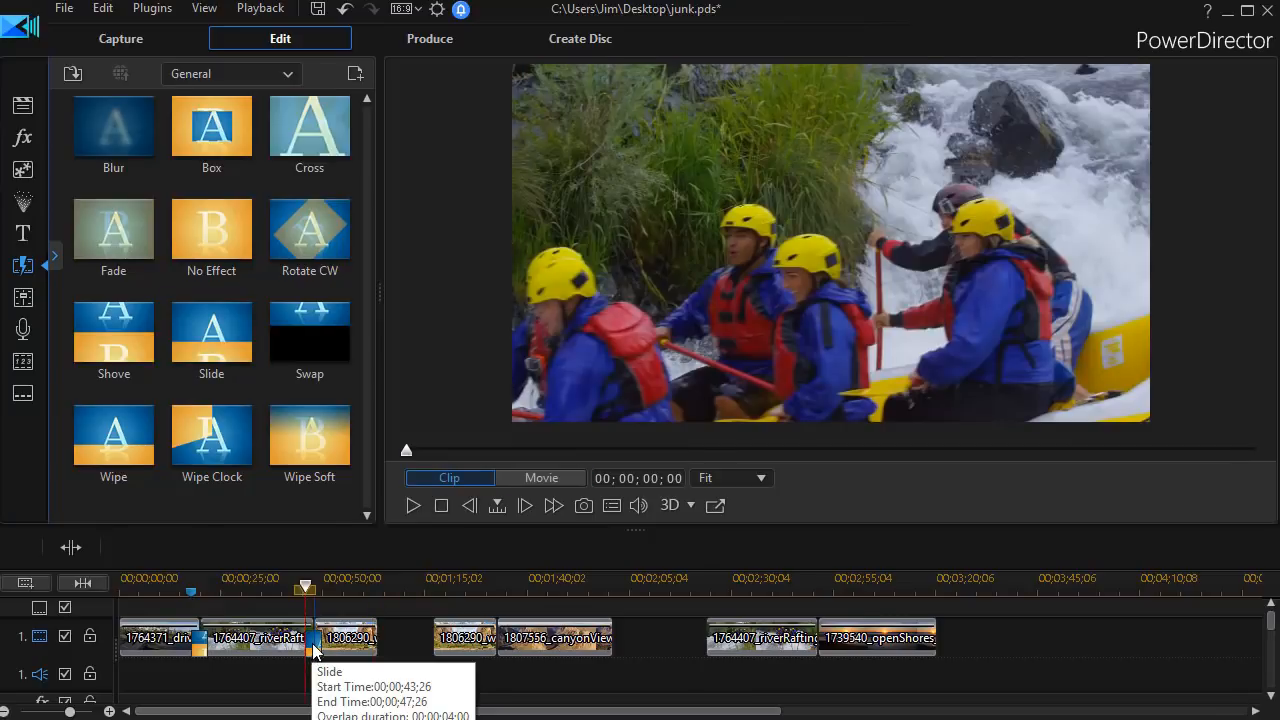
double_click(312, 636)
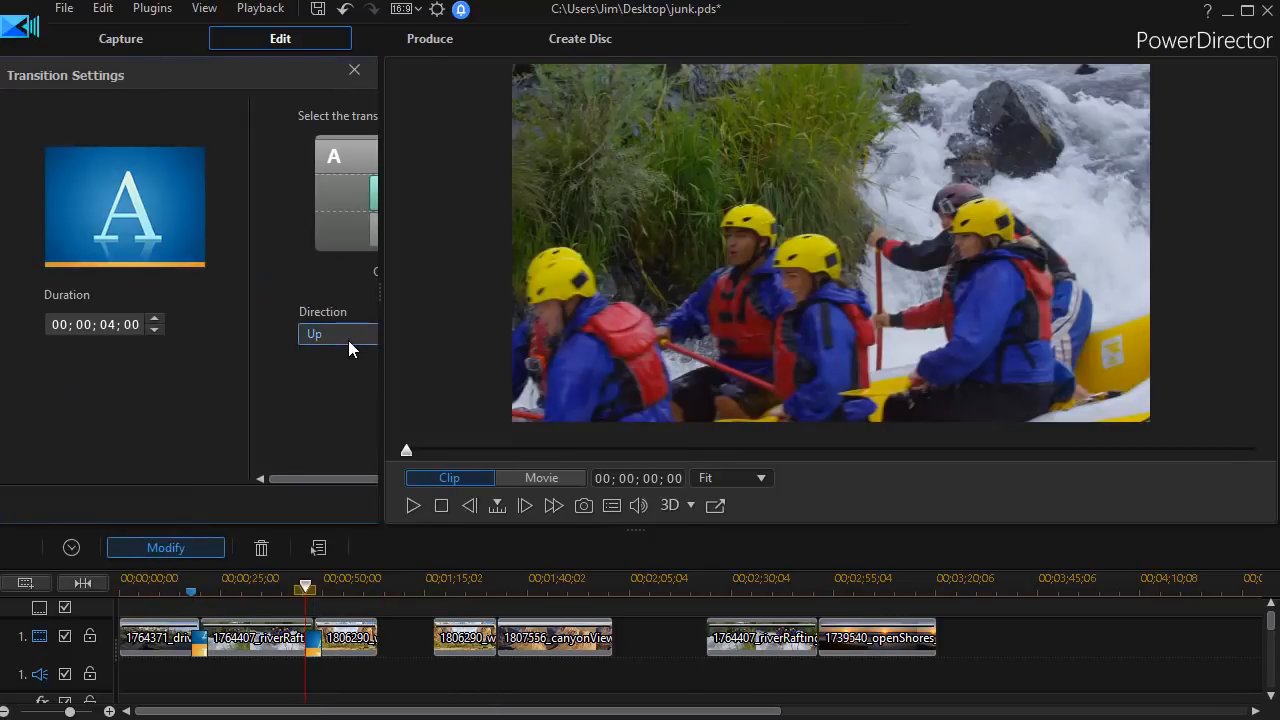
click(336, 332)
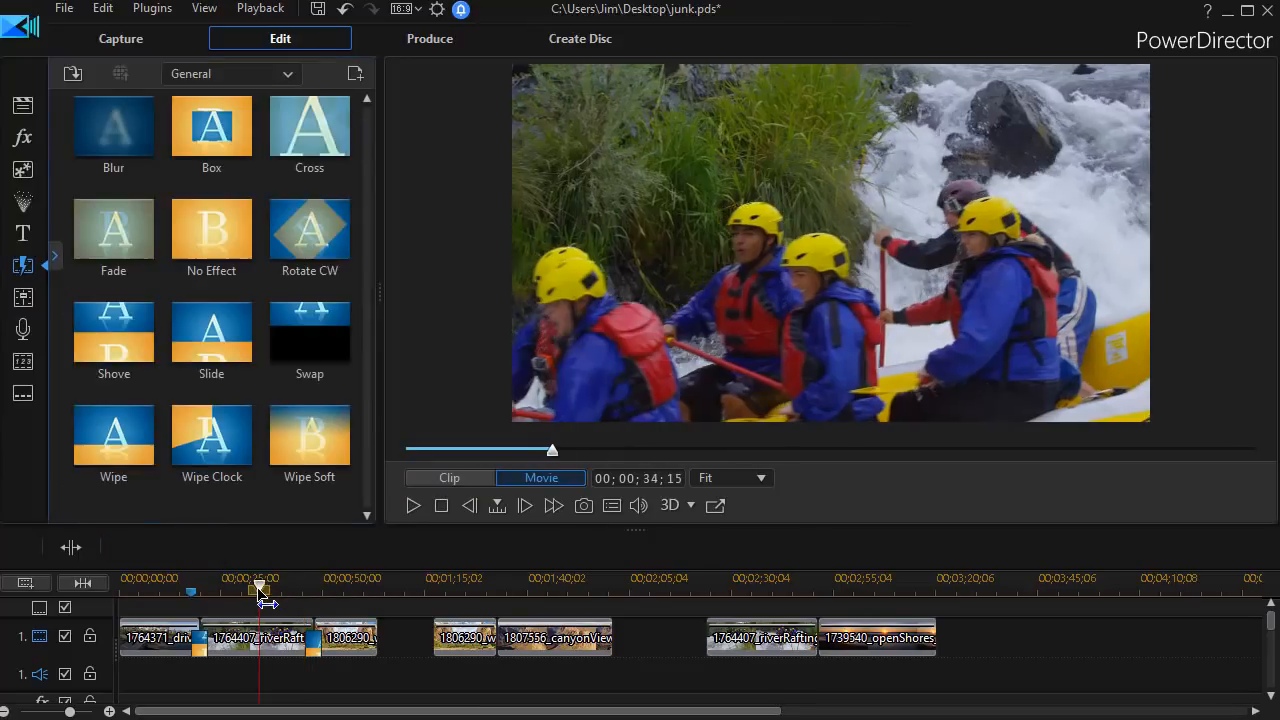
click(256, 636)
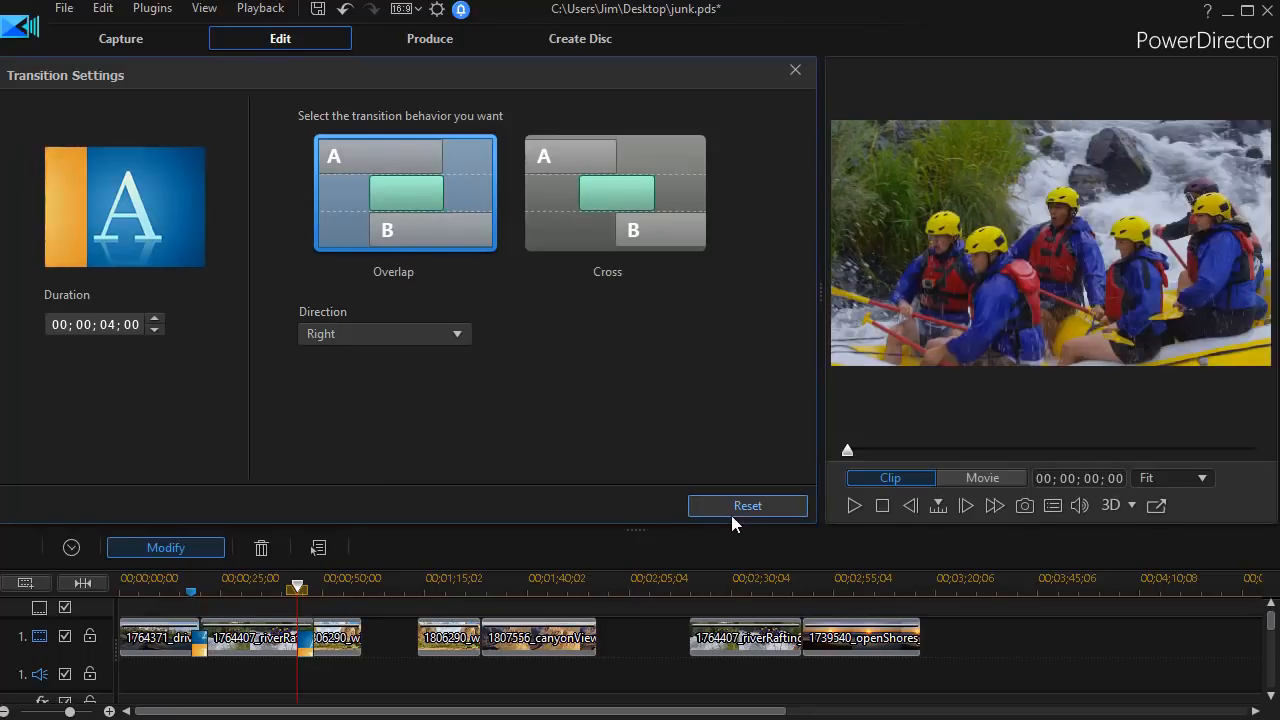
- Confirm the Slide's Overlap-Right settings, play the junction, then rewind to the city clip
click(796, 68)
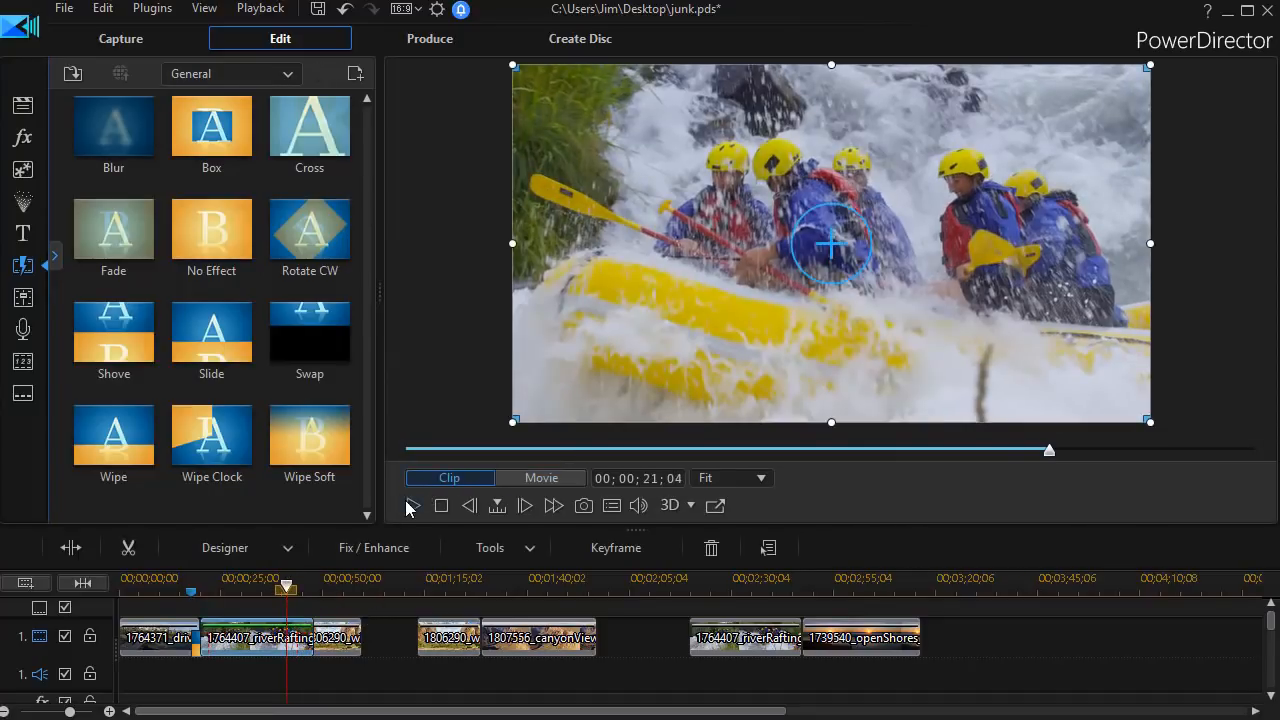
click(540, 478)
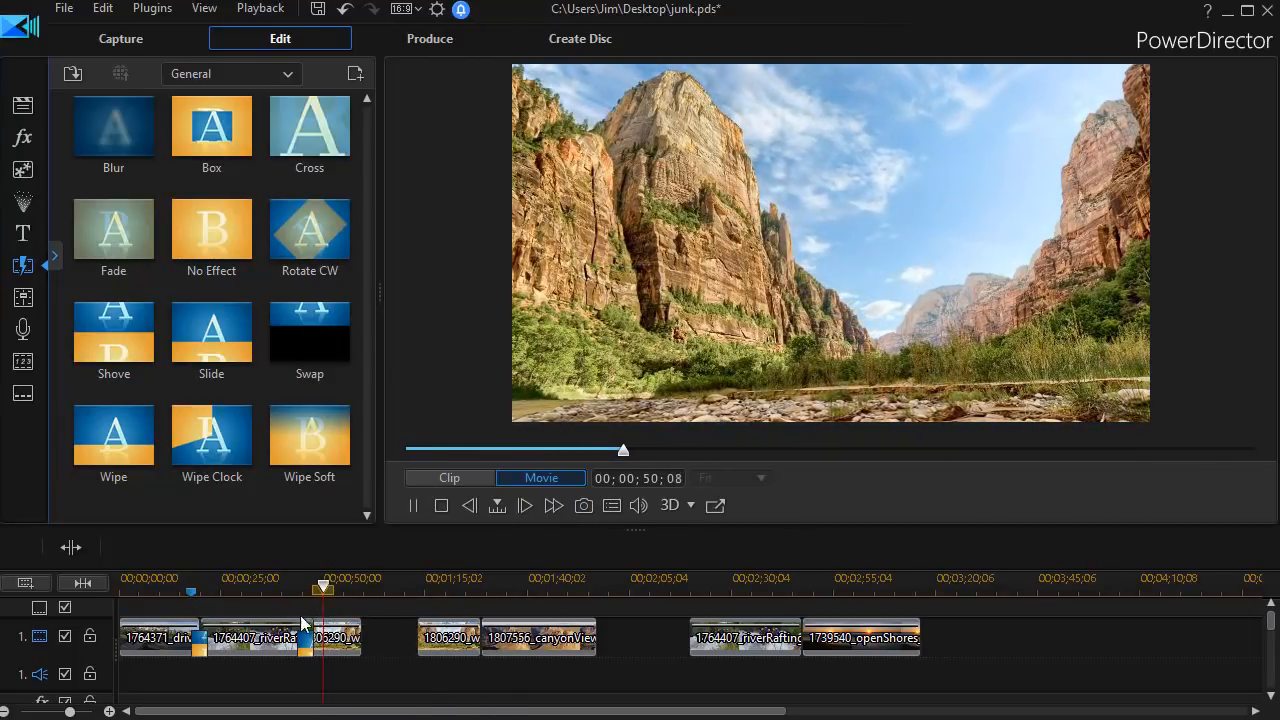
drag(322, 588, 330, 588)
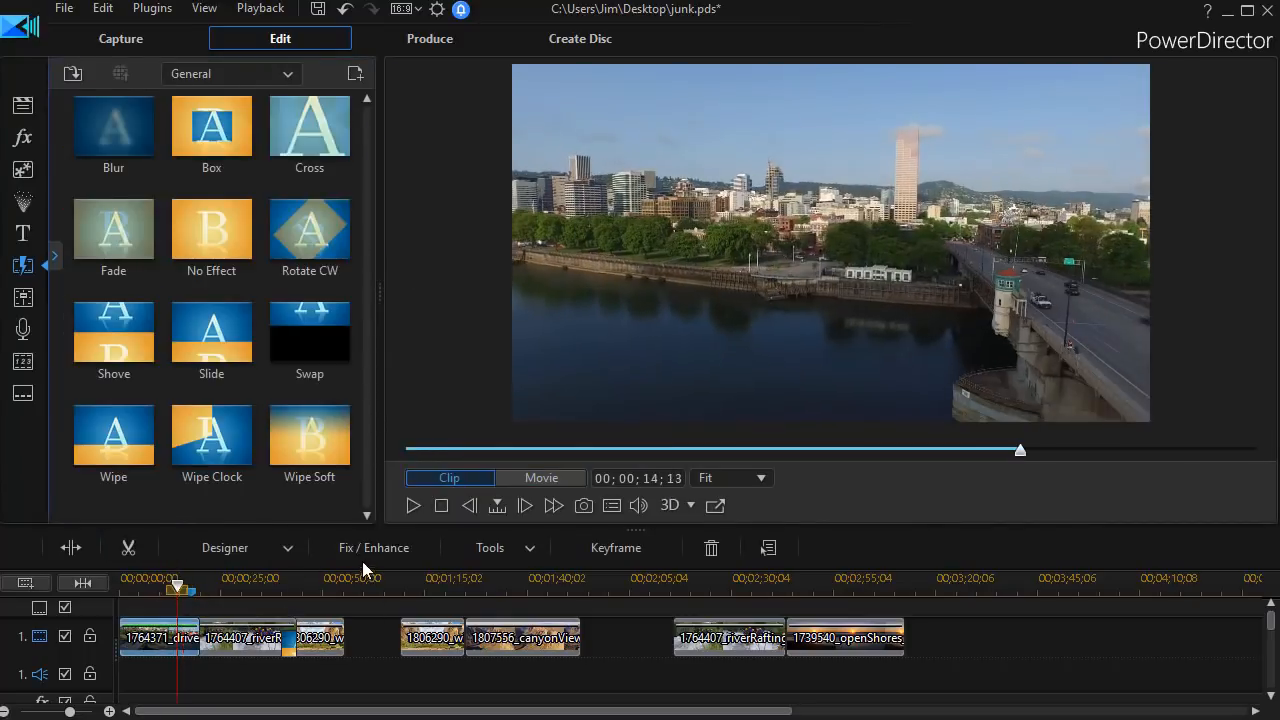
- Play the opening through the Shove into the rafting clip, rewind, and select the Shove transition
click(412, 504)
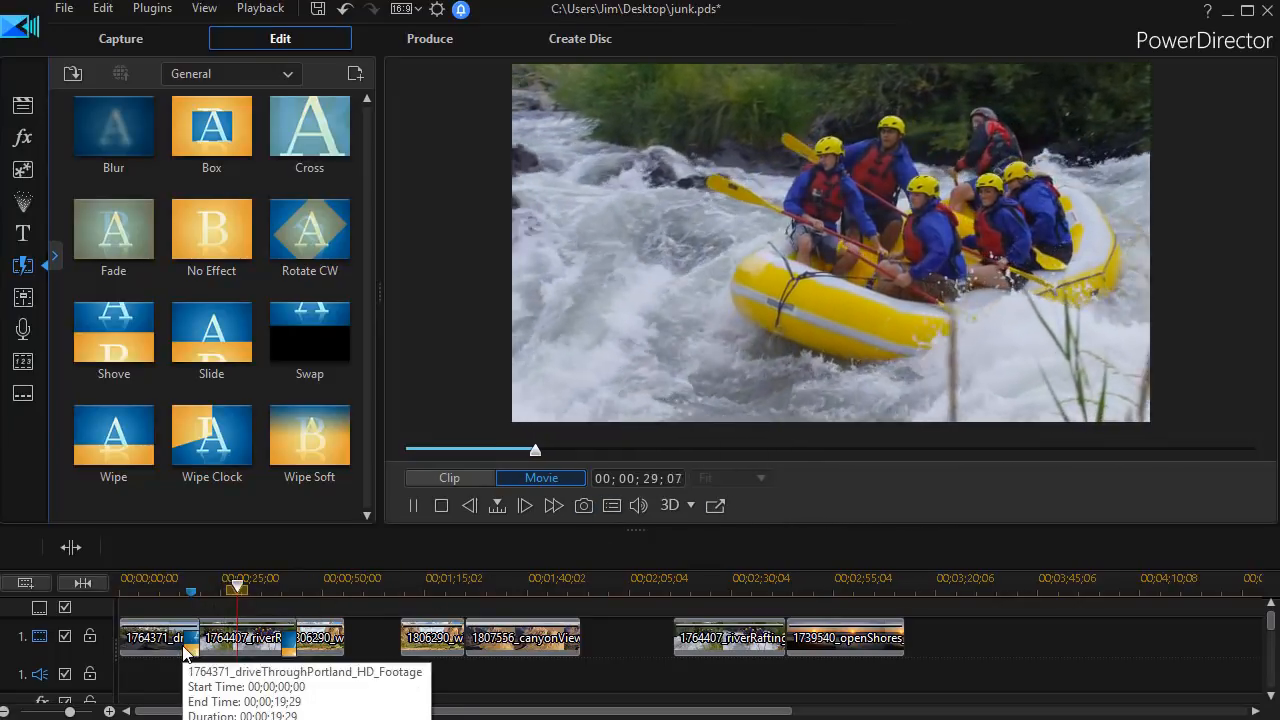
drag(236, 590, 244, 590)
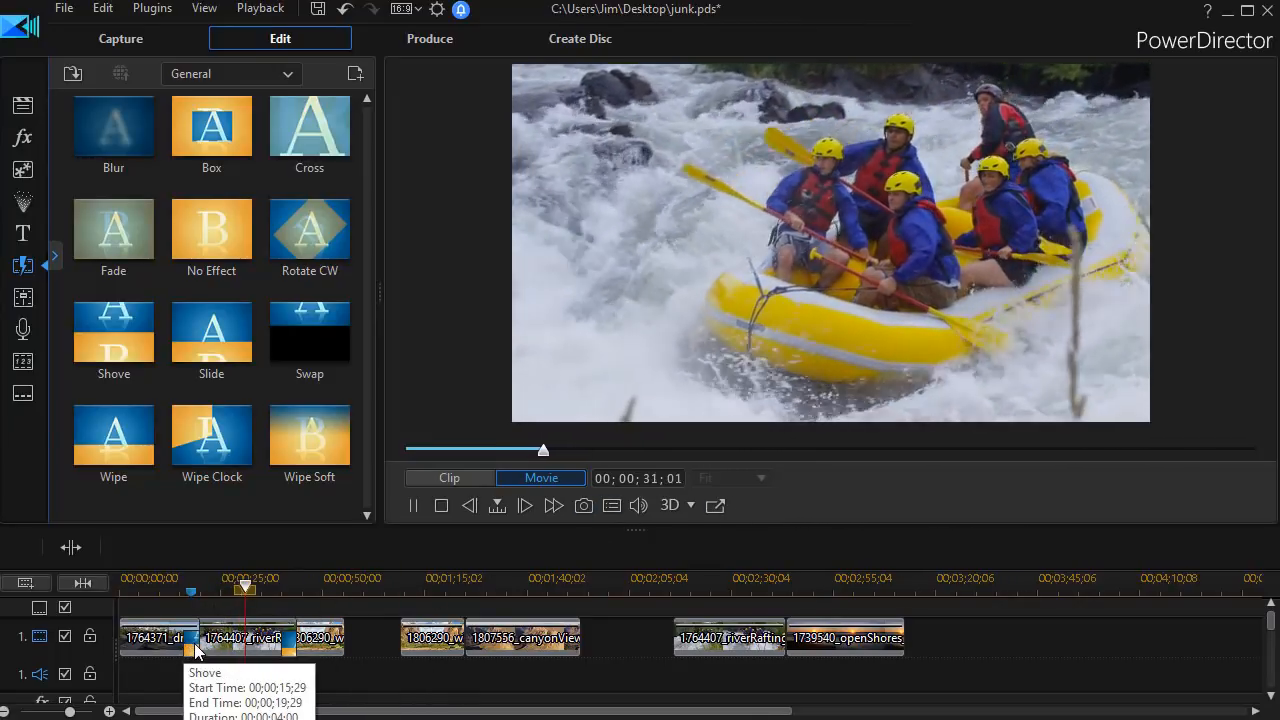
click(308, 436)
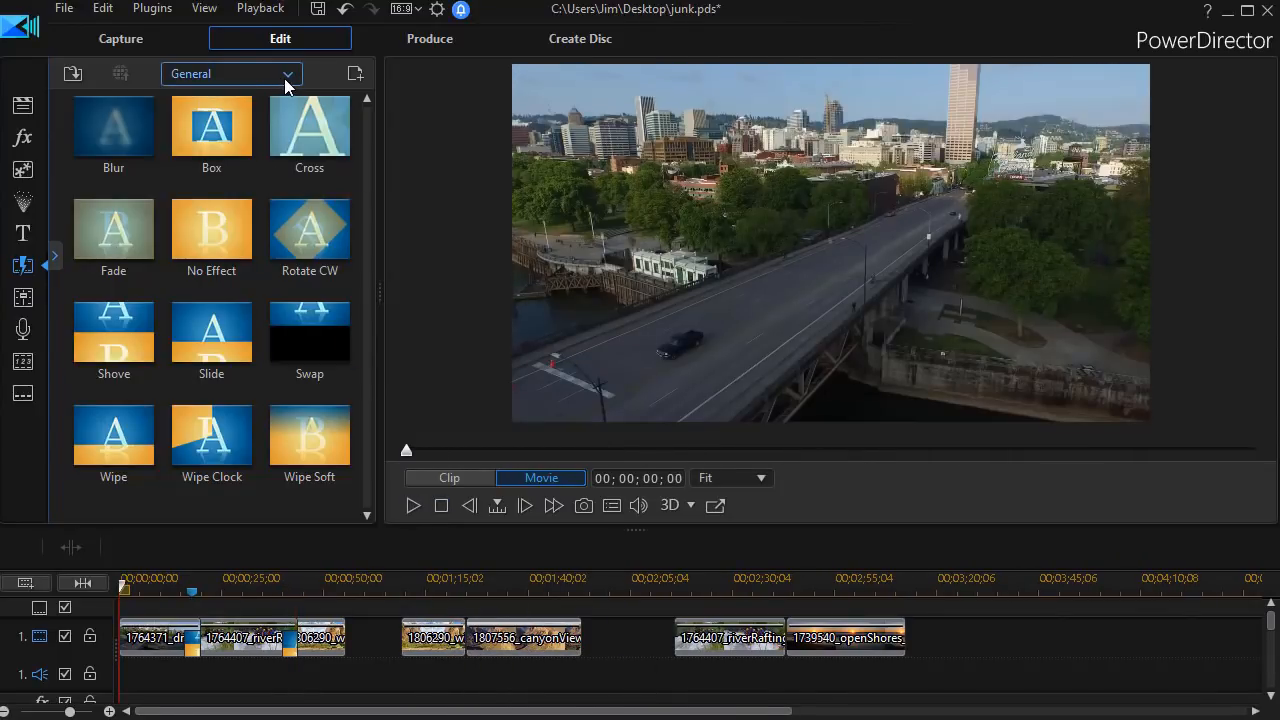
- Place a proDAD Adorage transition between the middle clips and launch its Stand-alone Effect editor
click(230, 72)
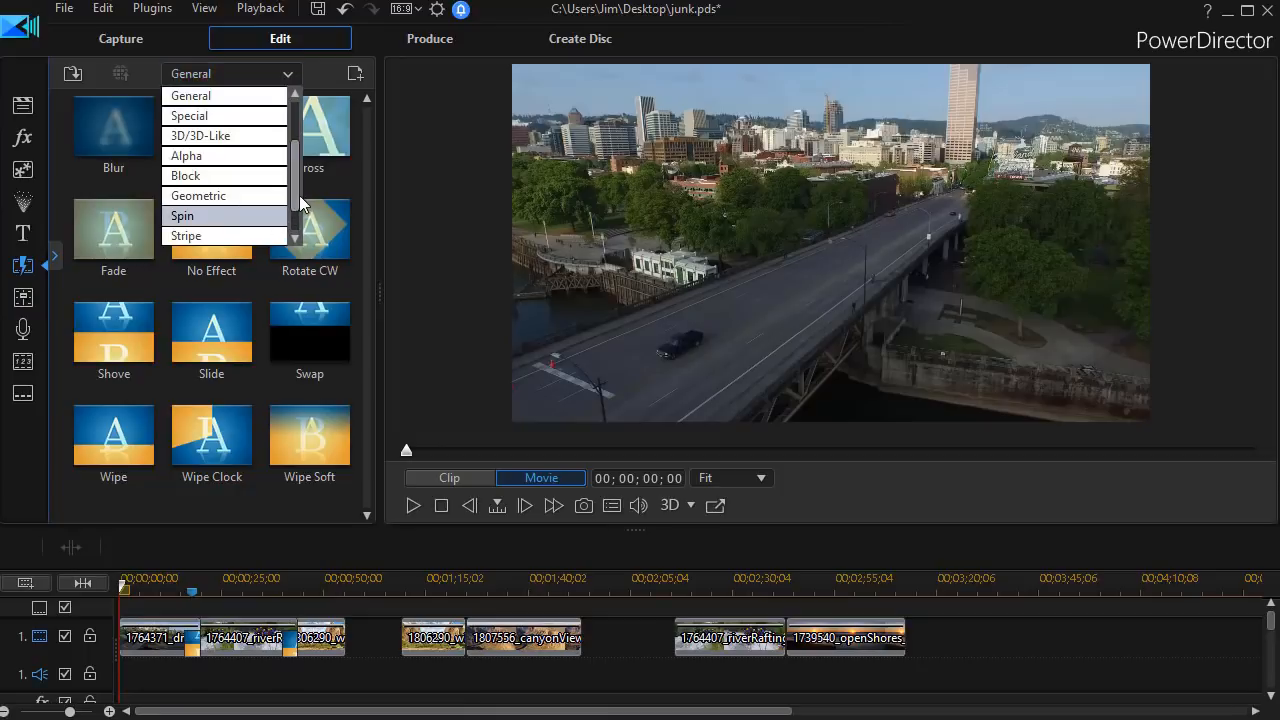
click(230, 72)
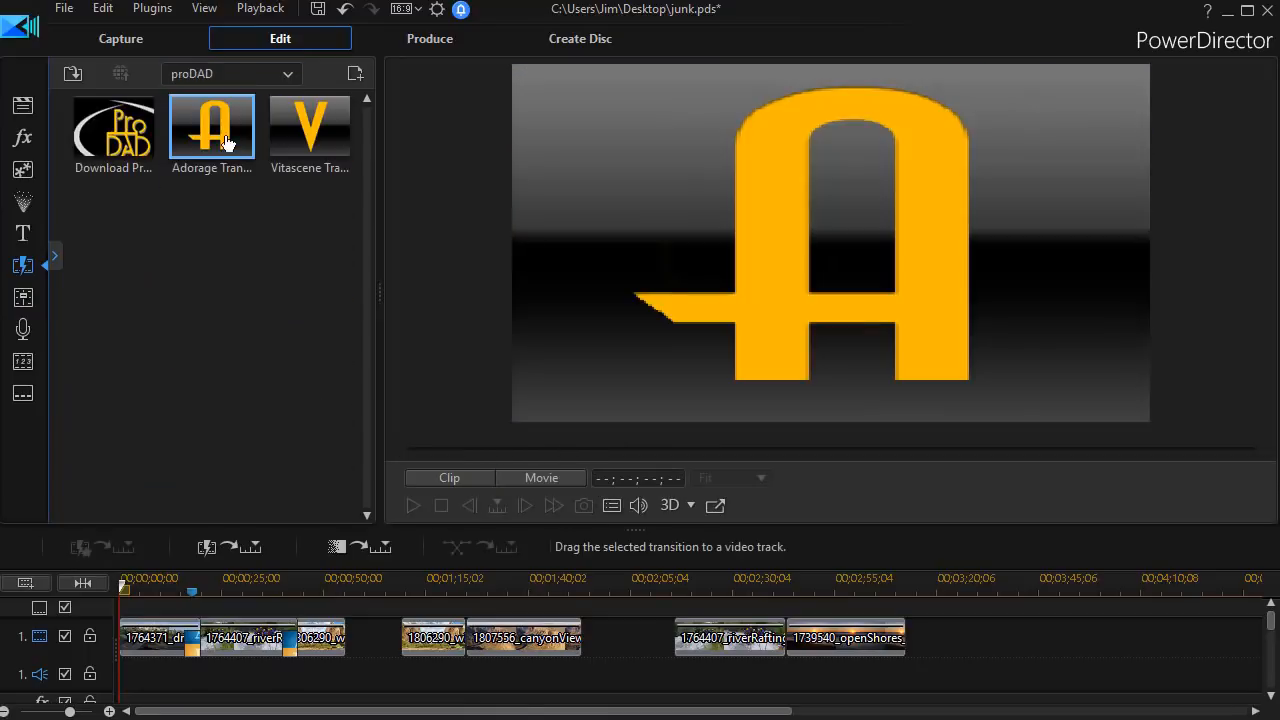
drag(212, 128, 298, 340)
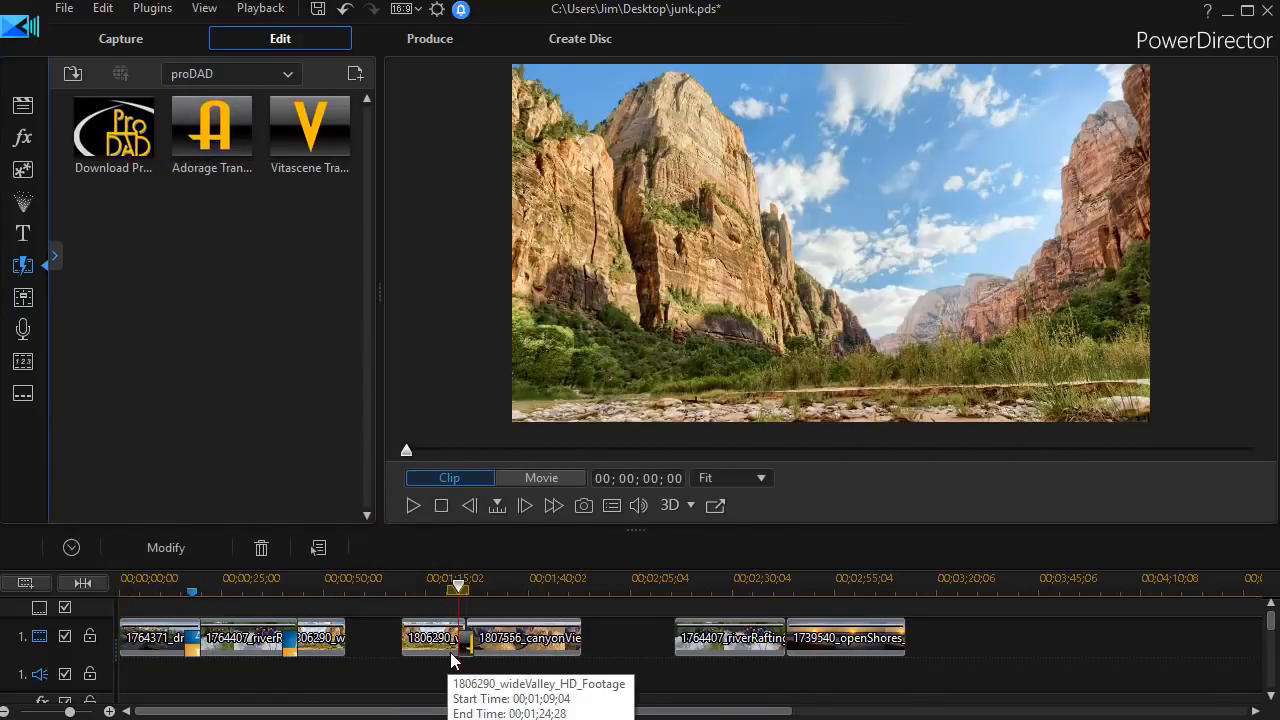
click(164, 548)
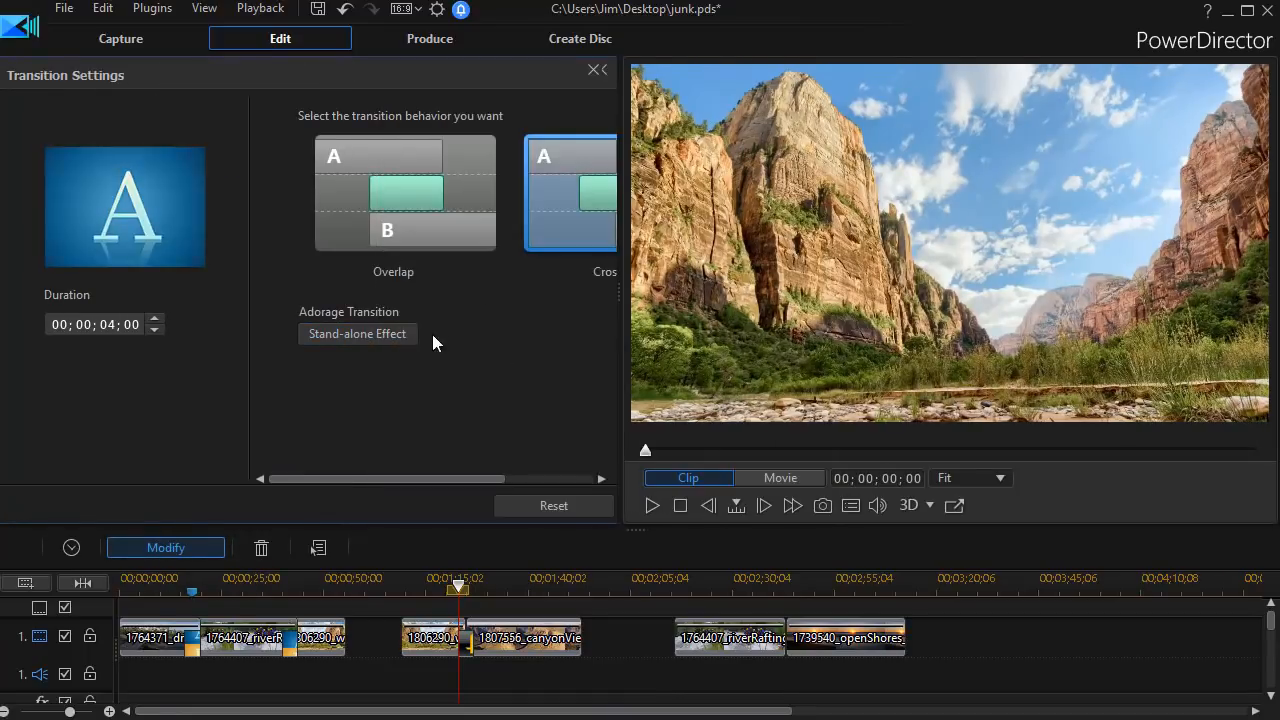
click(356, 332)
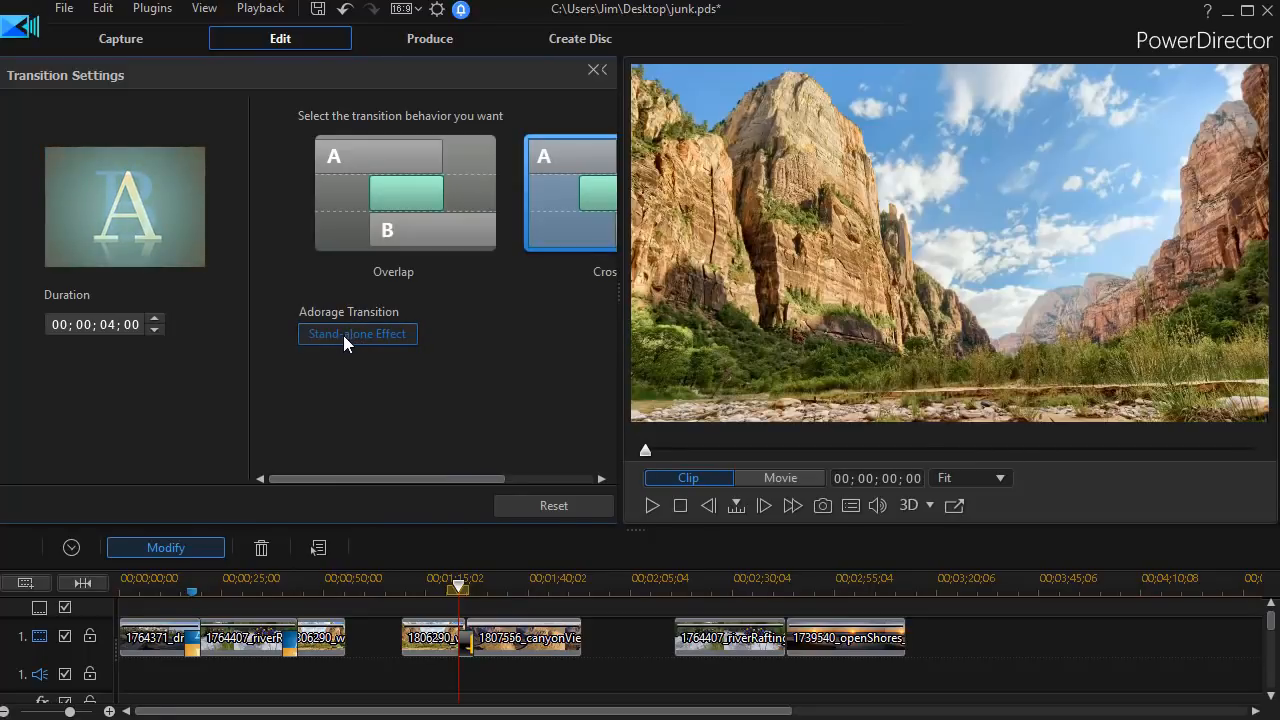
click(356, 332)
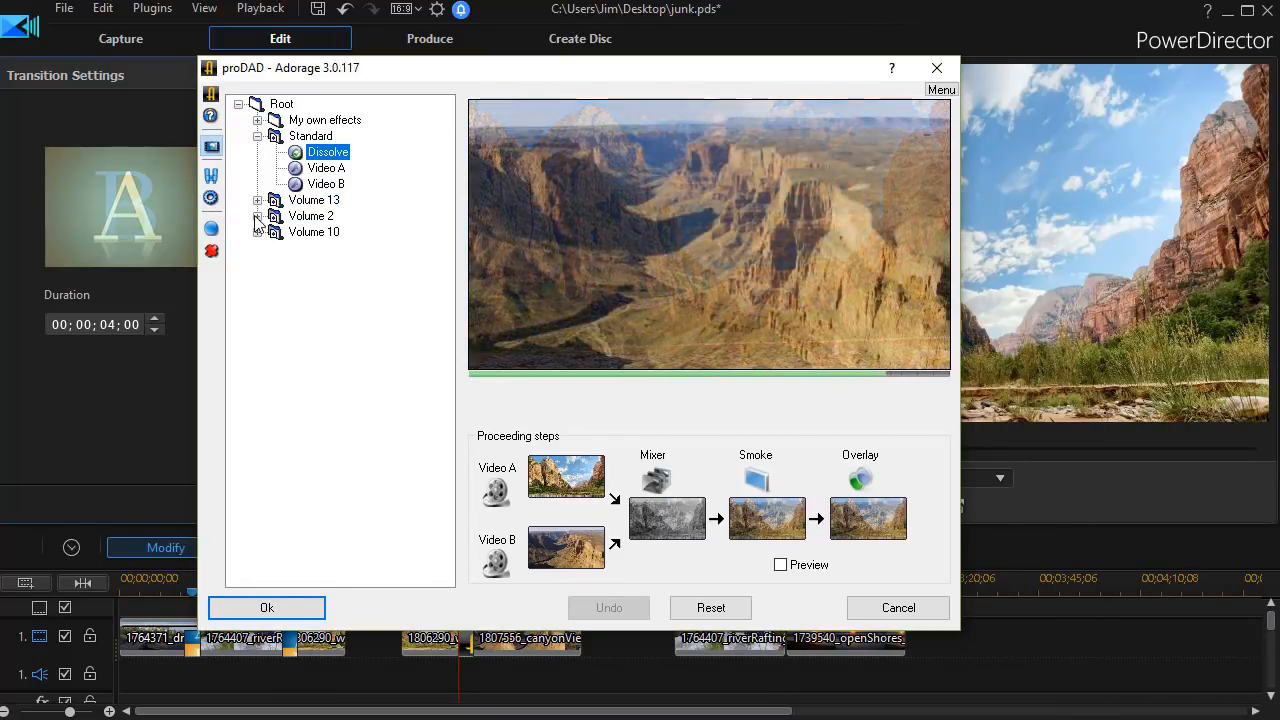
- Choose Volume 2 > AlphaFX > Wiper > horizontal > Line as the Adorage effect and accept it
click(258, 216)
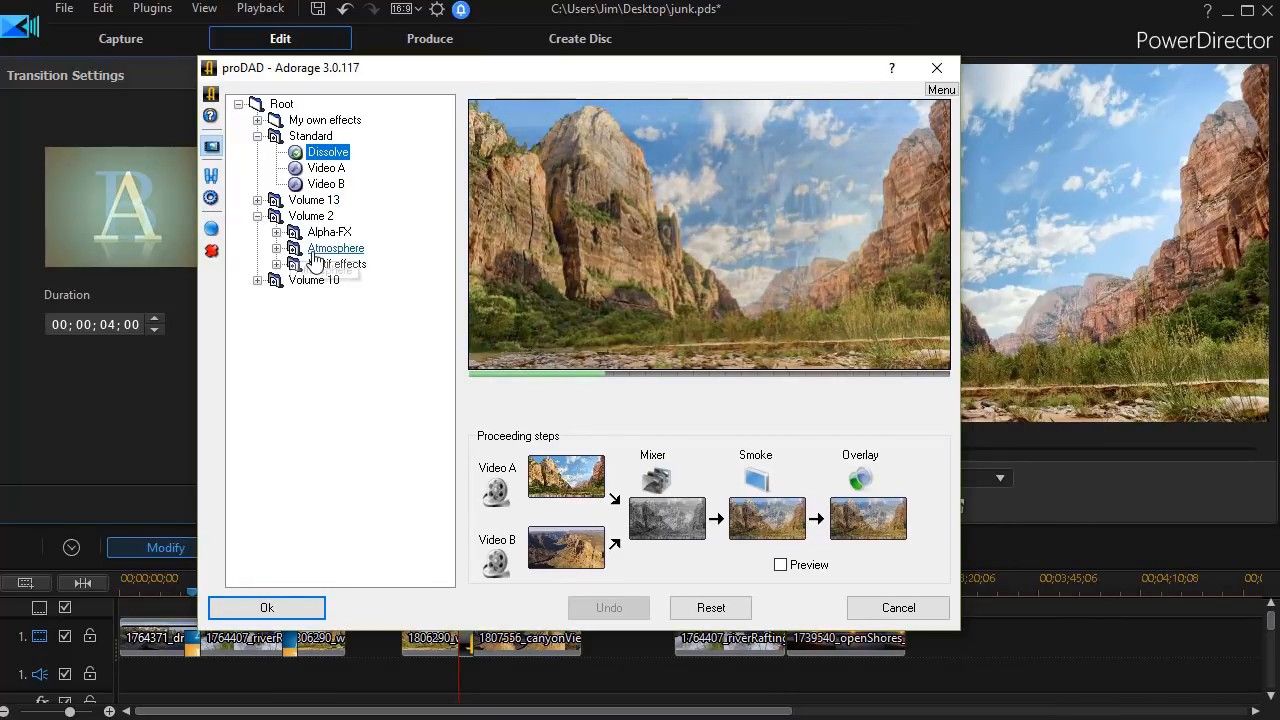
click(276, 232)
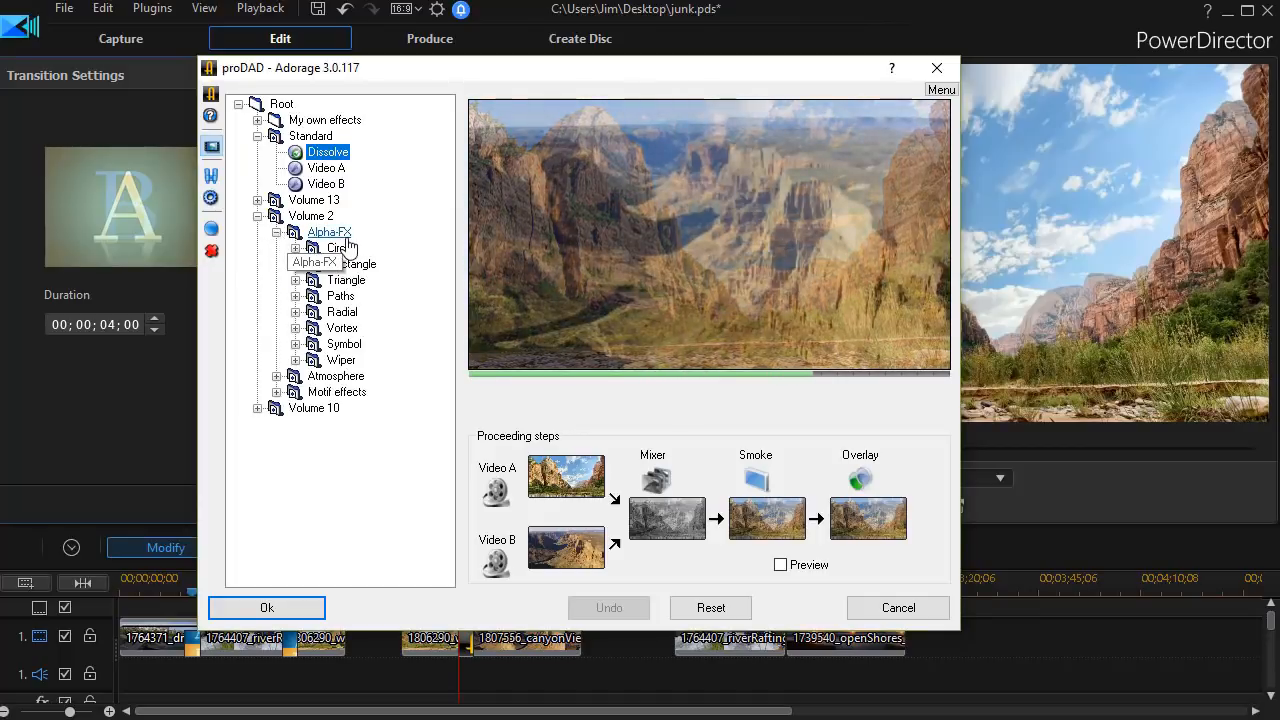
click(296, 360)
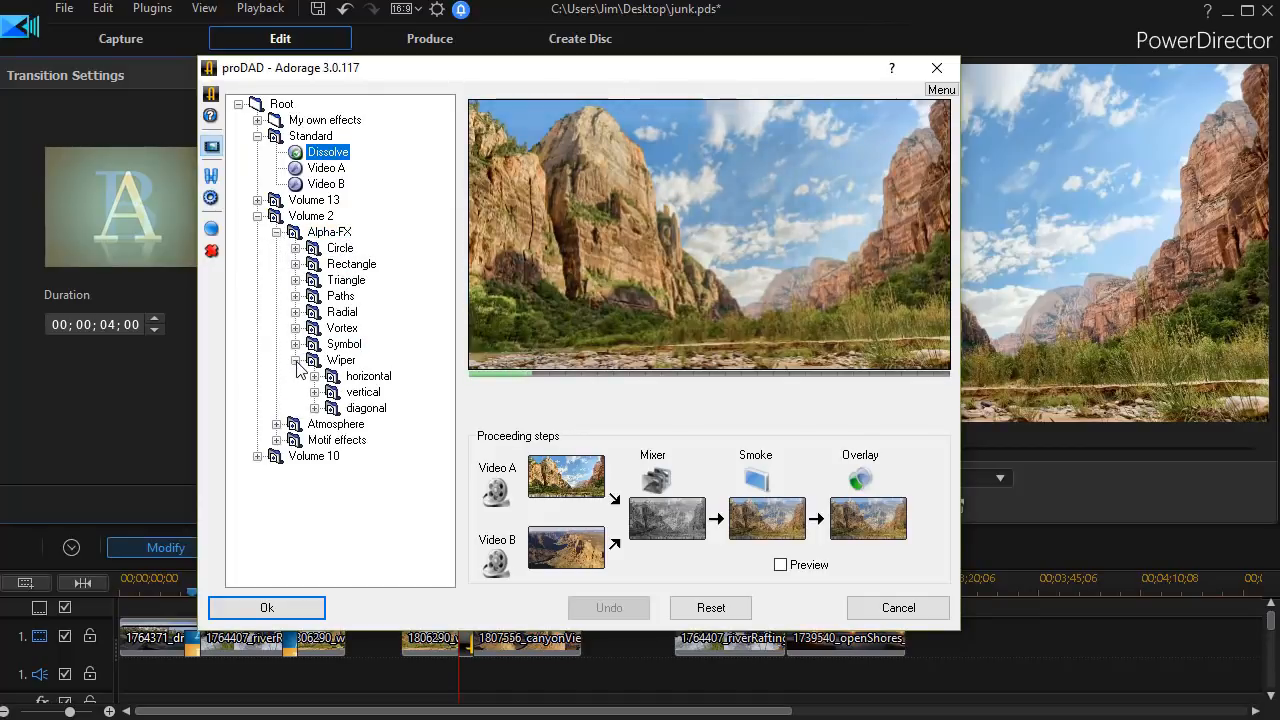
click(368, 376)
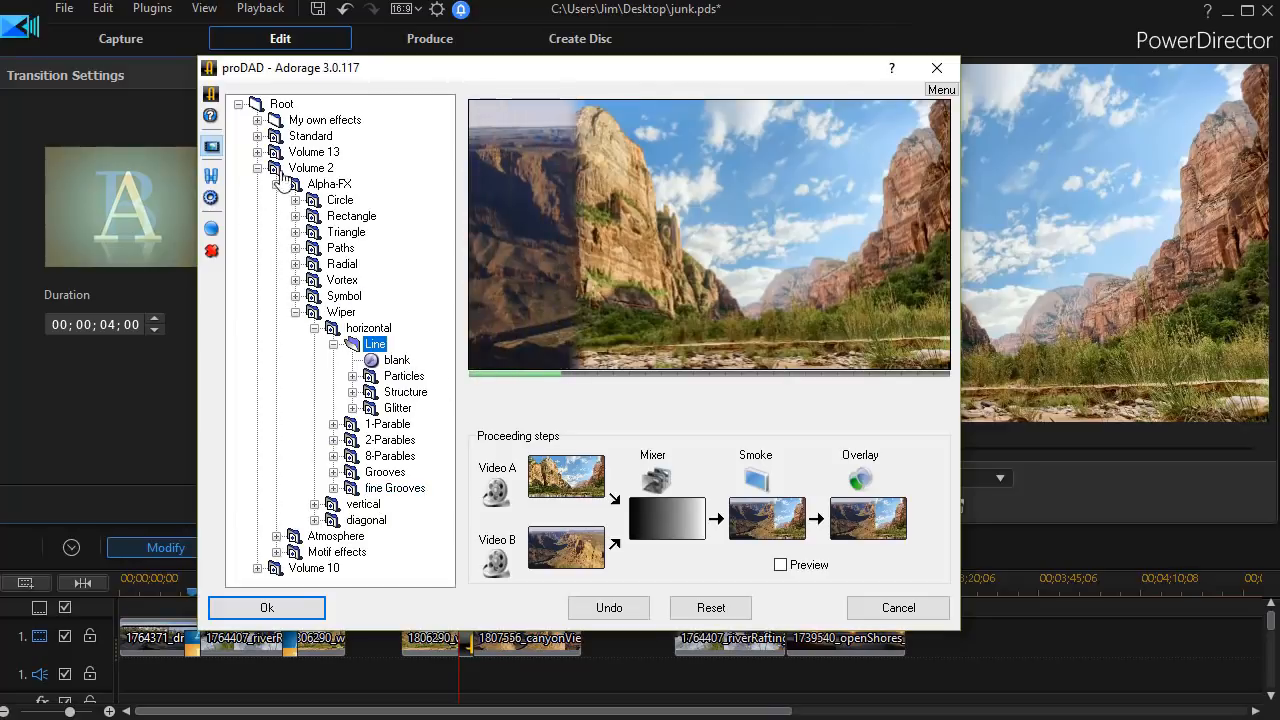
click(404, 390)
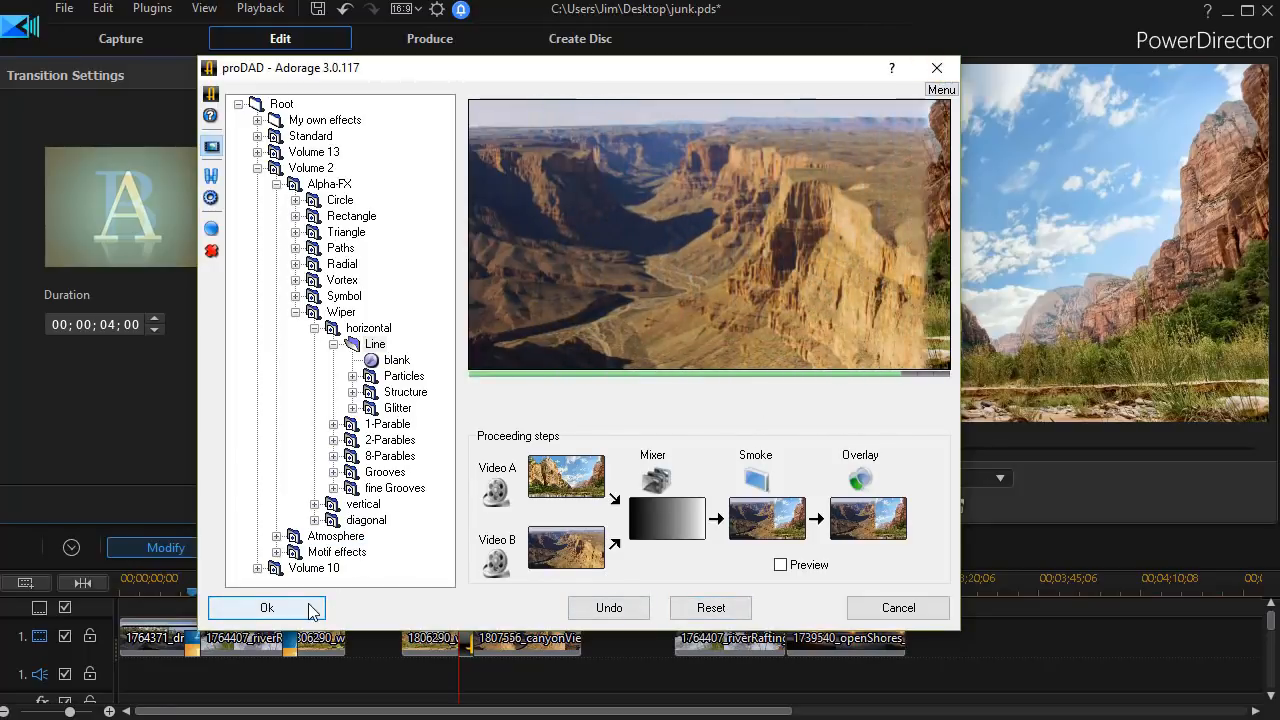
click(266, 608)
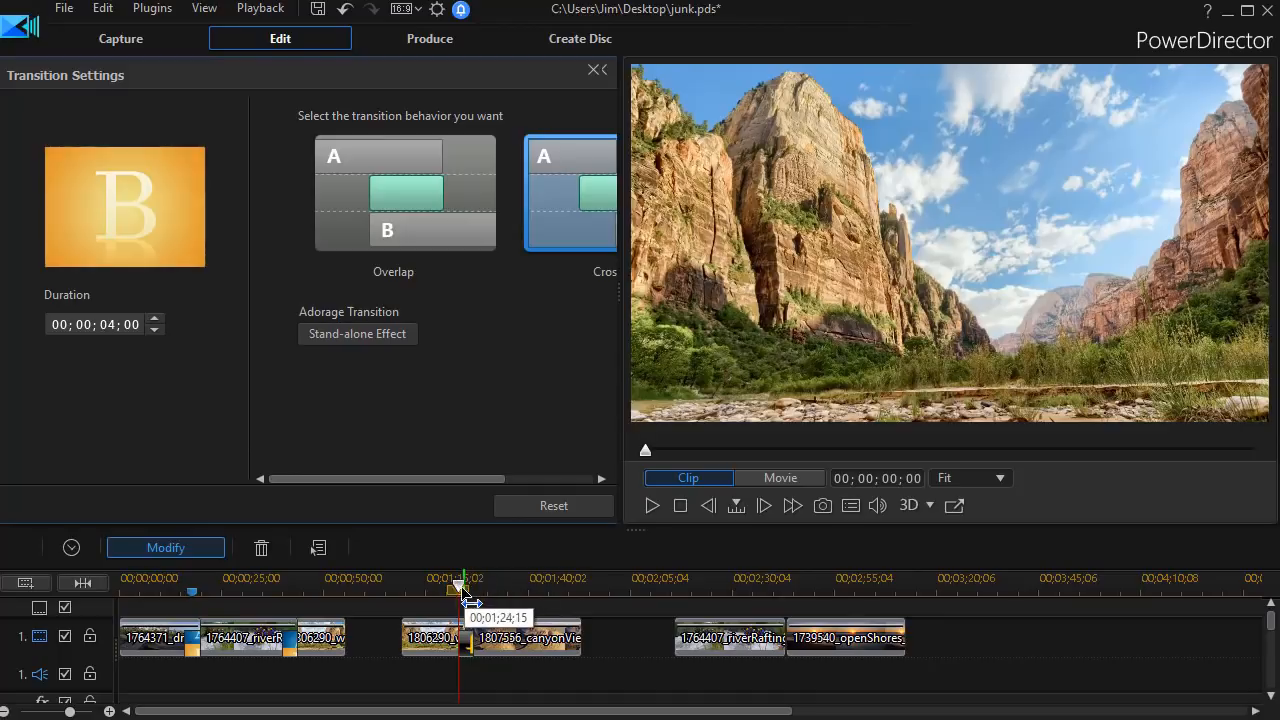
click(596, 68)
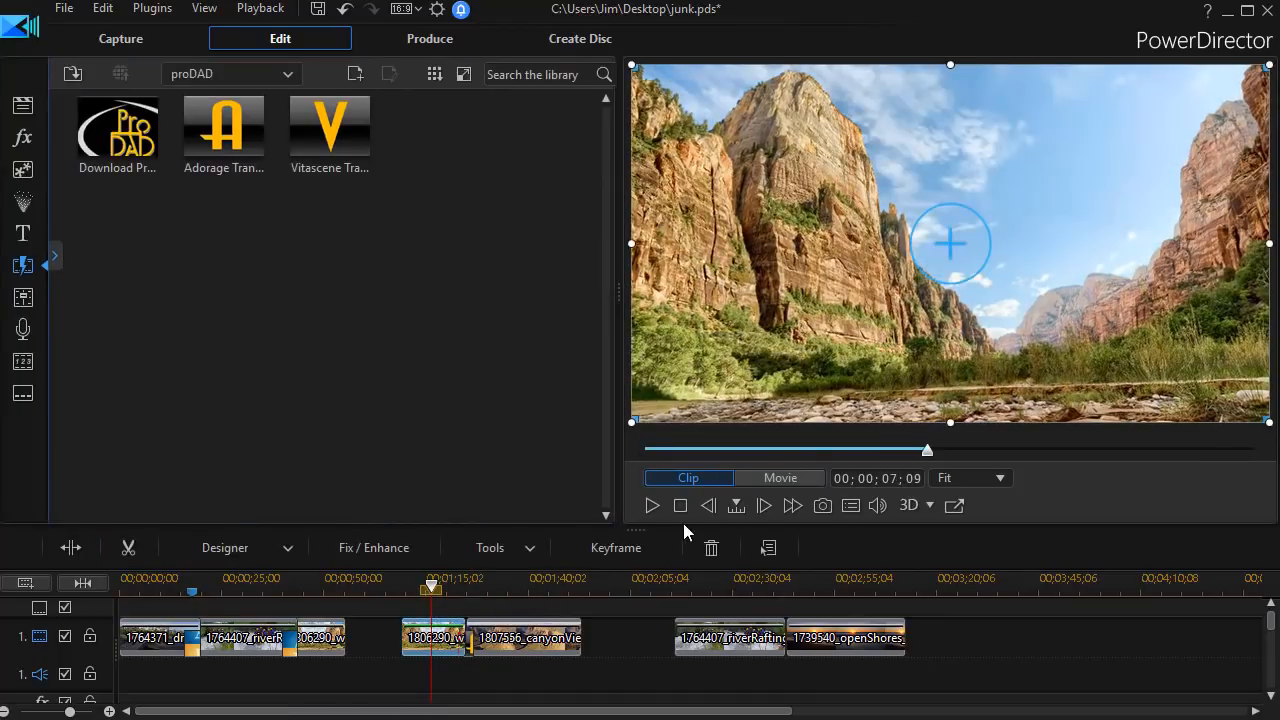
- Scrub and play through the new horizontal Line wipe between the canyon and mountain clips
click(652, 504)
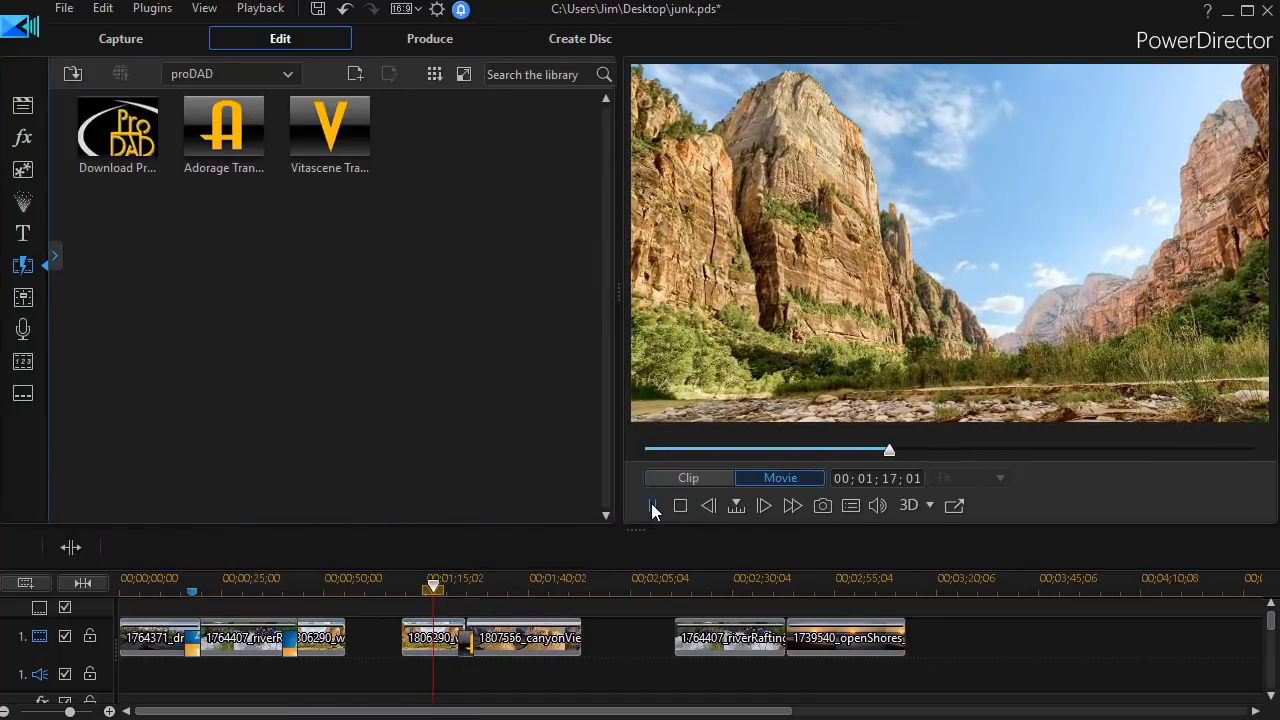
click(652, 504)
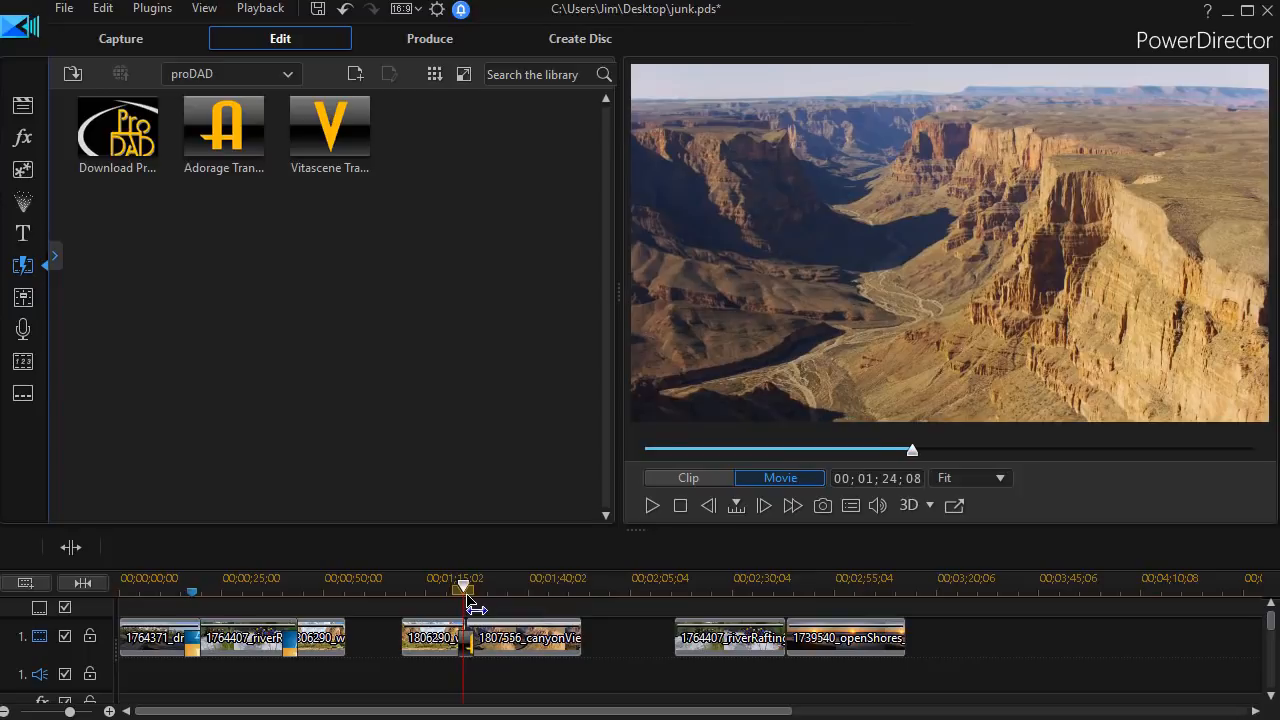
click(652, 504)
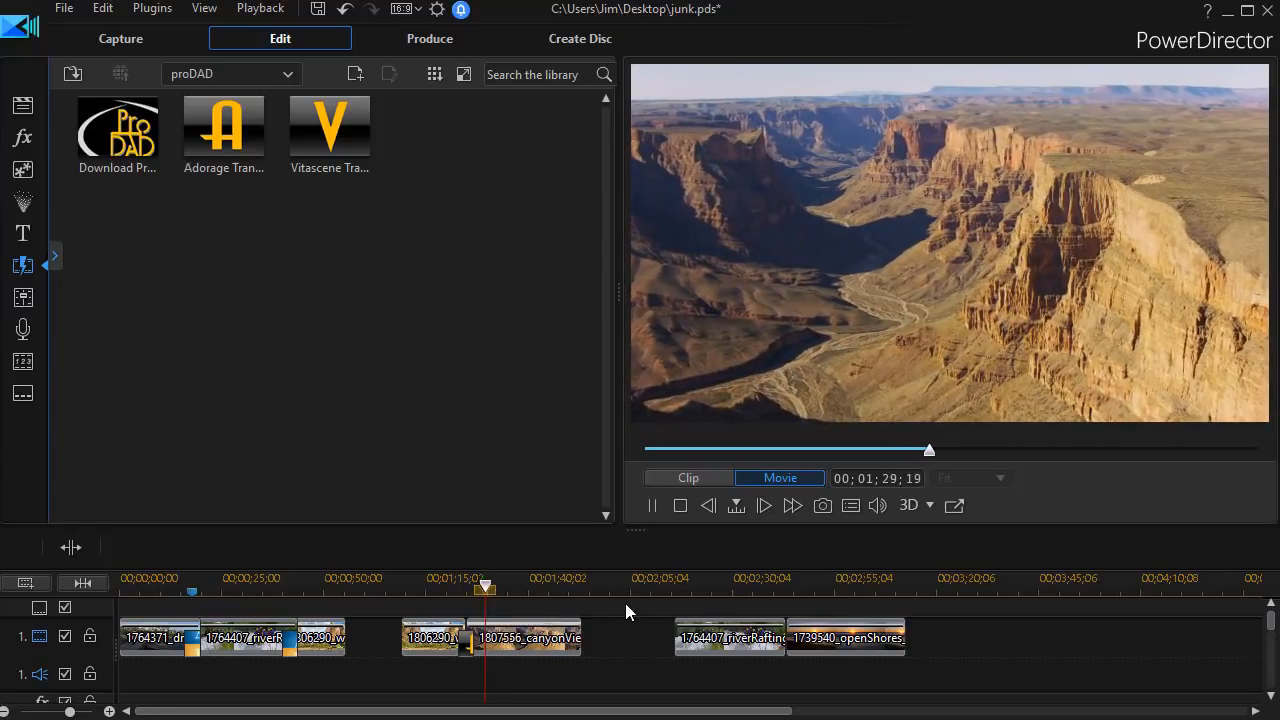
drag(484, 588, 496, 588)
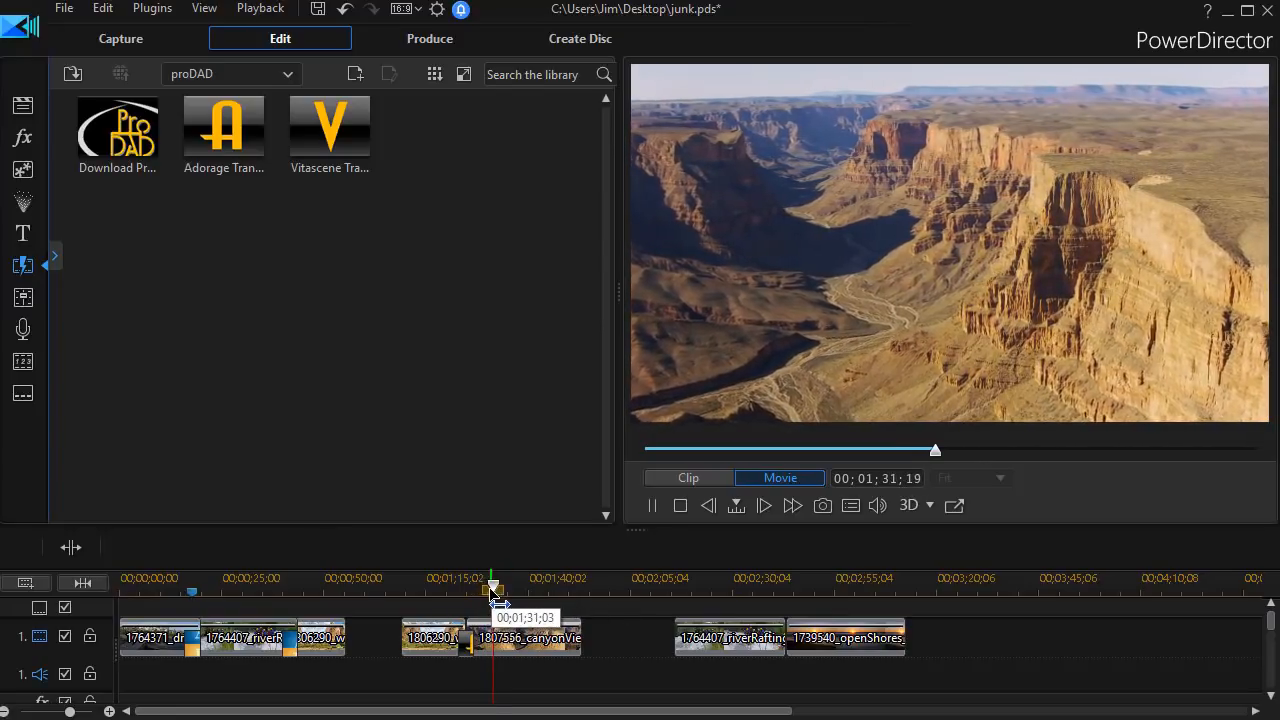
drag(492, 588, 500, 588)
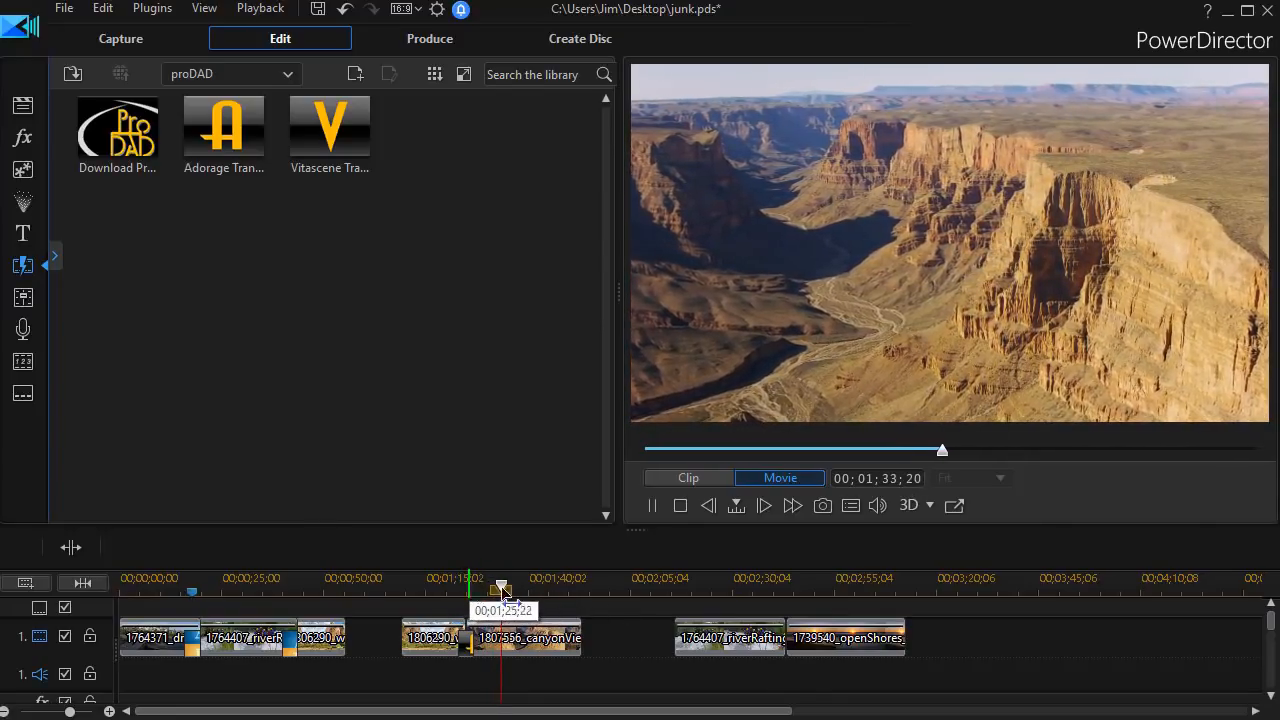
drag(500, 588, 456, 588)
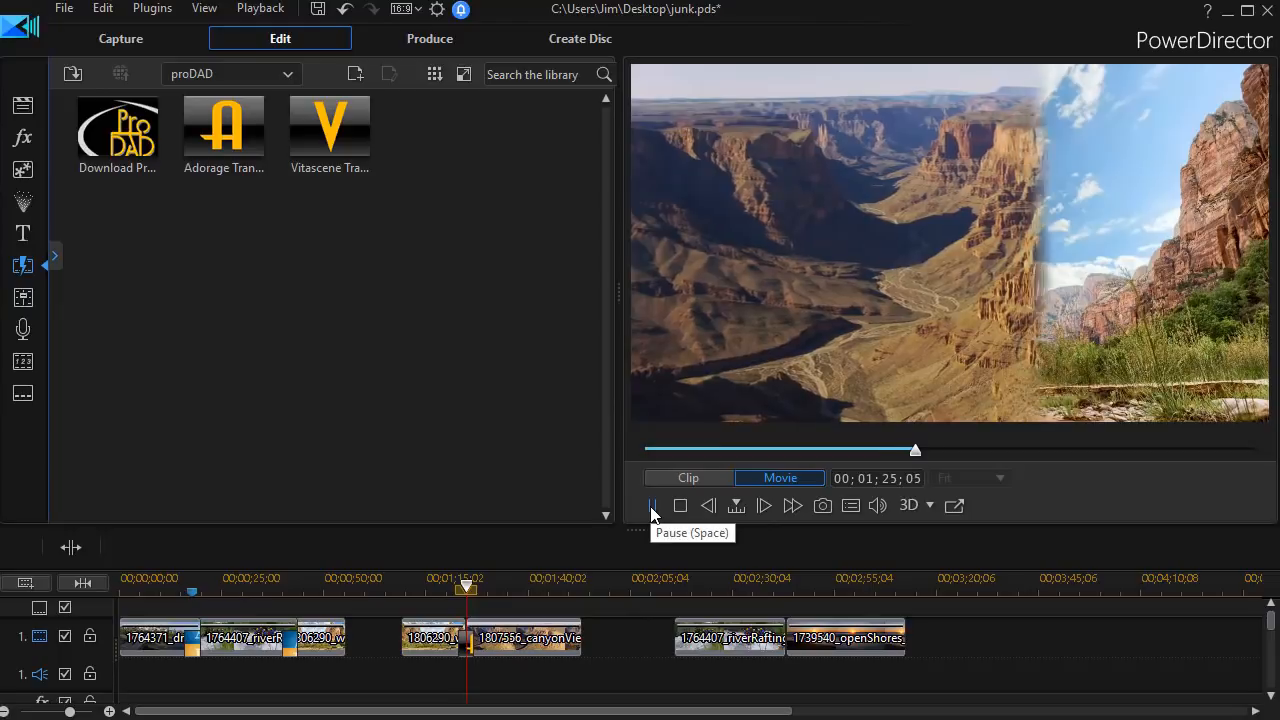
click(652, 504)
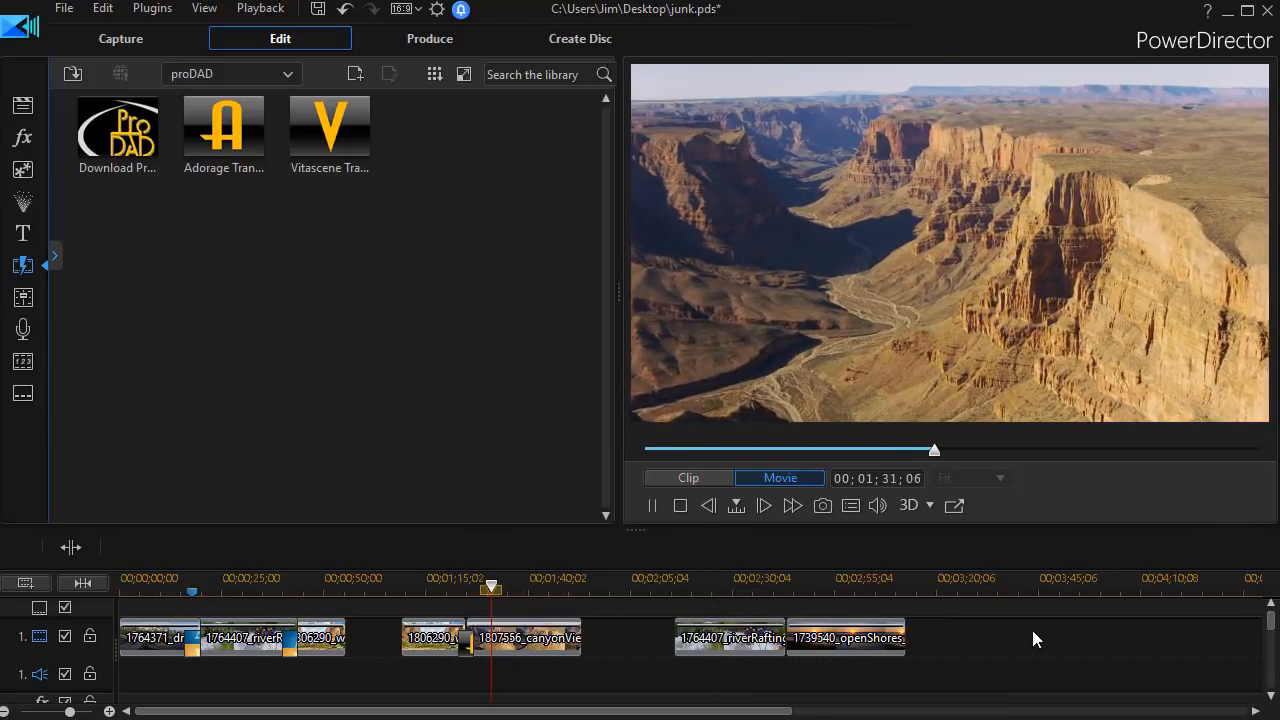
click(652, 504)
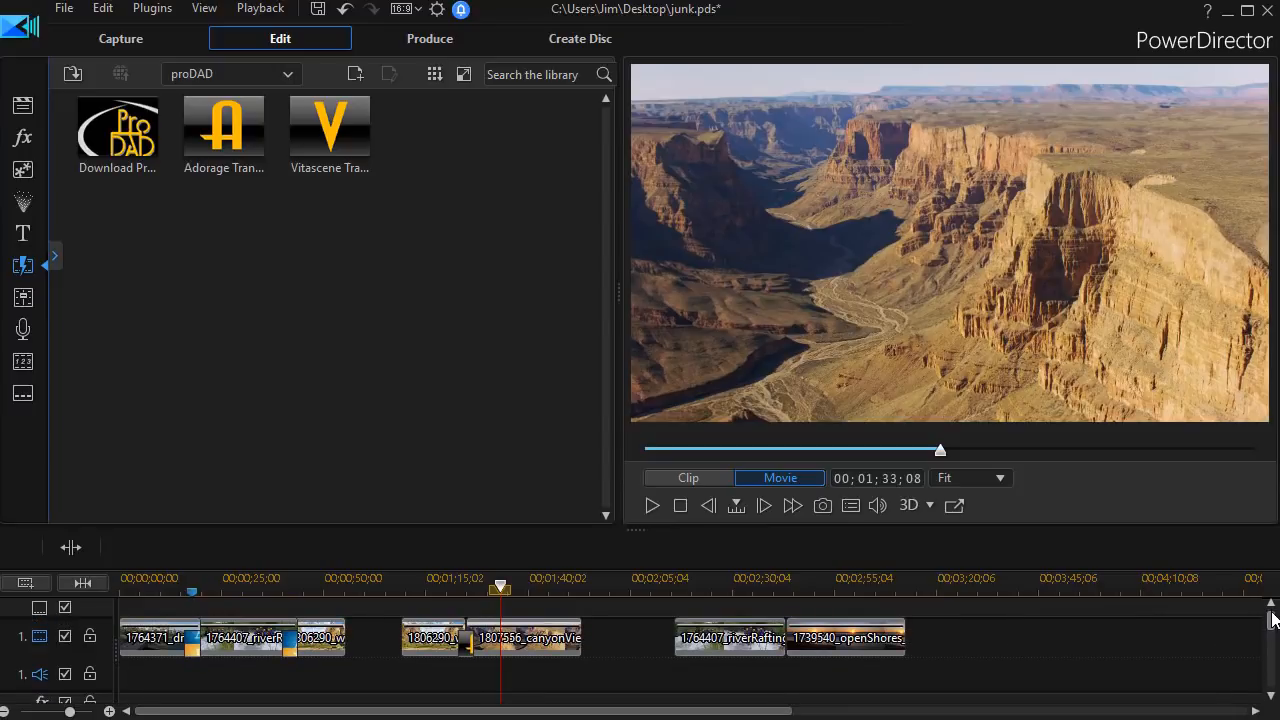
mouse_move(796, 636)
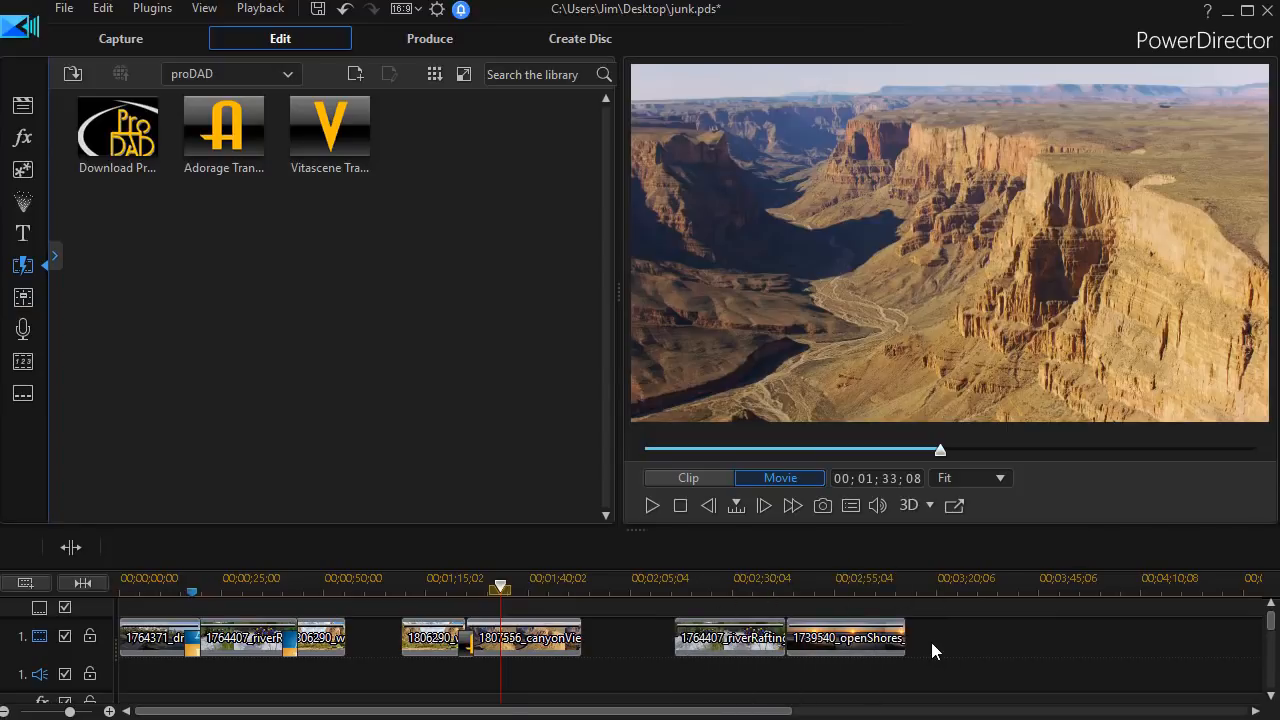
mouse_move(818, 636)
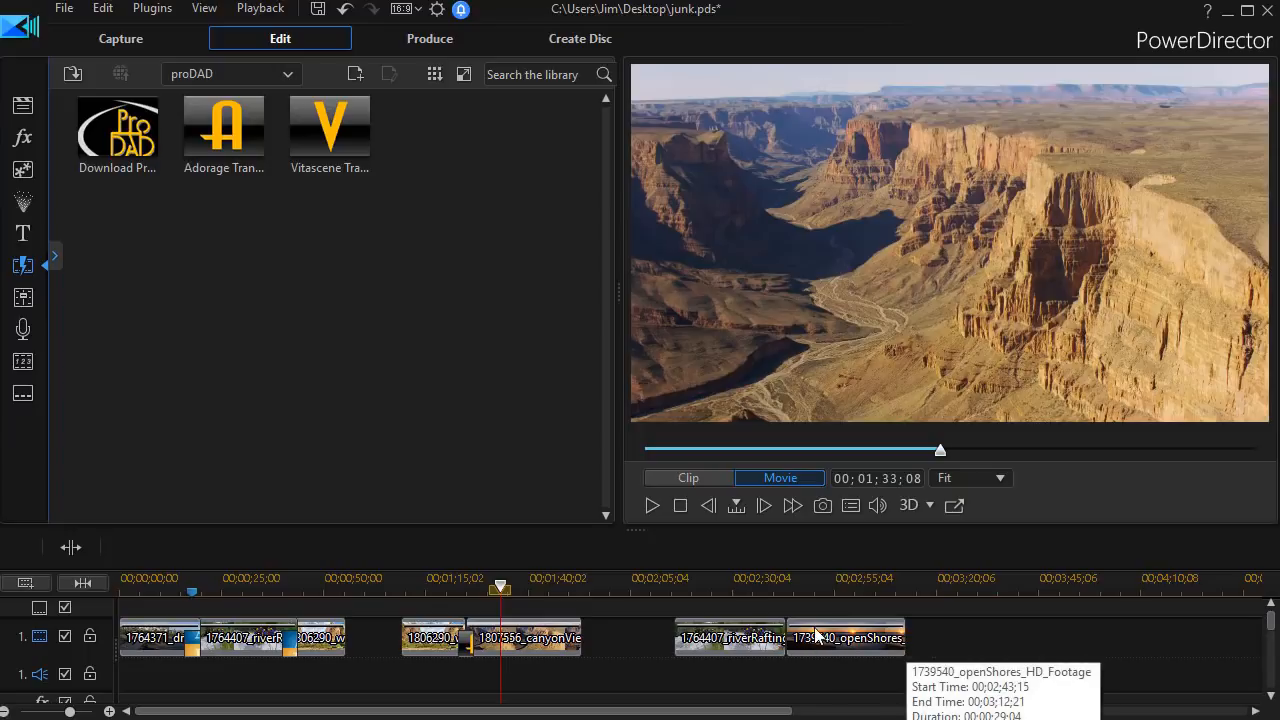
mouse_move(810, 638)
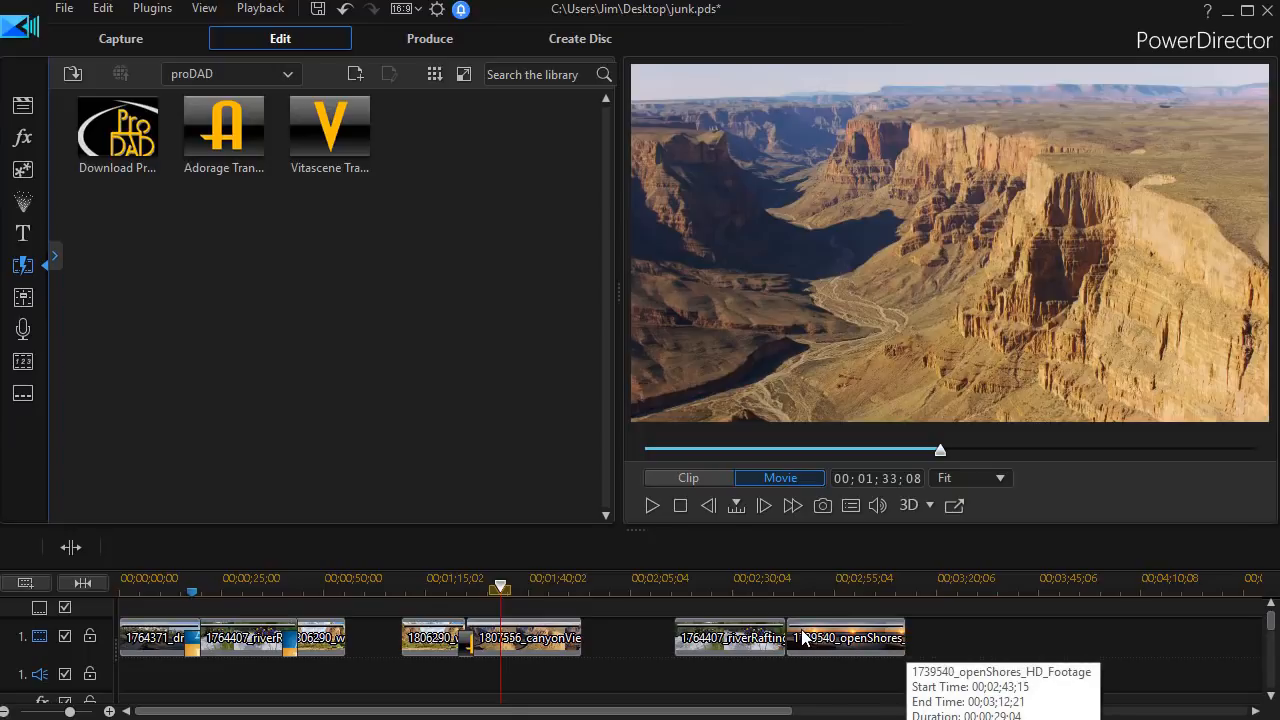
mouse_move(810, 644)
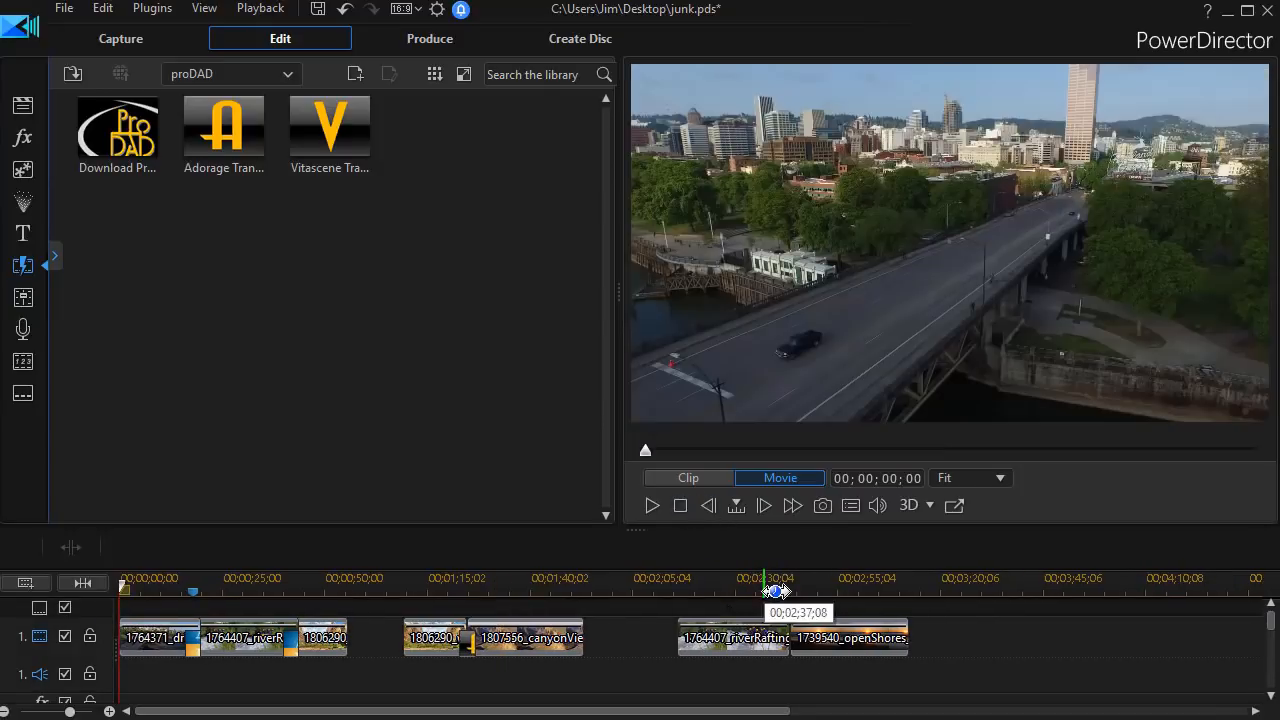
click(652, 504)
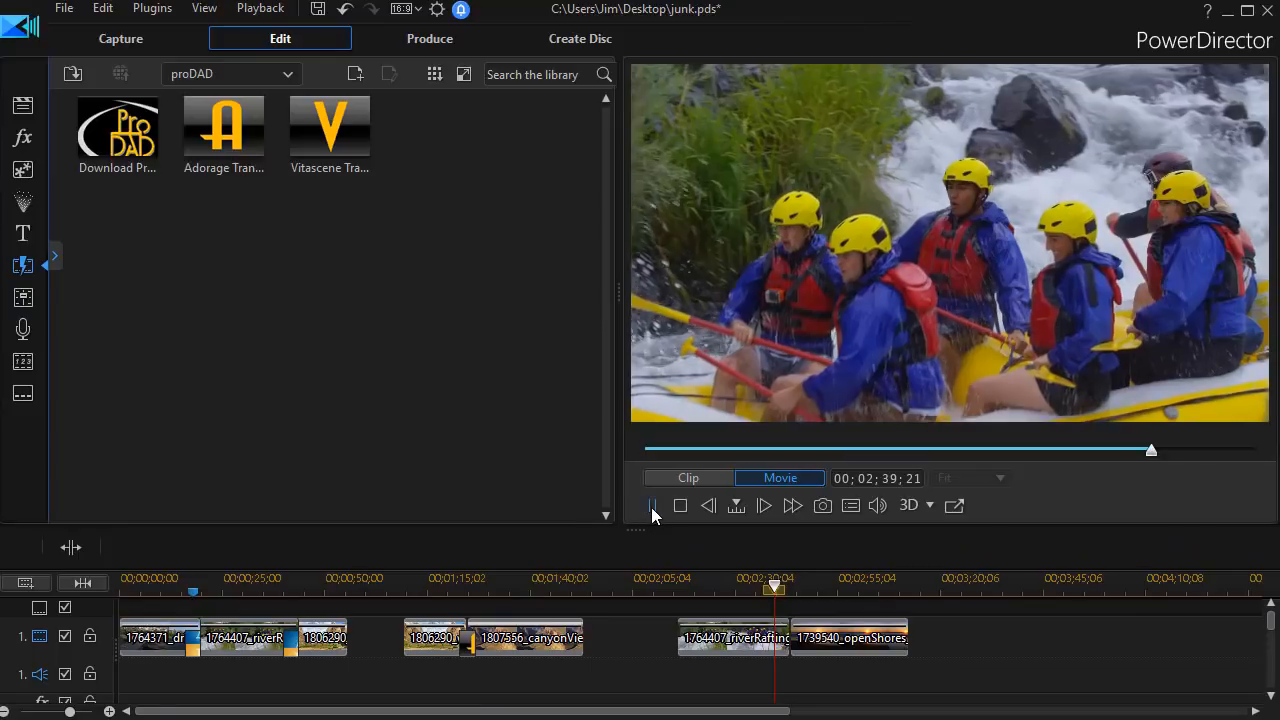
click(652, 504)
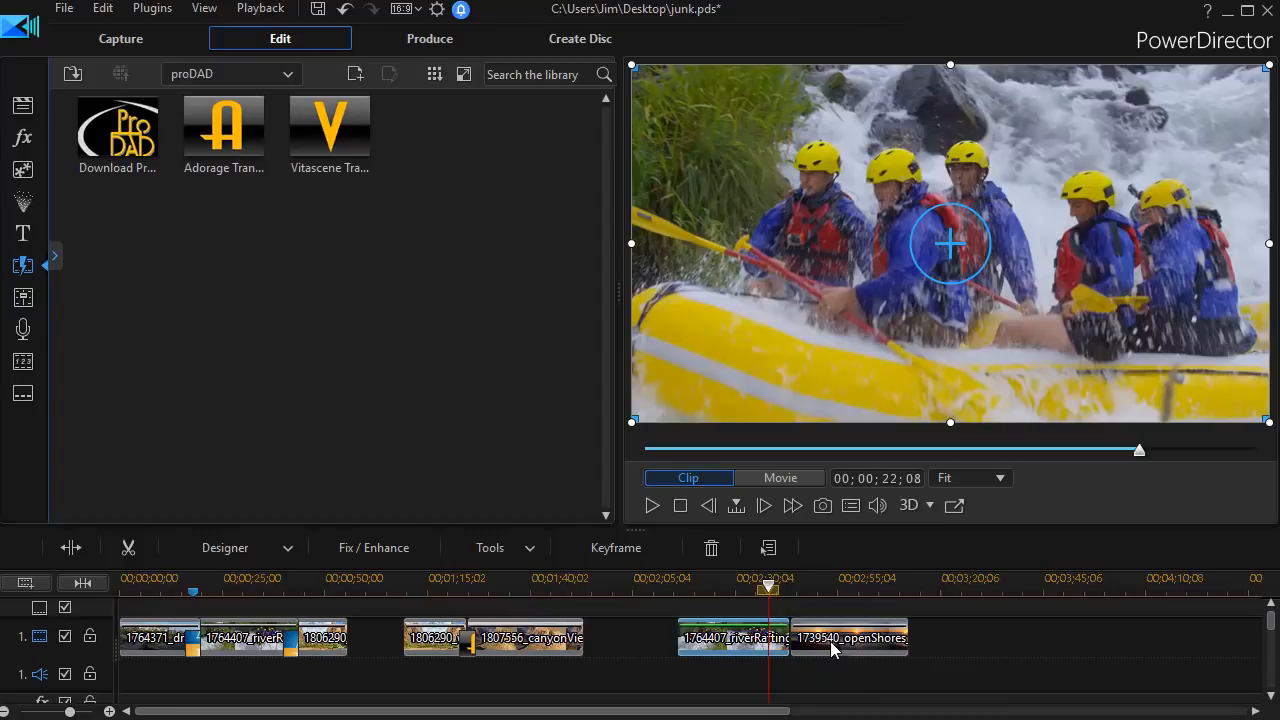
mouse_move(824, 640)
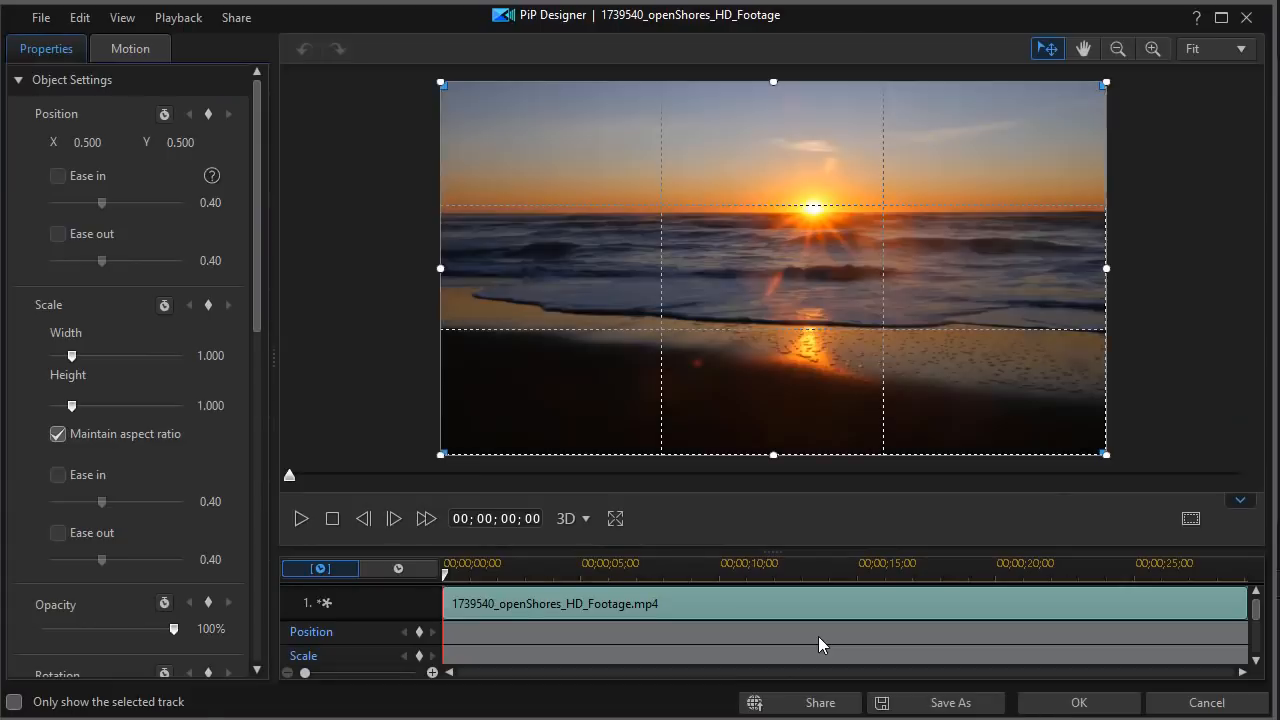
mouse_move(502, 612)
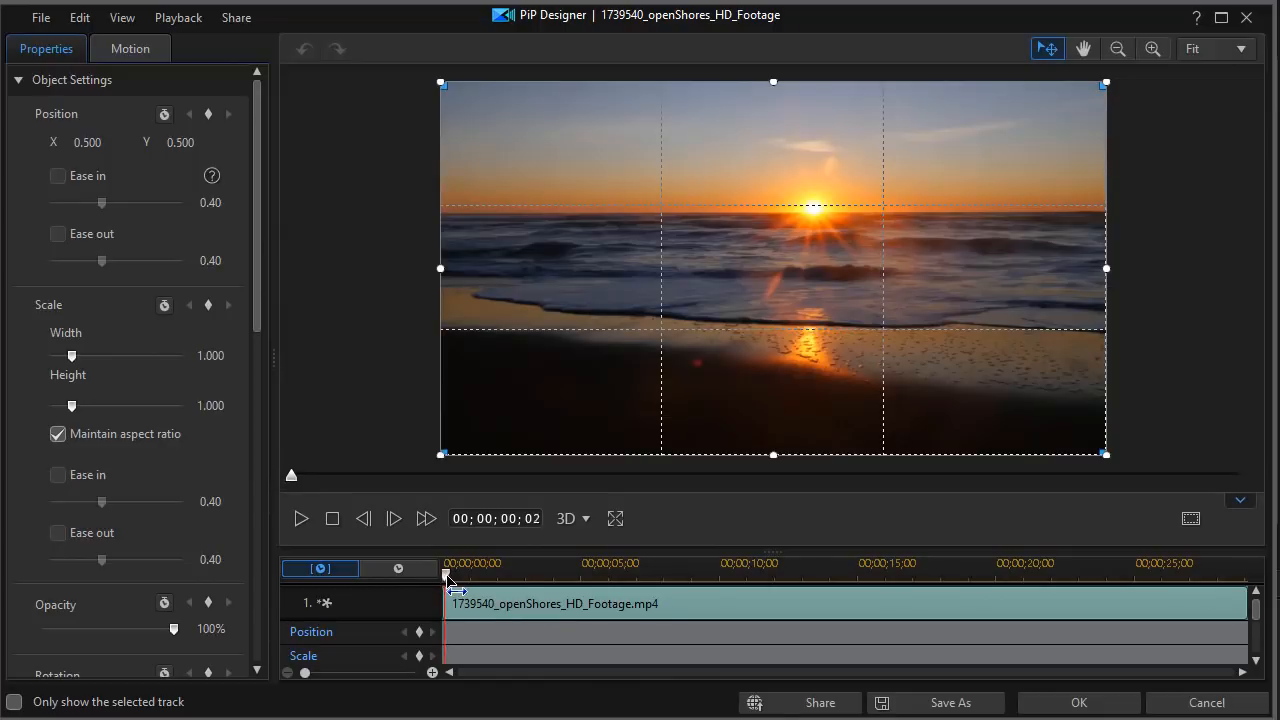
- Keyframe the beach clip off the right edge at its start in PiP Designer, preview the slide-in, and apply it
drag(444, 574, 558, 574)
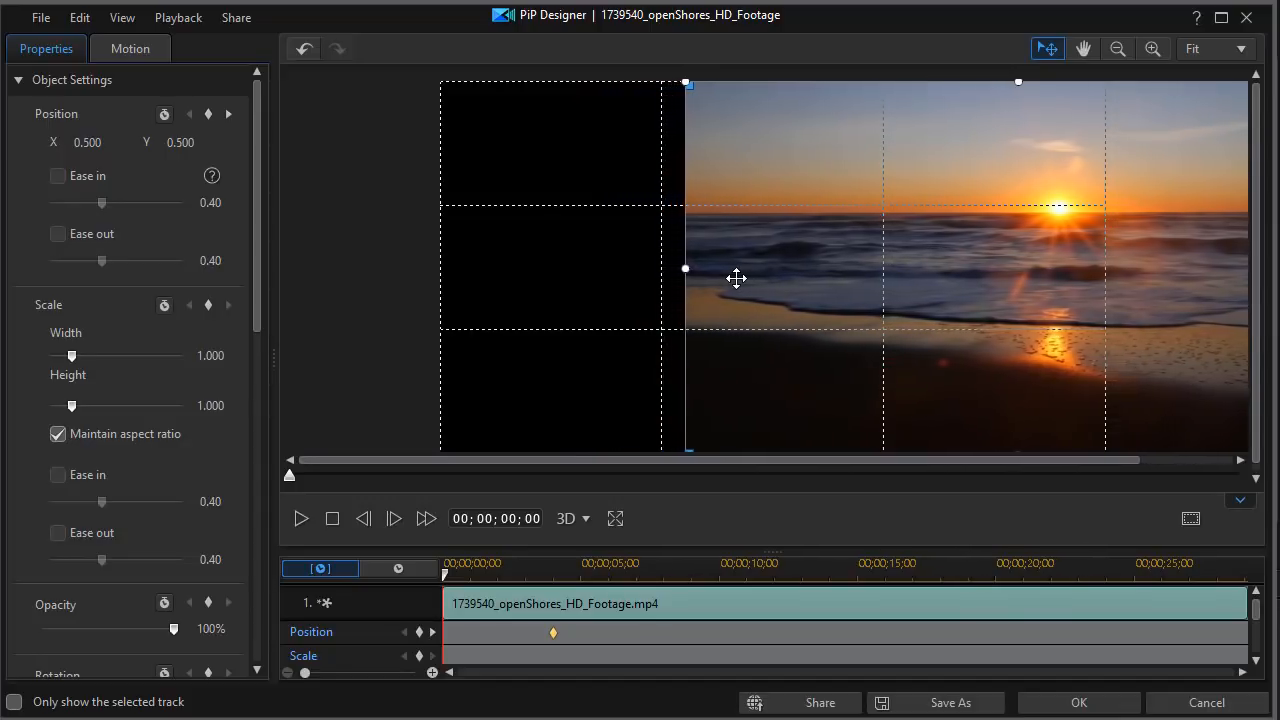
drag(690, 278, 744, 278)
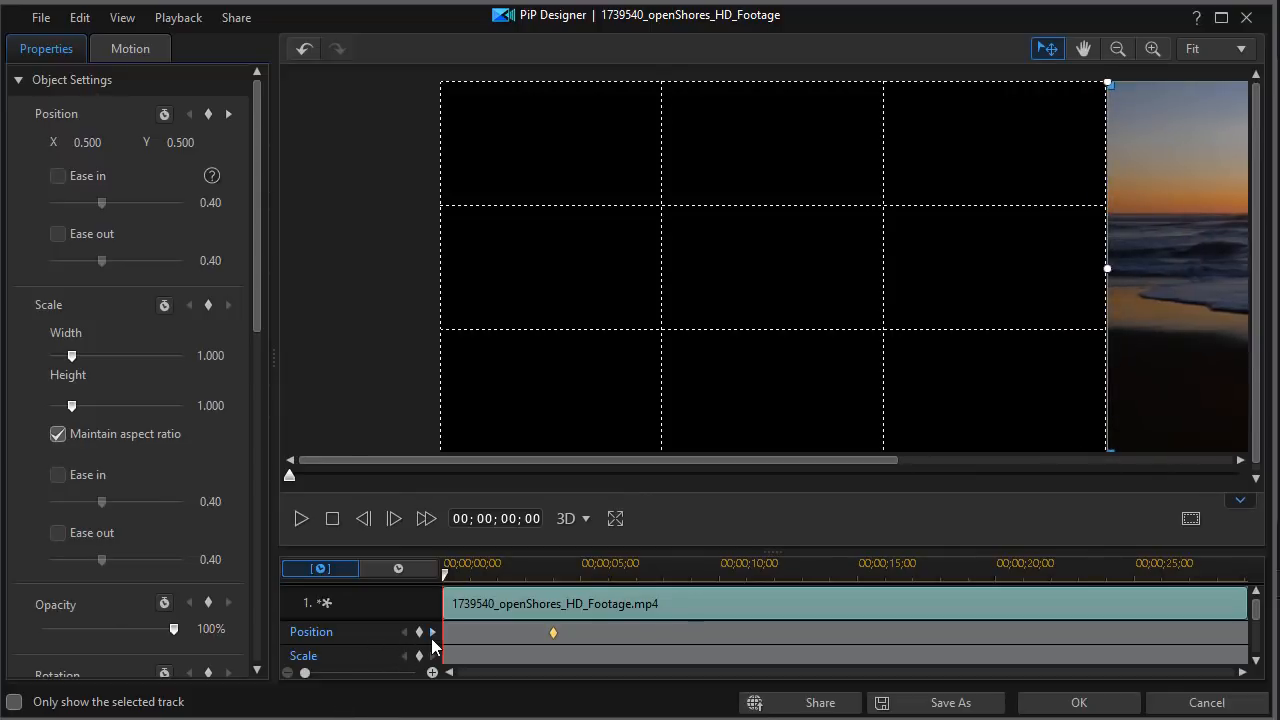
mouse_move(420, 632)
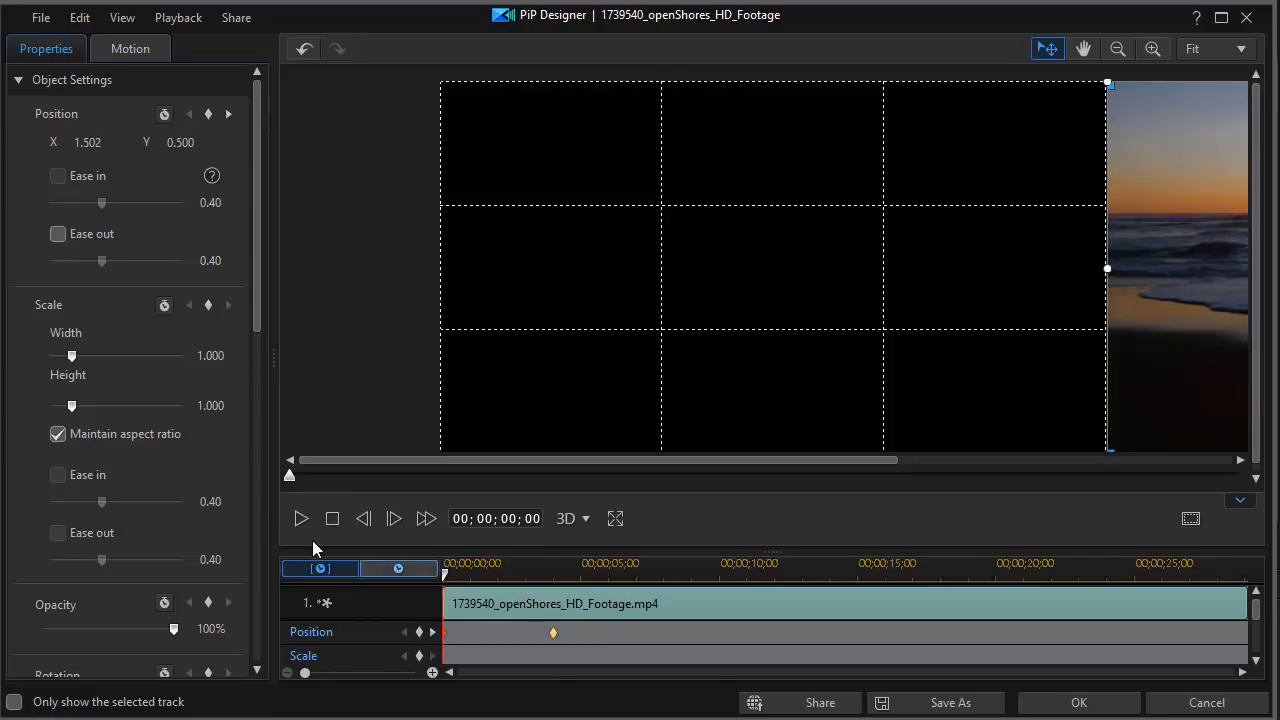
click(300, 518)
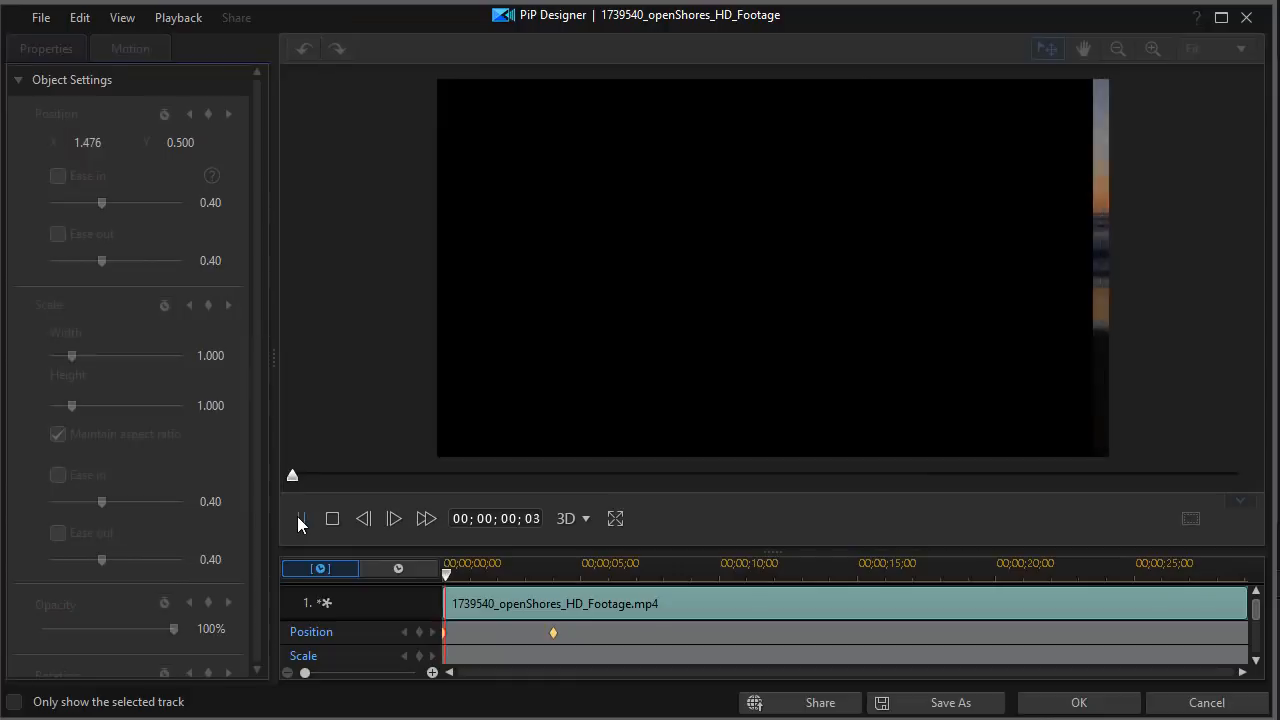
click(300, 518)
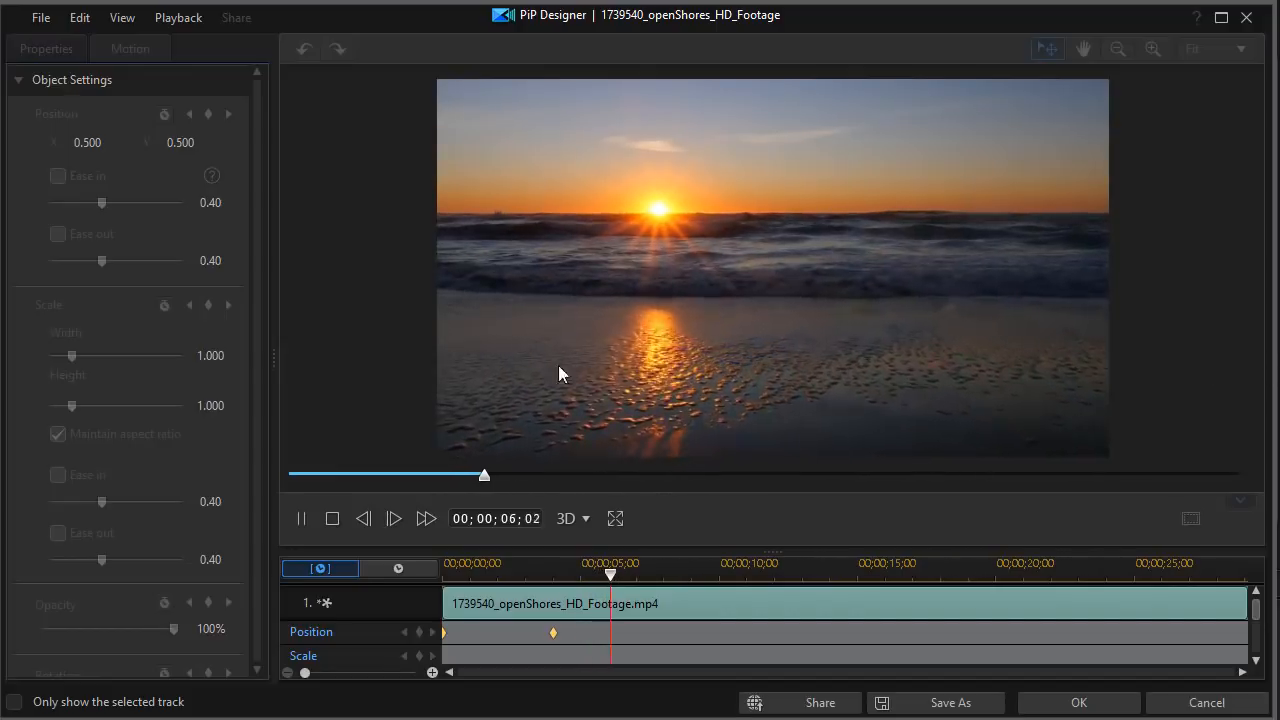
click(332, 518)
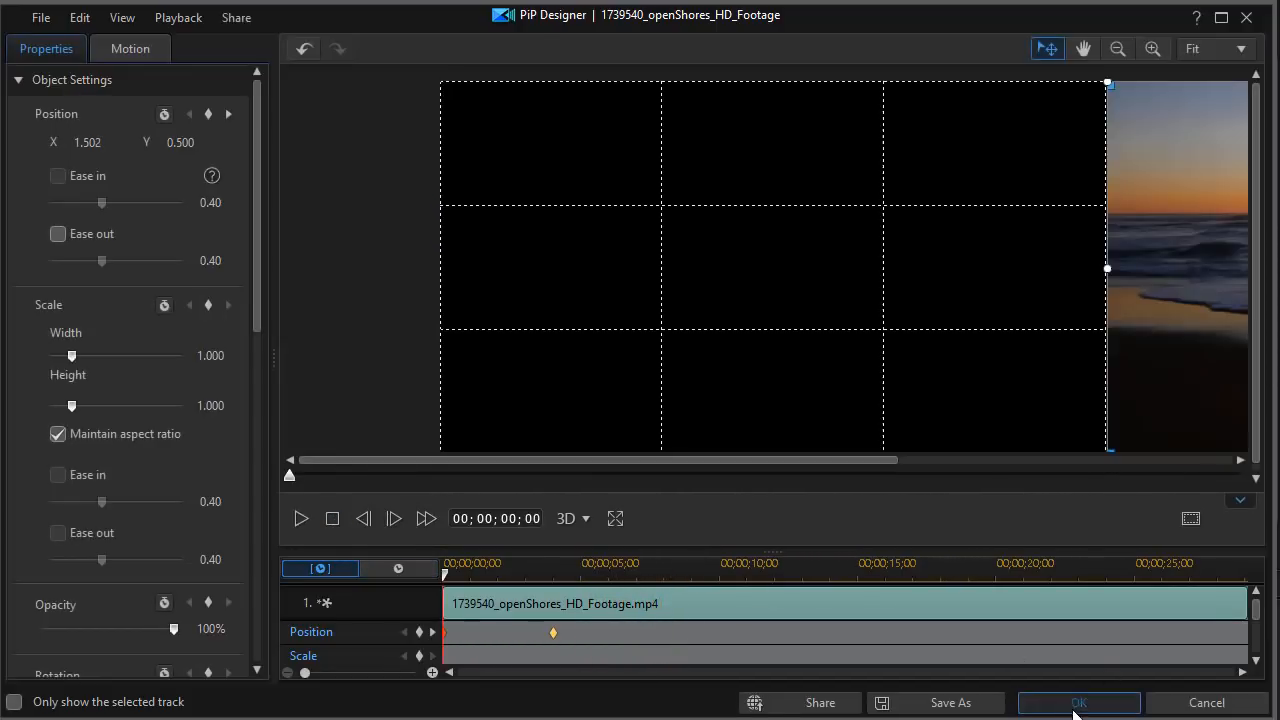
click(1078, 702)
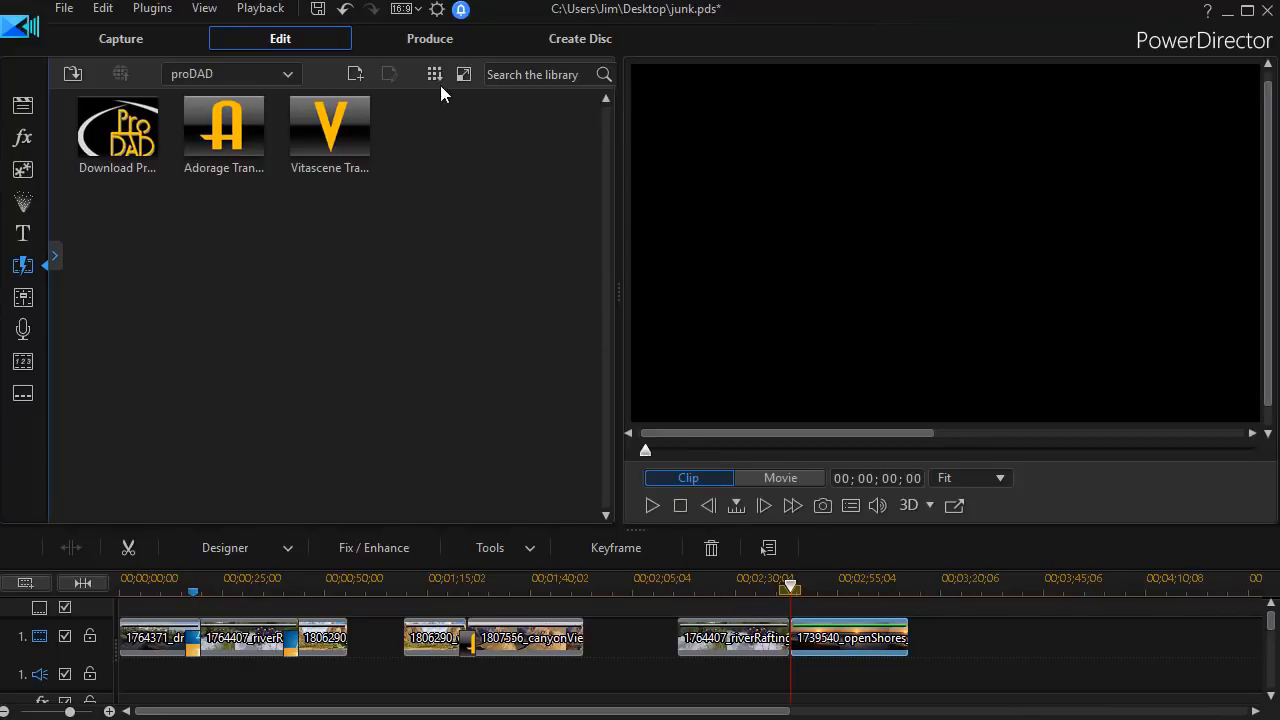
mouse_move(30, 140)
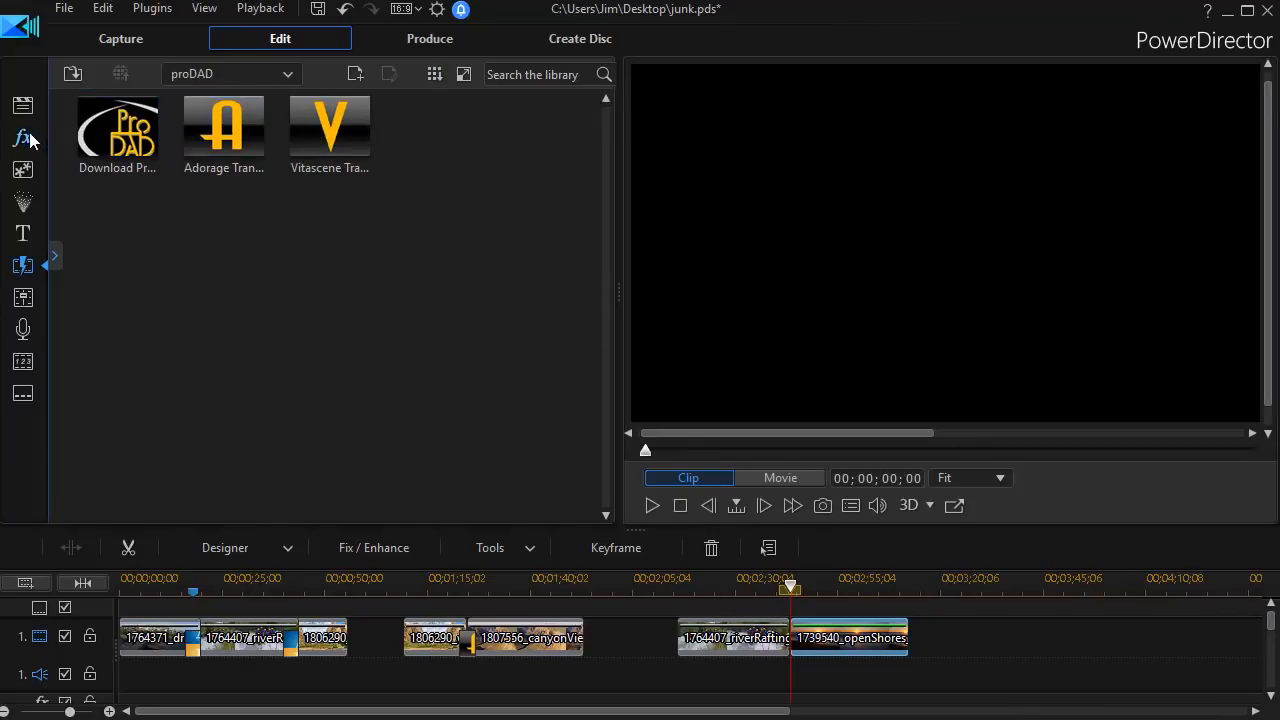
- Return to the Media Room and open the track-2 pillar image in PiP Designer
click(22, 104)
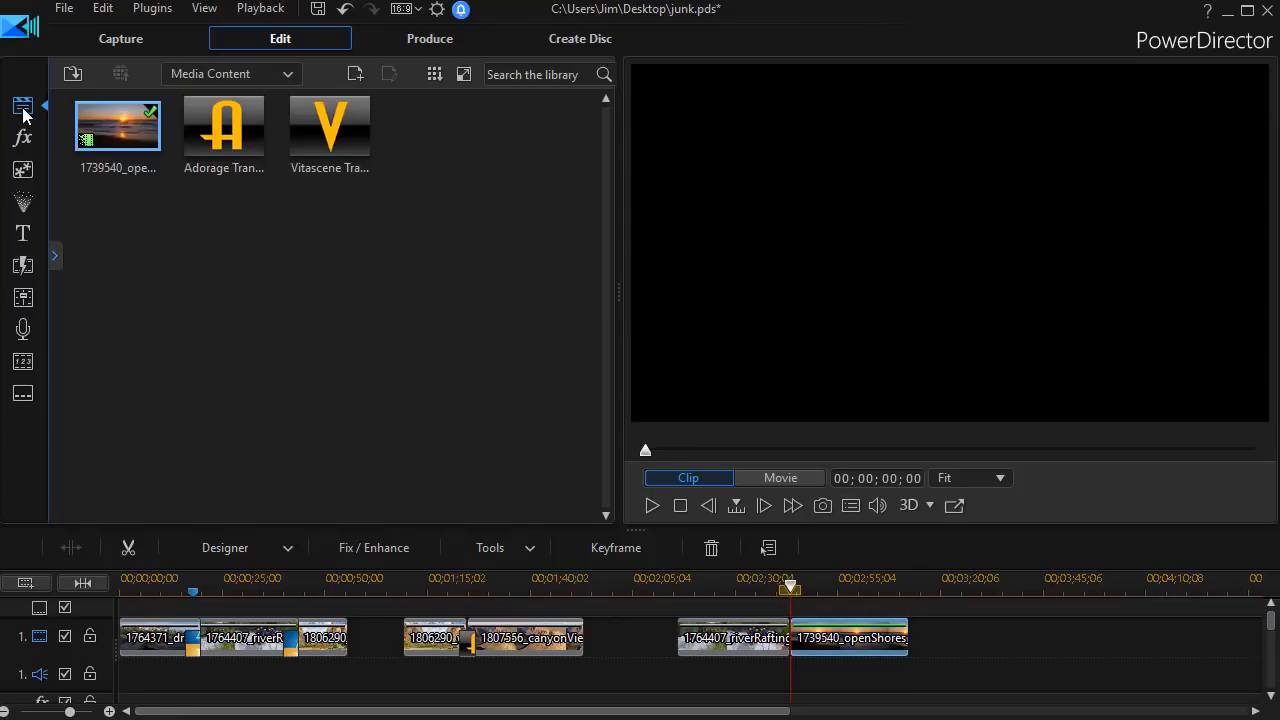
mouse_move(430, 164)
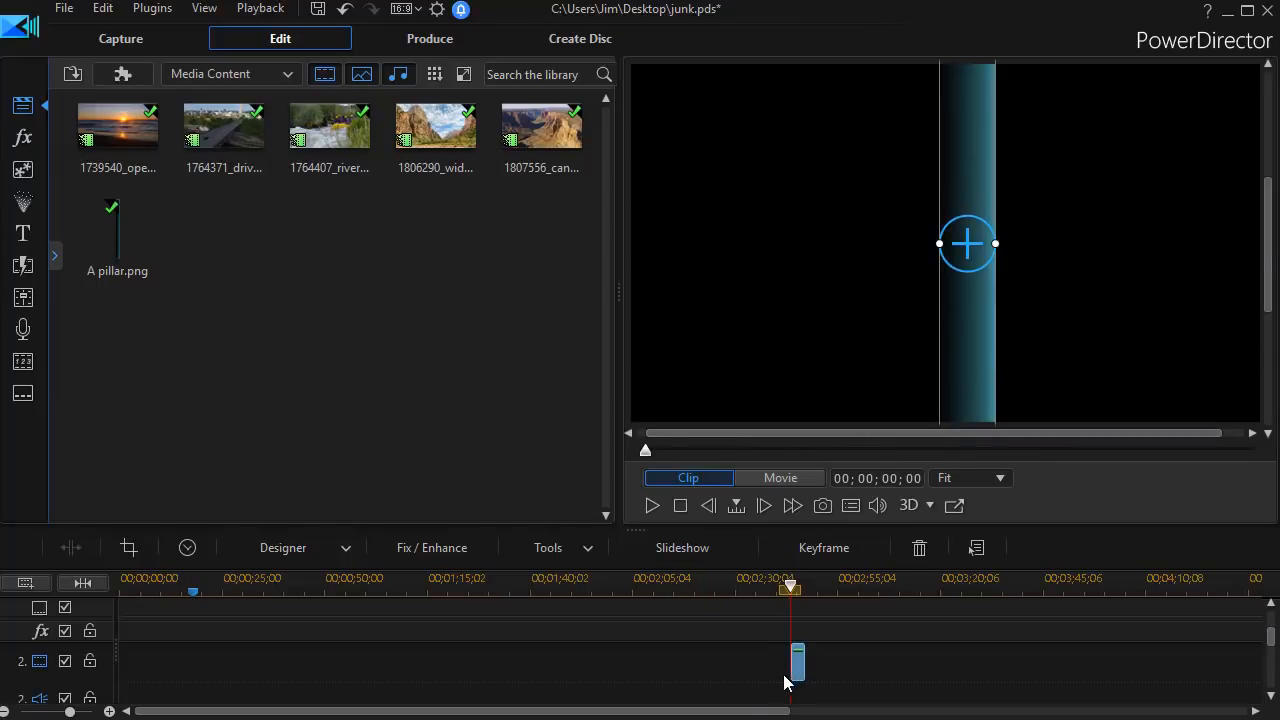
mouse_move(800, 668)
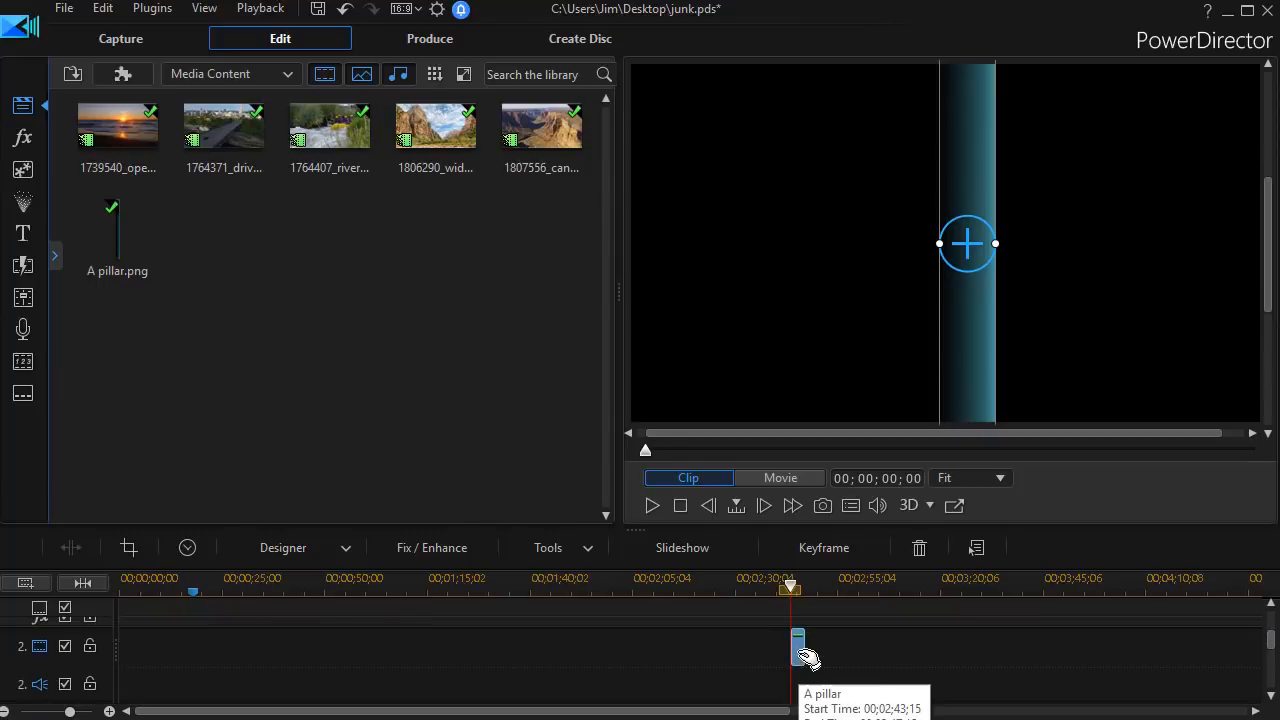
double_click(796, 644)
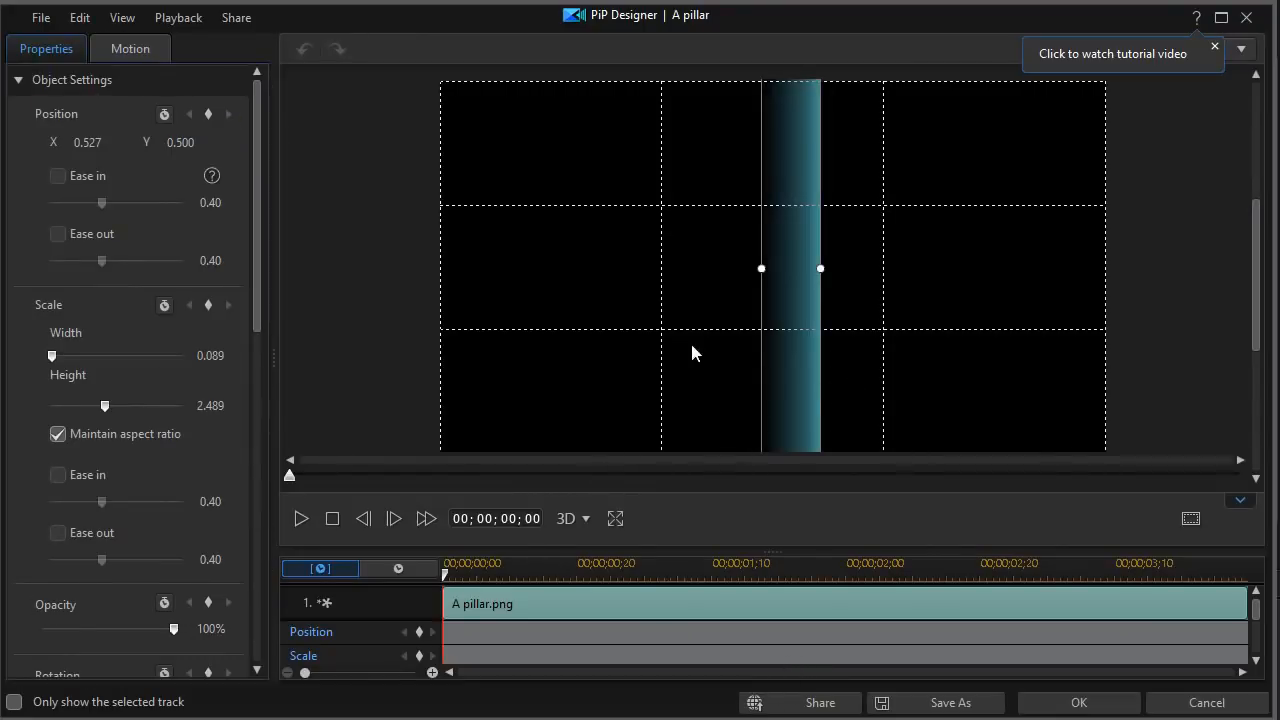
mouse_move(790, 292)
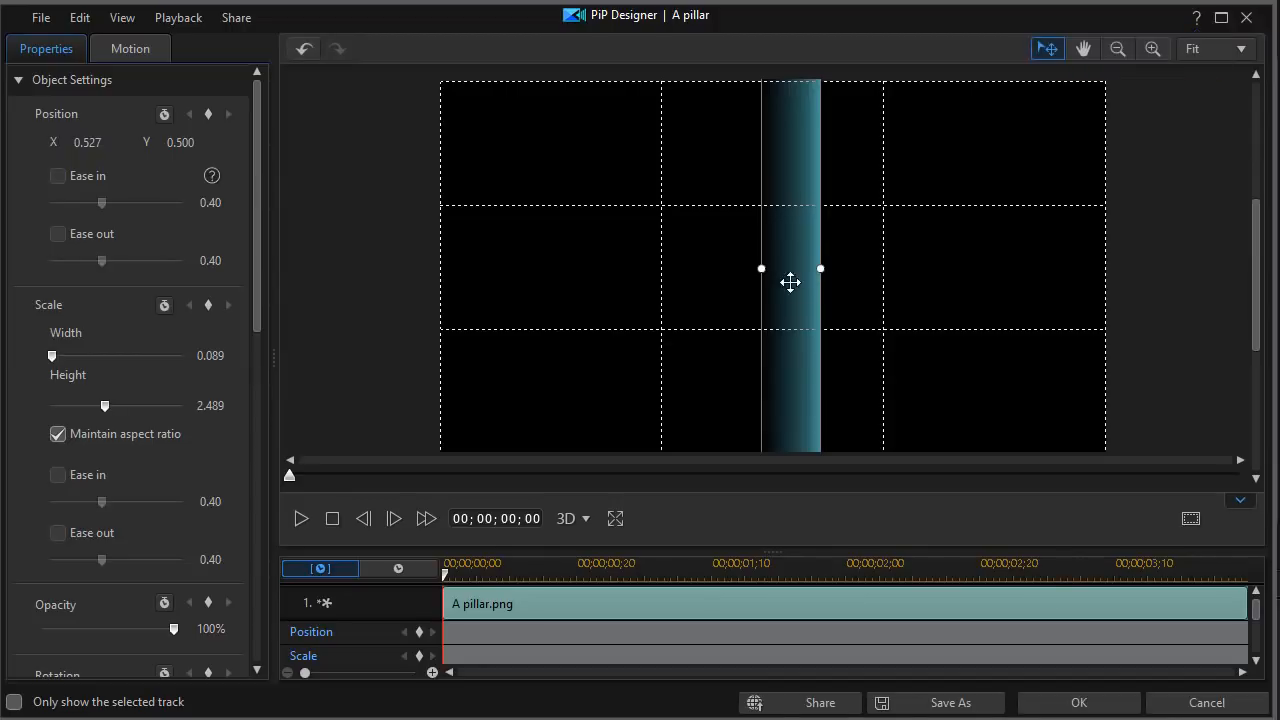
- Place the pillar at the right edge with a centred vertical position of 0.50
drag(790, 284, 1098, 308)
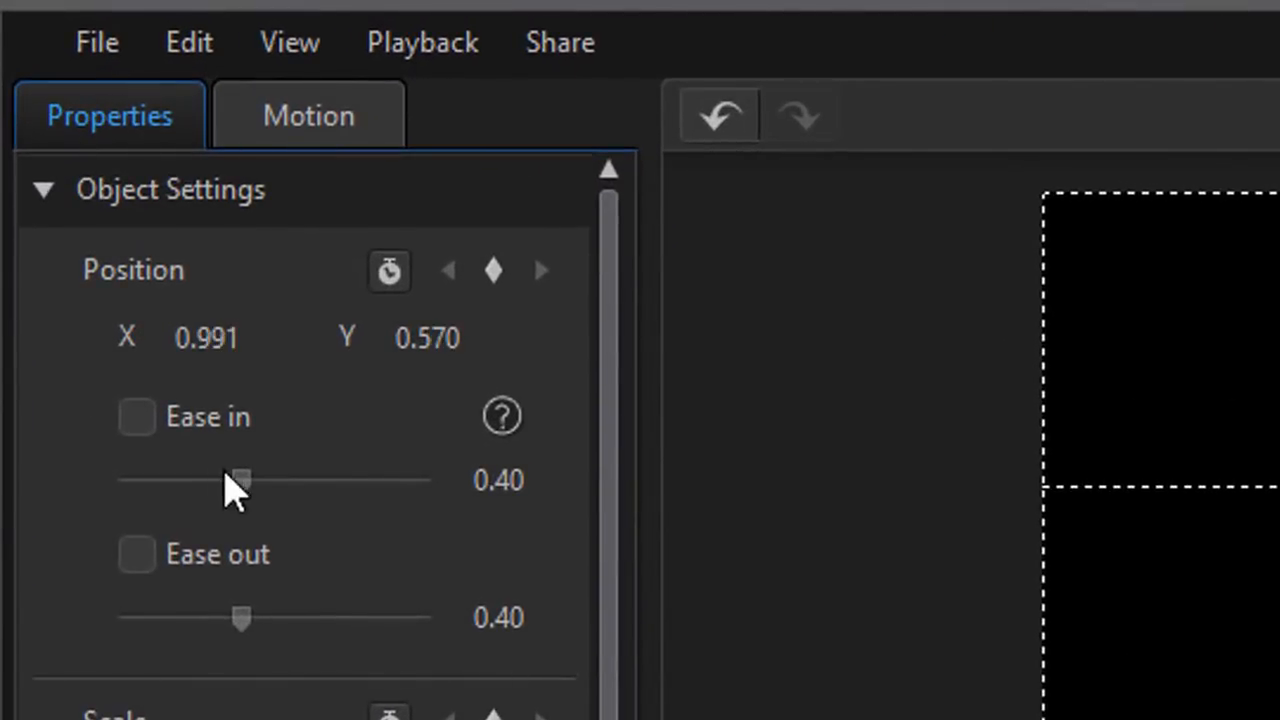
click(428, 336)
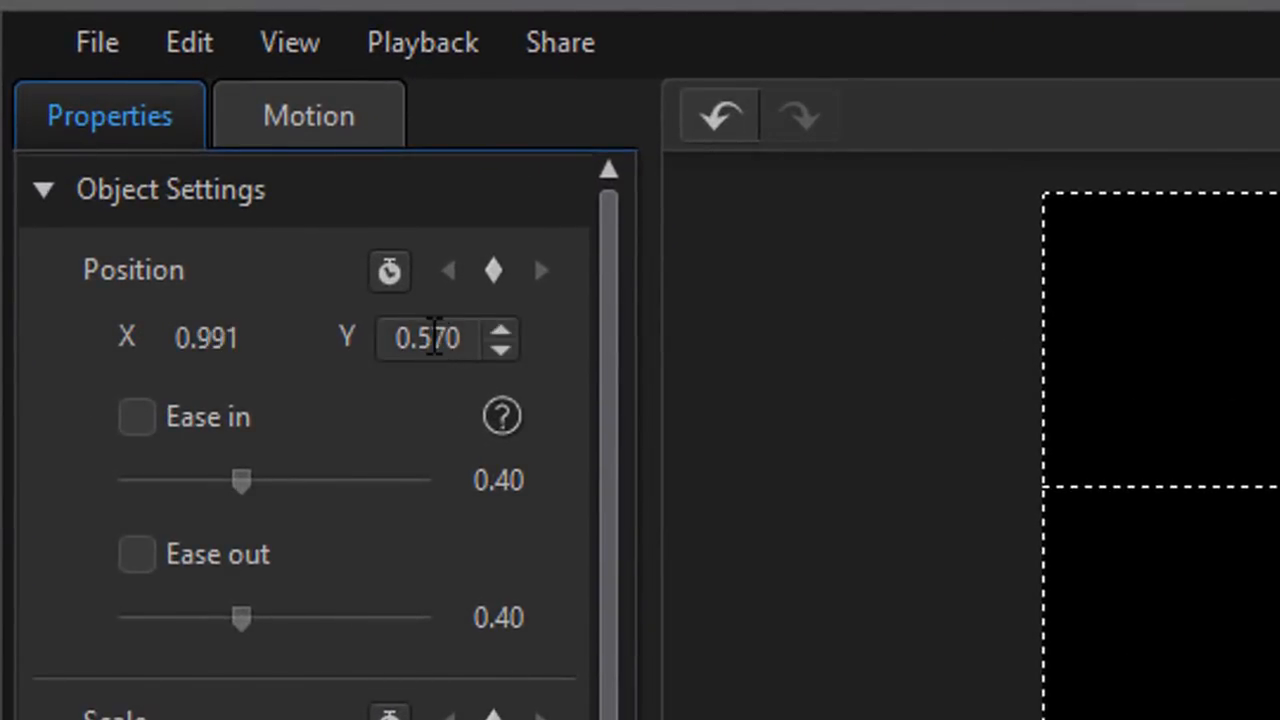
double_click(430, 338)
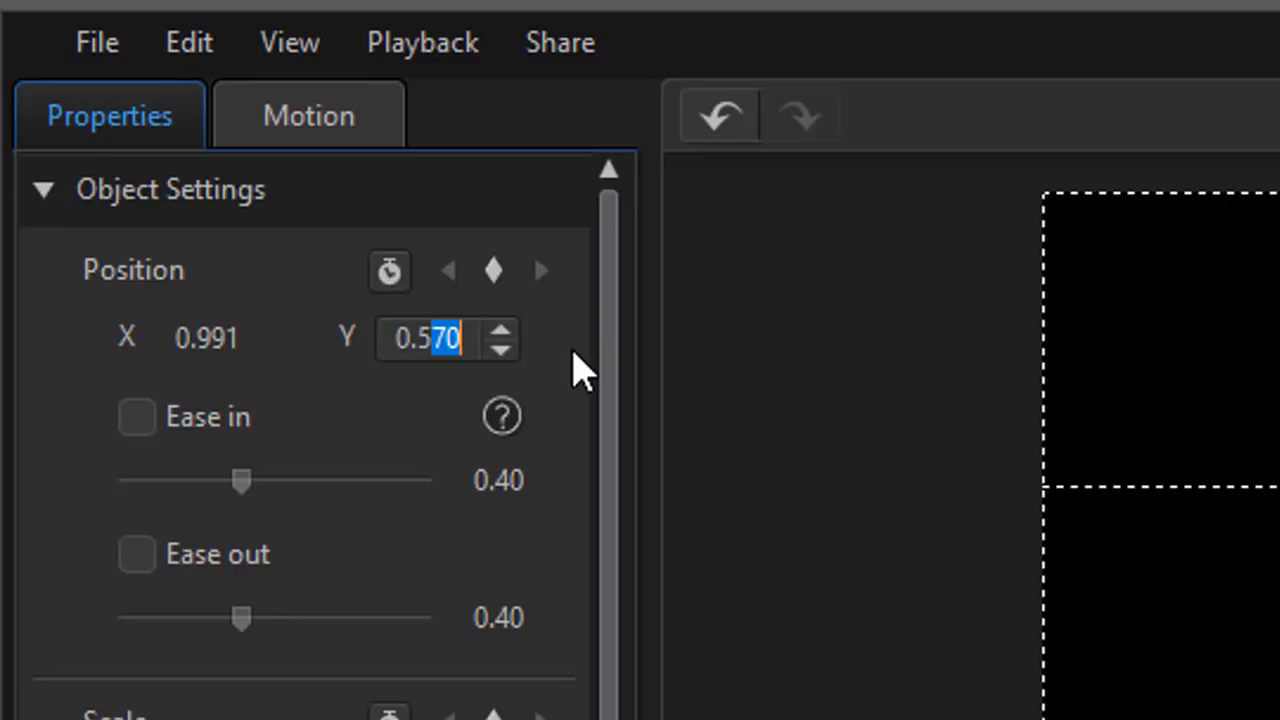
text(0.50)
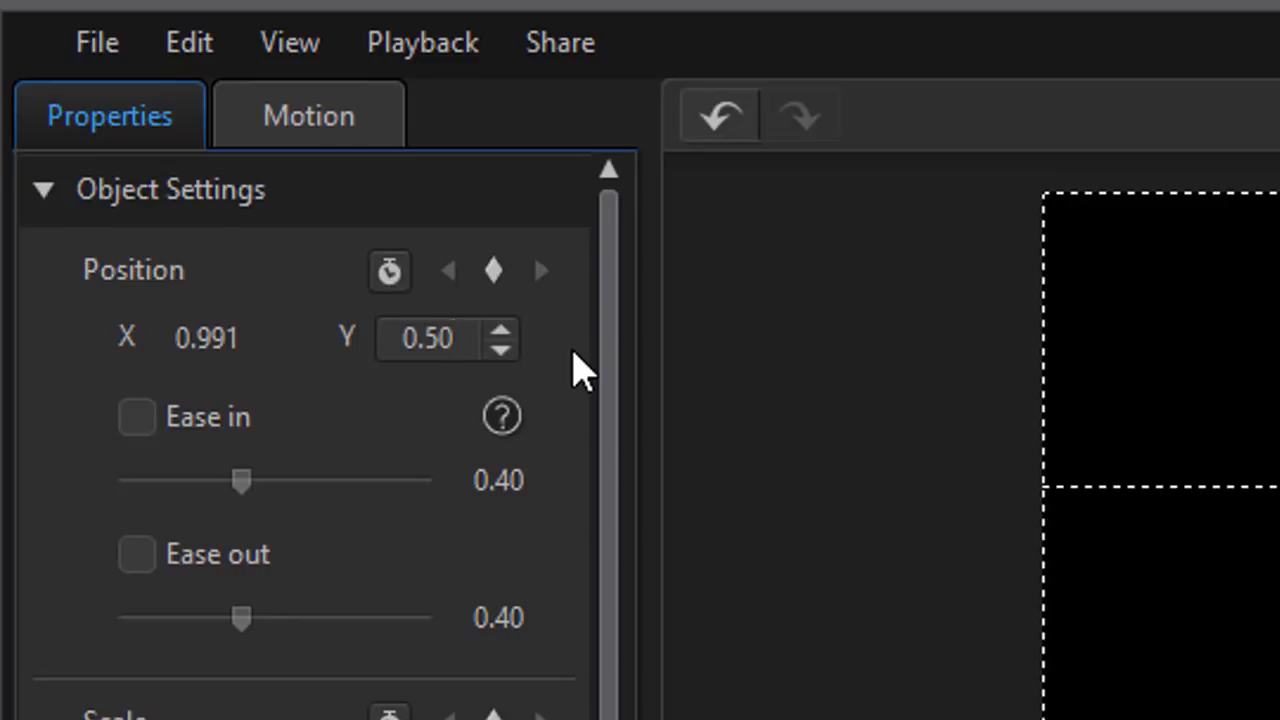
click(428, 336)
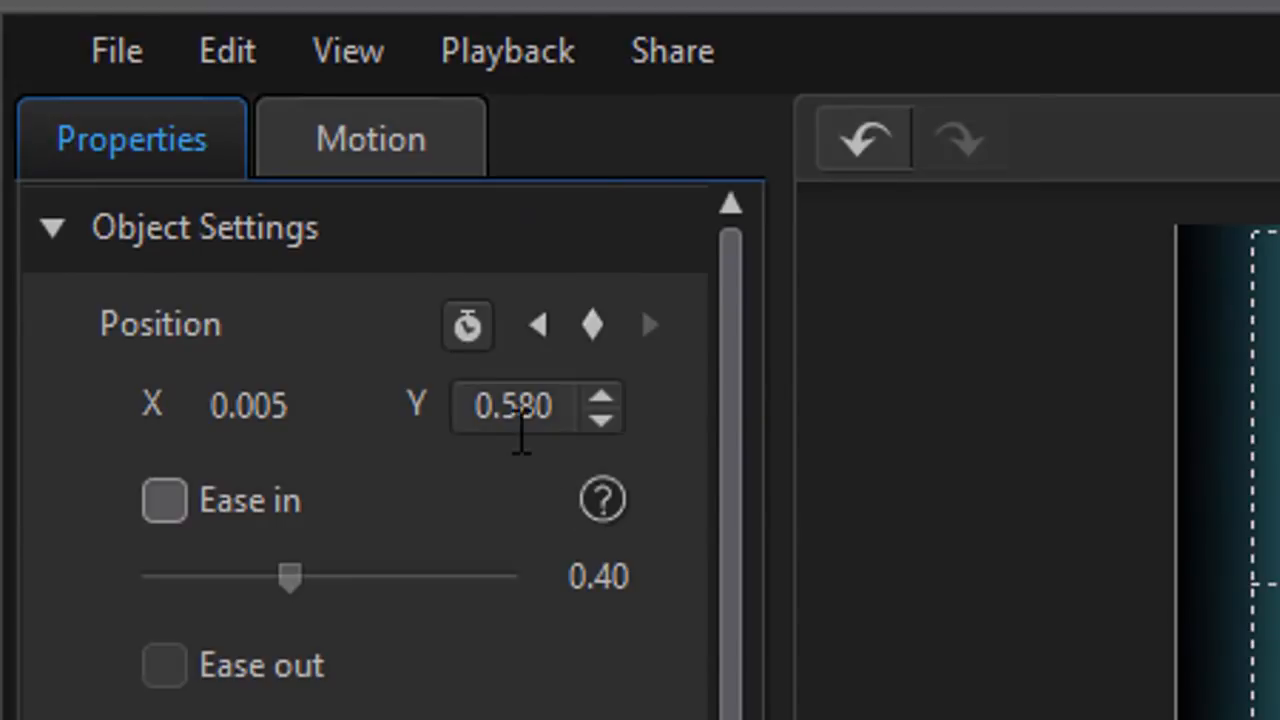
- Set the end keyframe's vertical position to 0.500 and apply the pillar animation
double_click(512, 404)
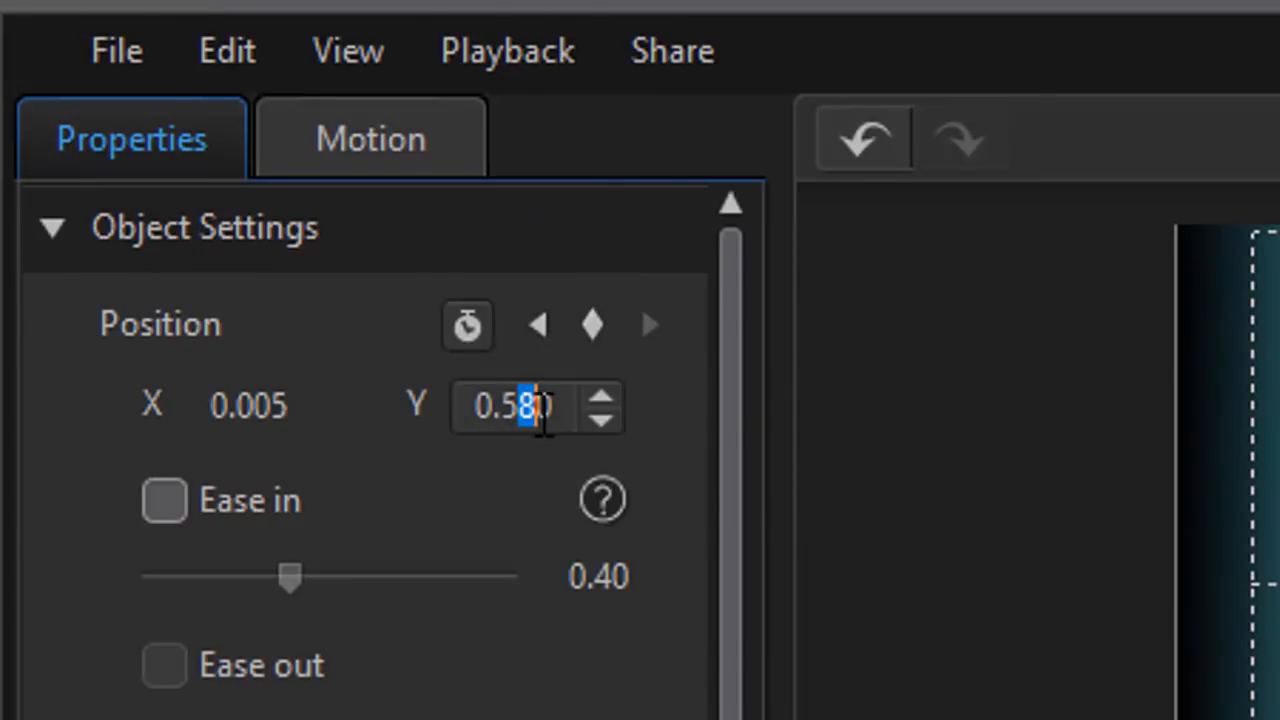
text(0.500)
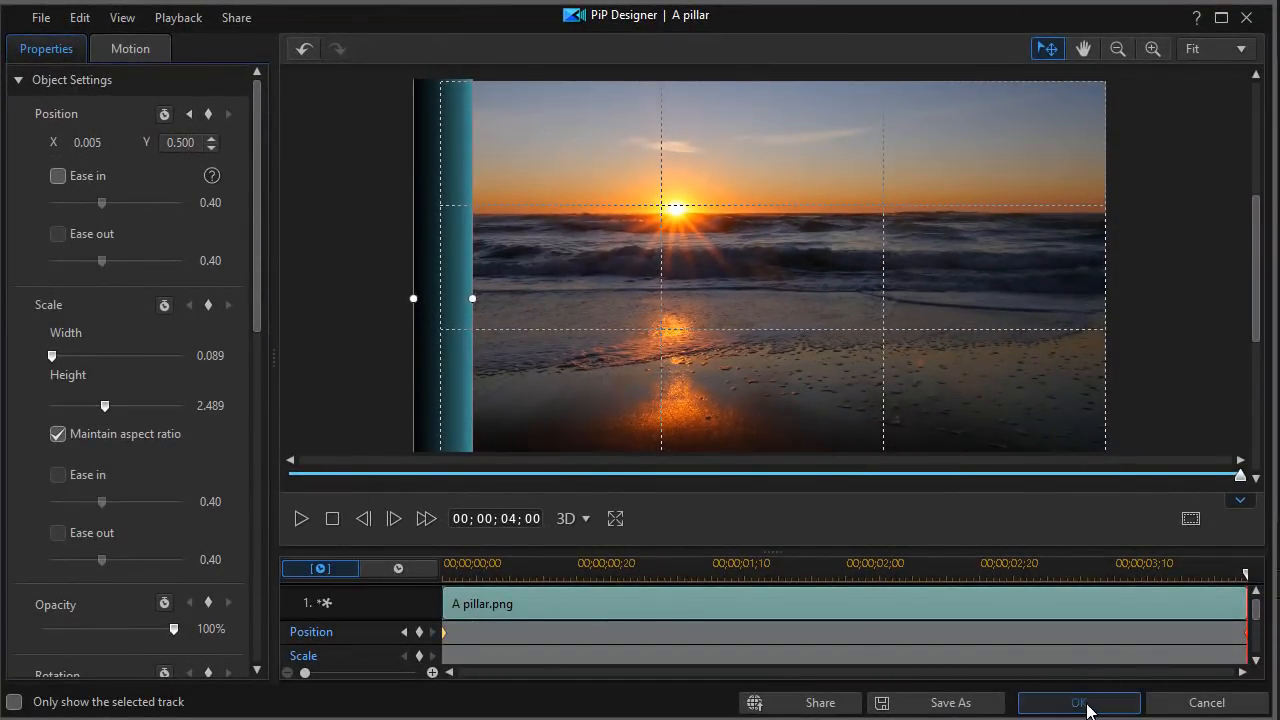
click(1078, 702)
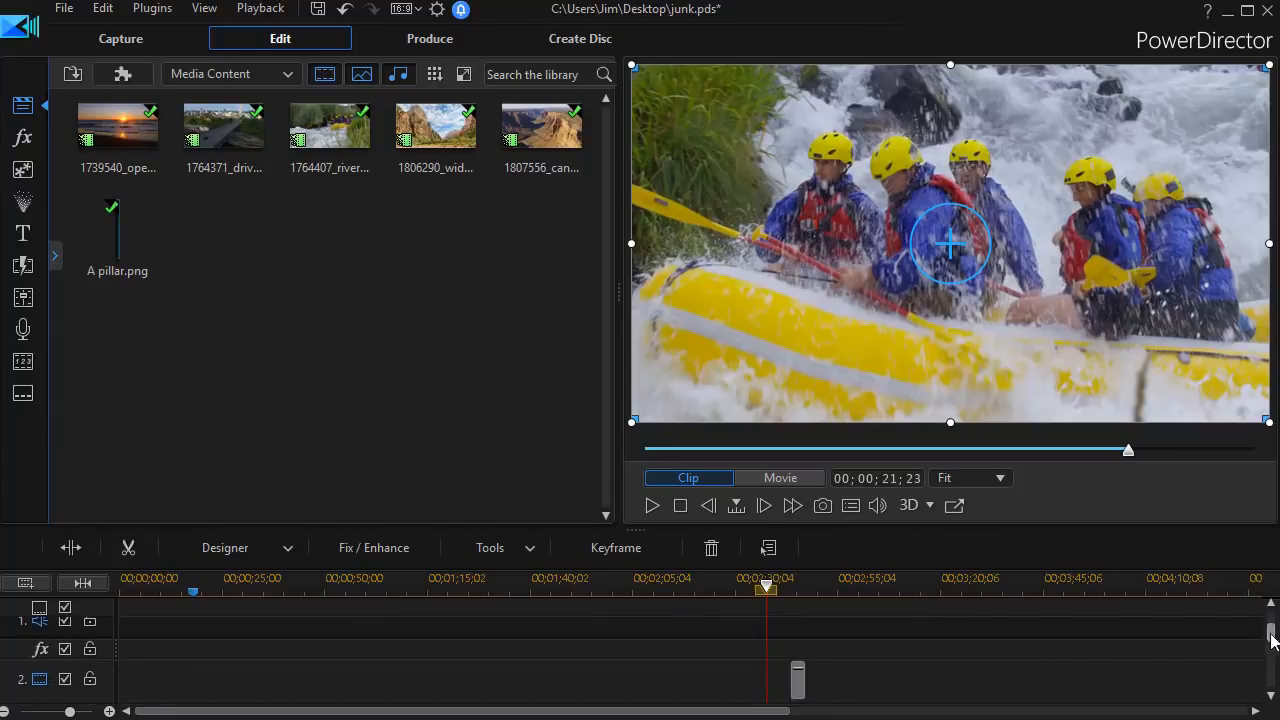
mouse_move(750, 530)
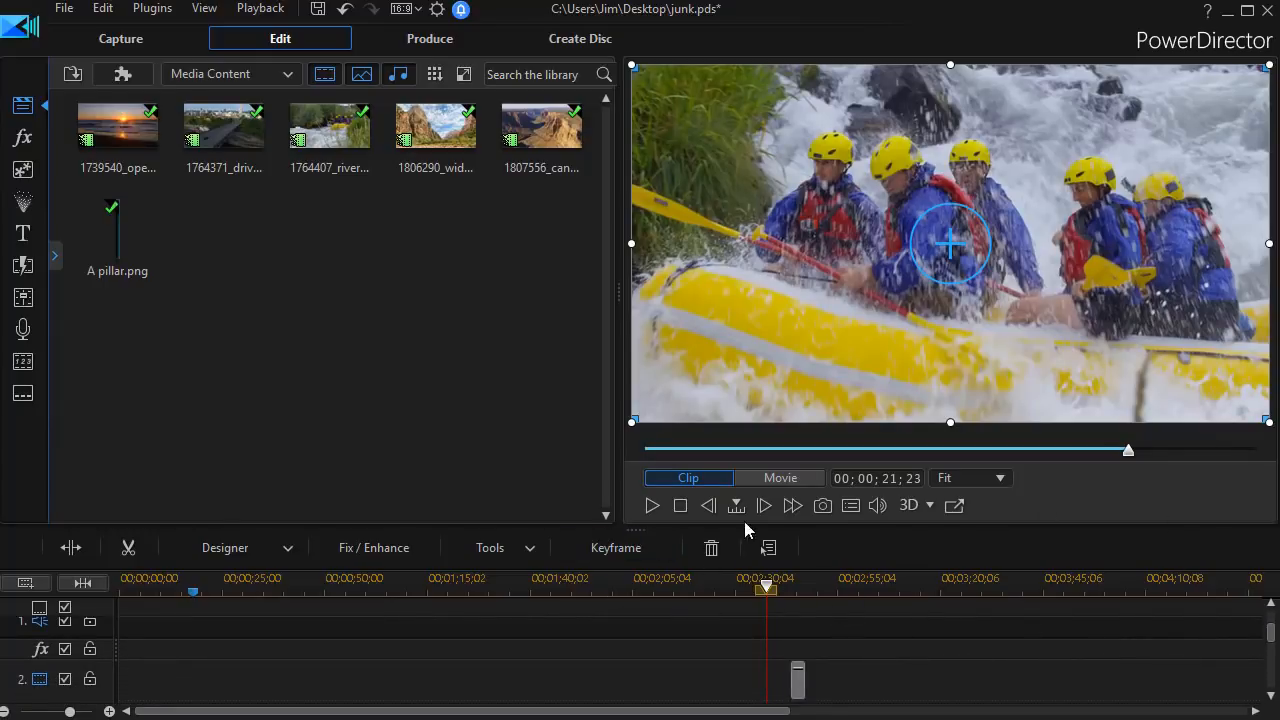
mouse_move(652, 504)
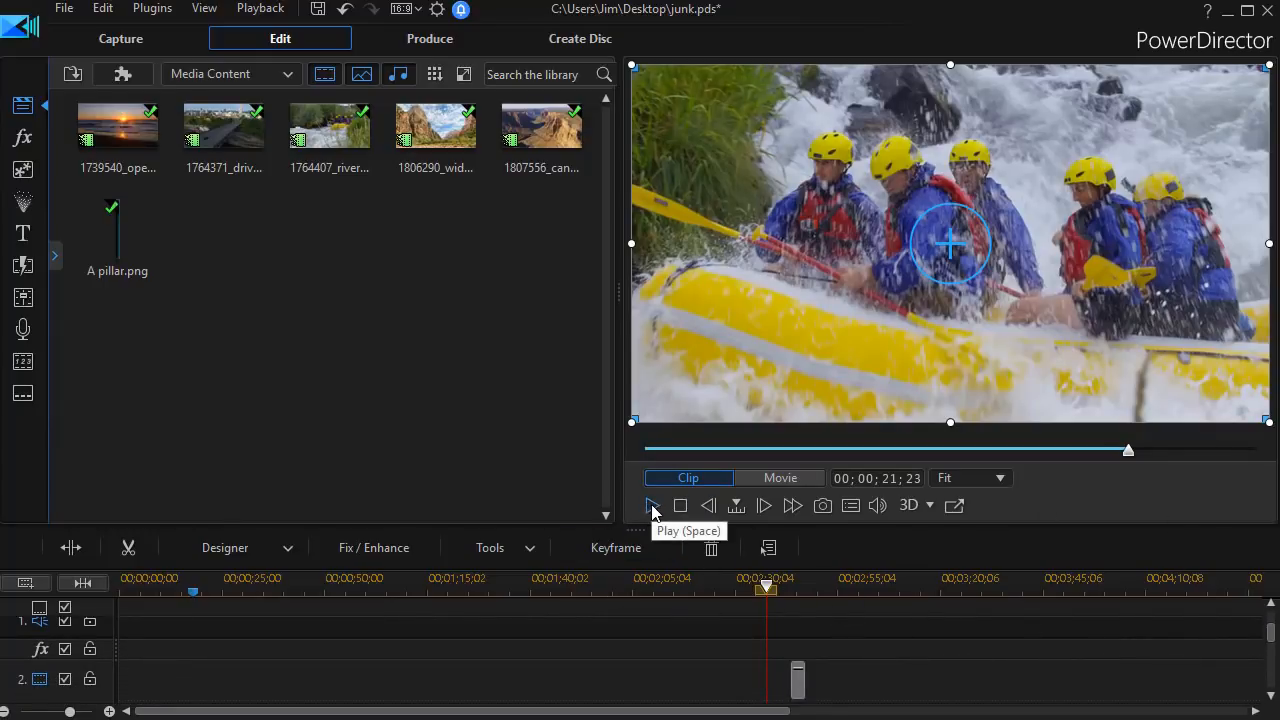
click(652, 504)
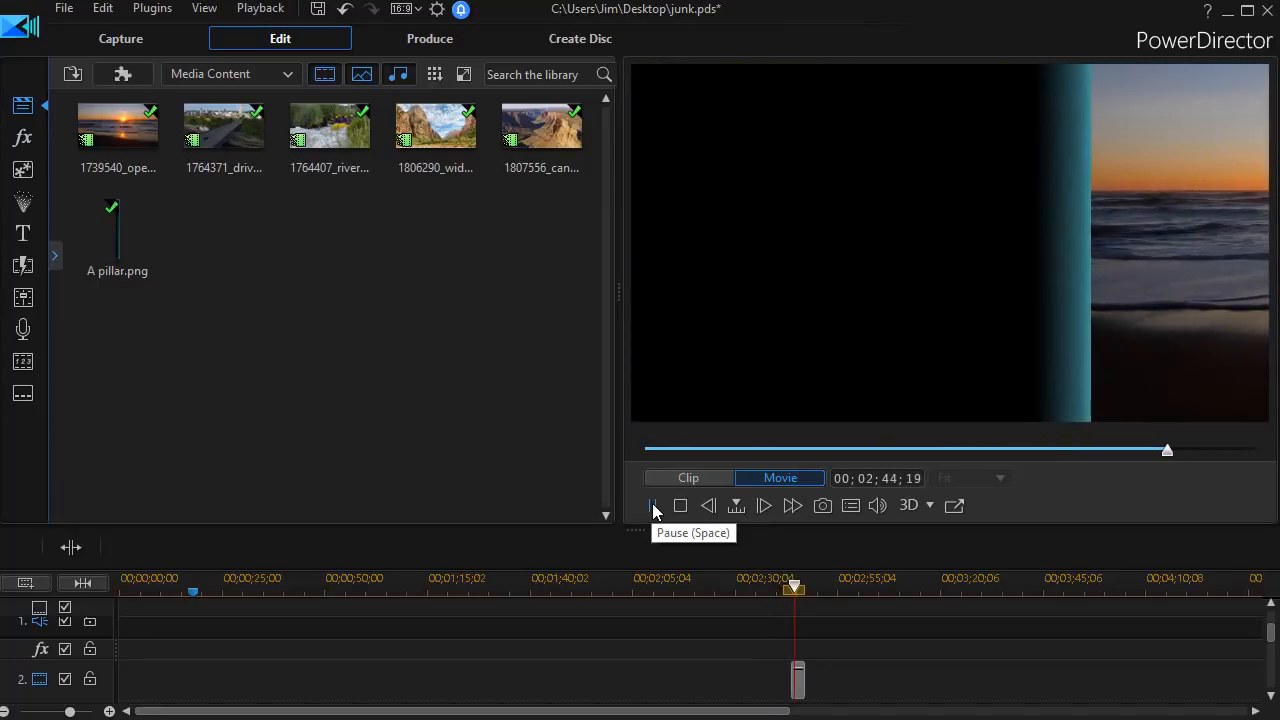
click(652, 504)
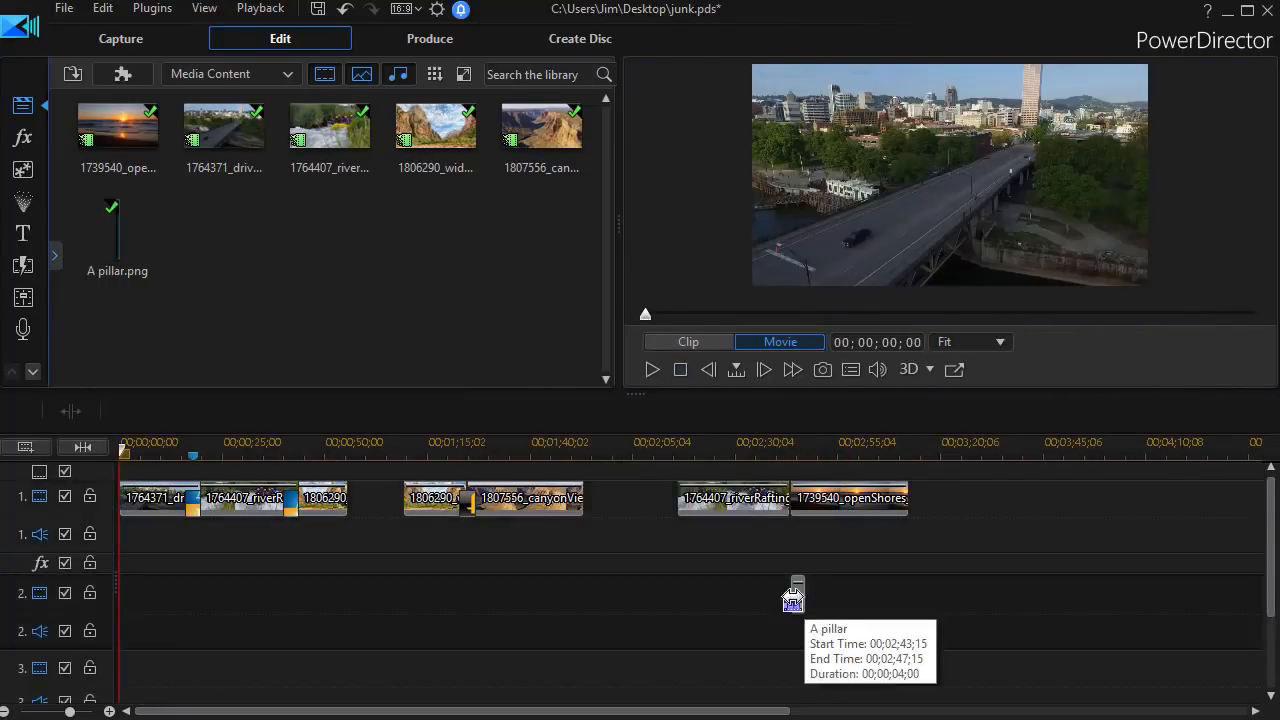
- Move the beach clip down onto video track 2, starting at 00:02:39:15
click(848, 498)
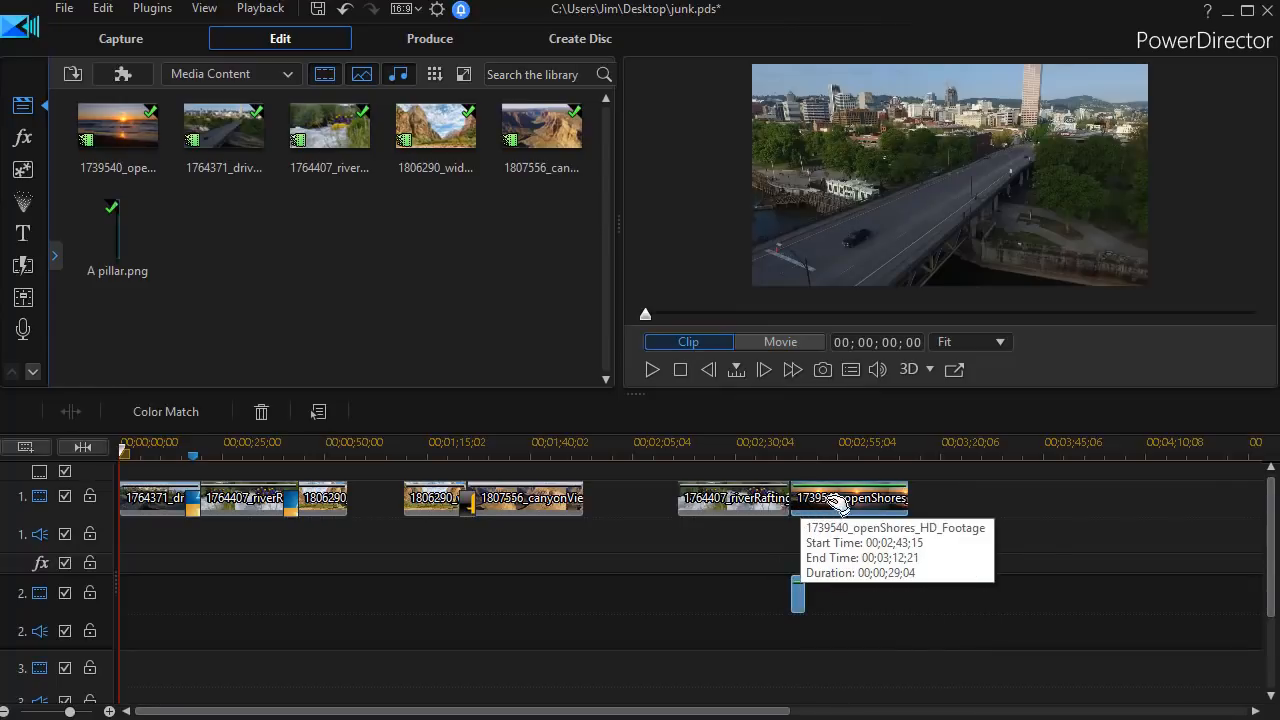
drag(840, 498, 852, 592)
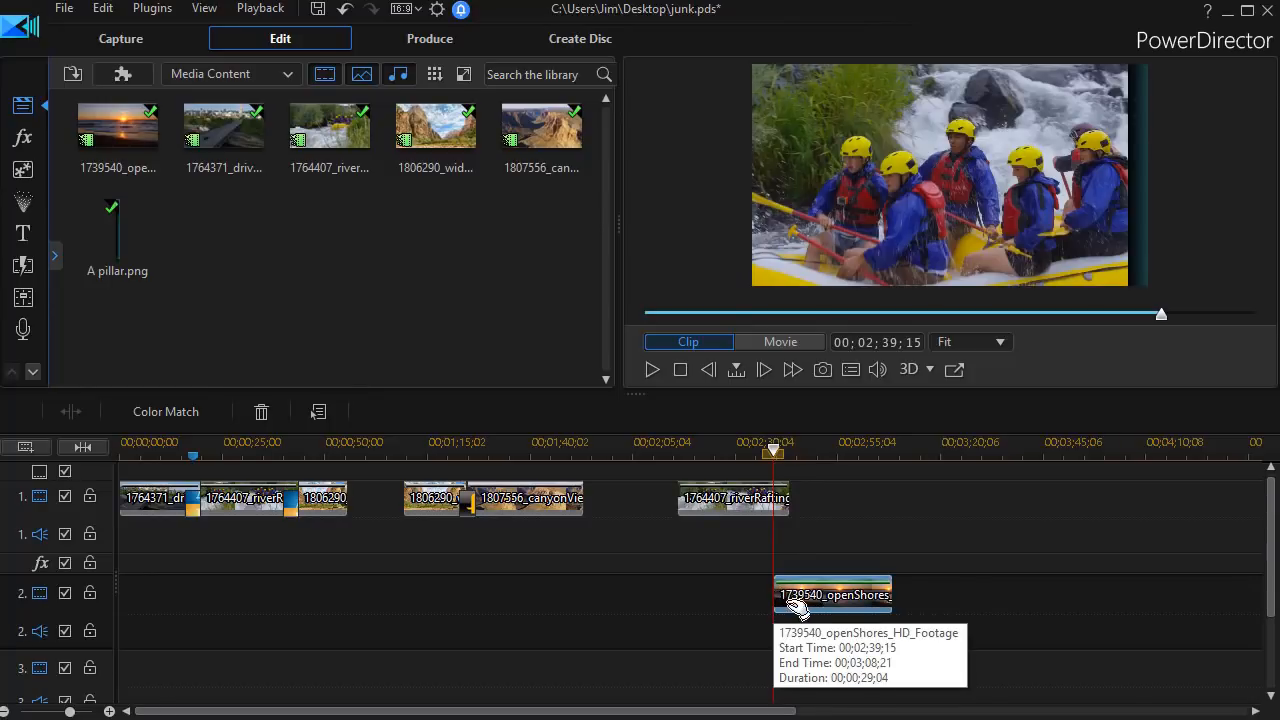
mouse_move(792, 608)
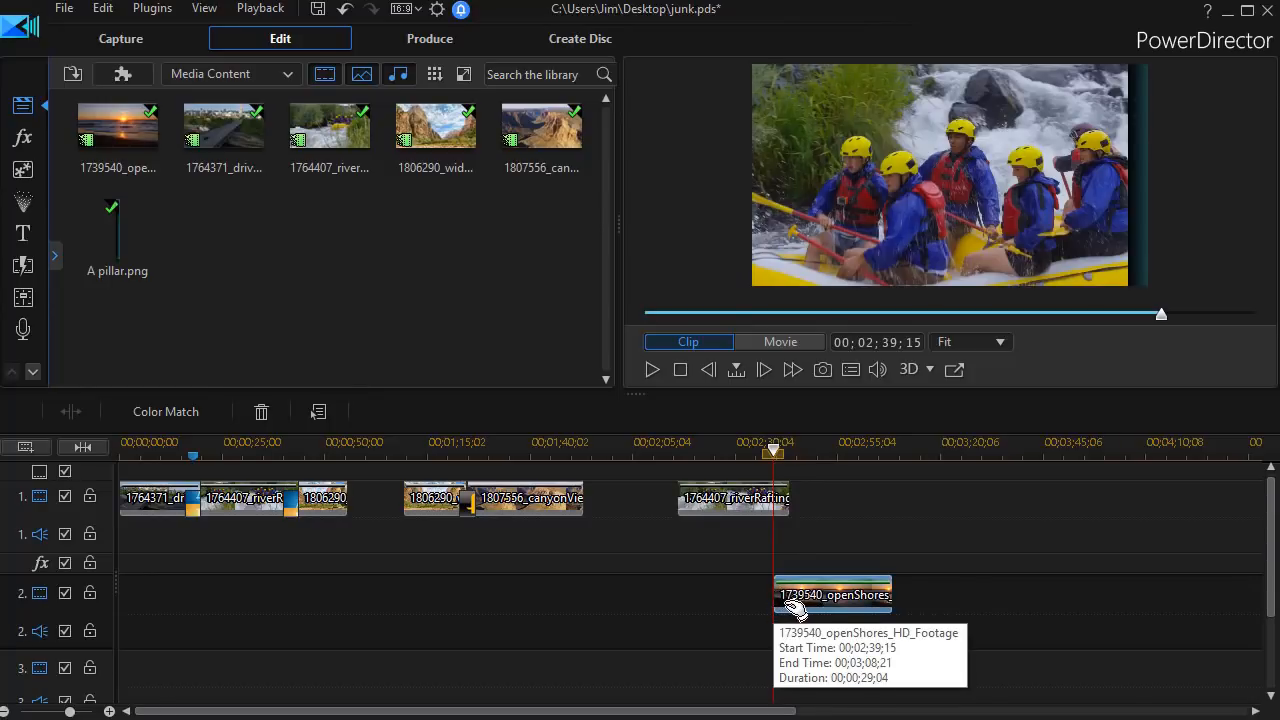